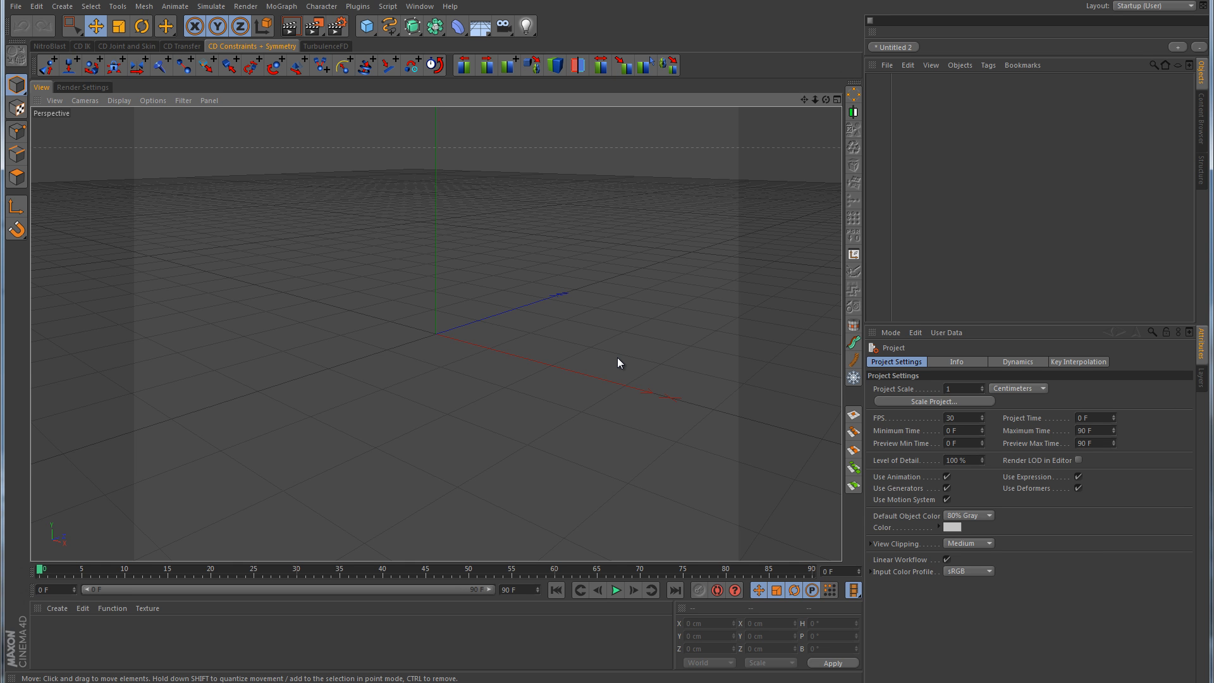
pyautogui.moveTo(519, 259)
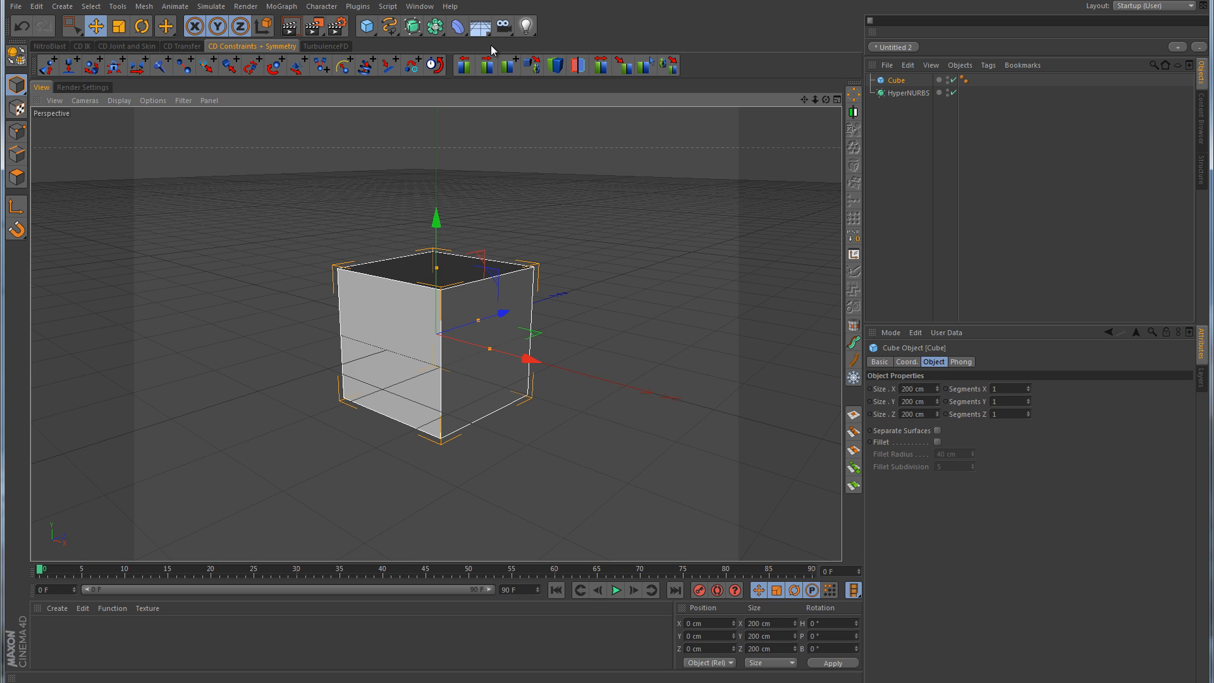
# Add a cylinder, orient it to +X, and slide it sideways along X
pyautogui.click(365, 25)
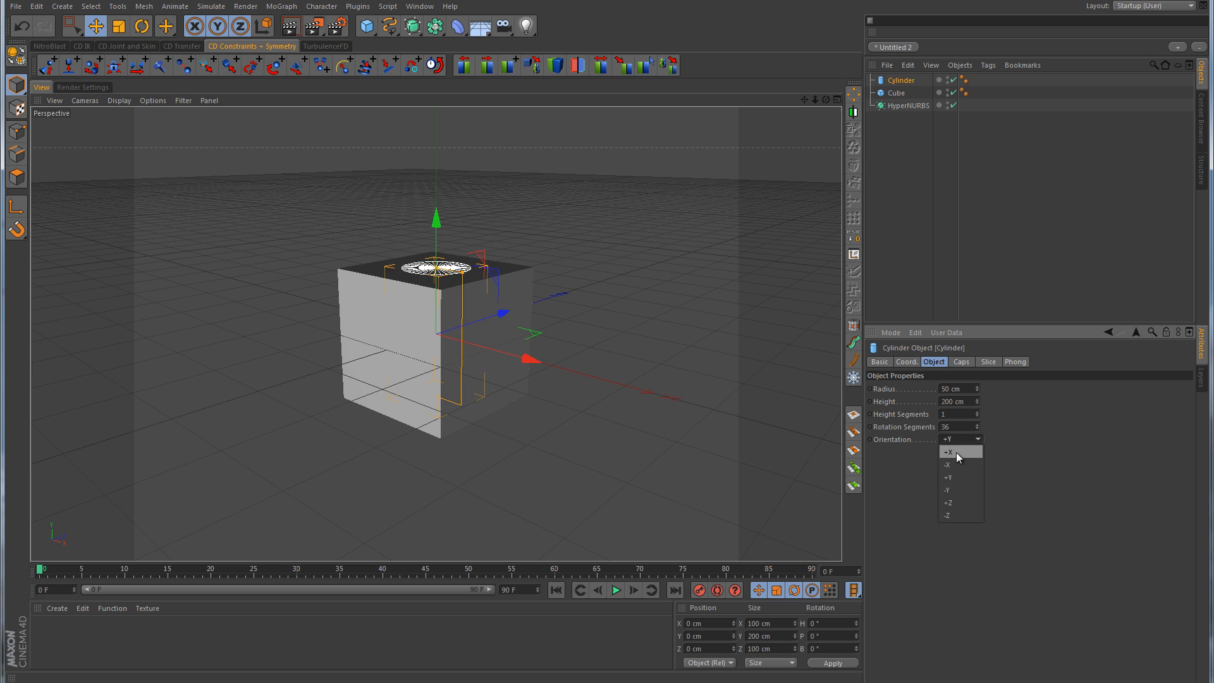
pyautogui.click(948, 452)
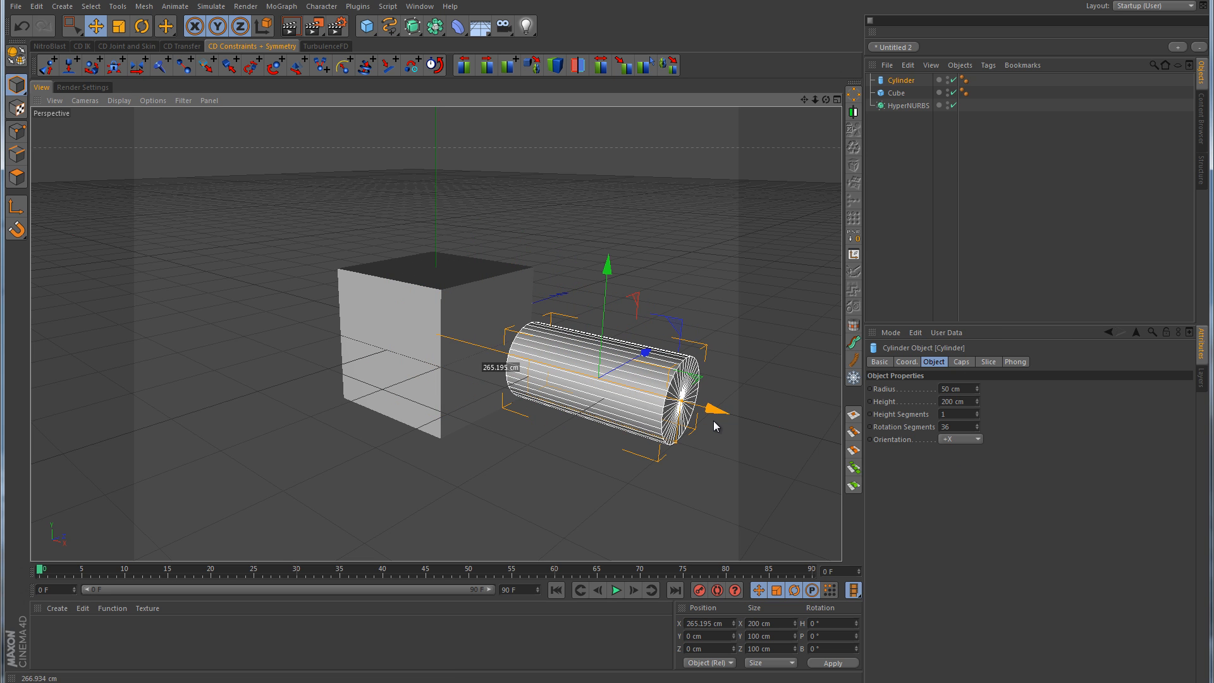
pyautogui.moveTo(716, 410); pyautogui.dragTo(689, 416)
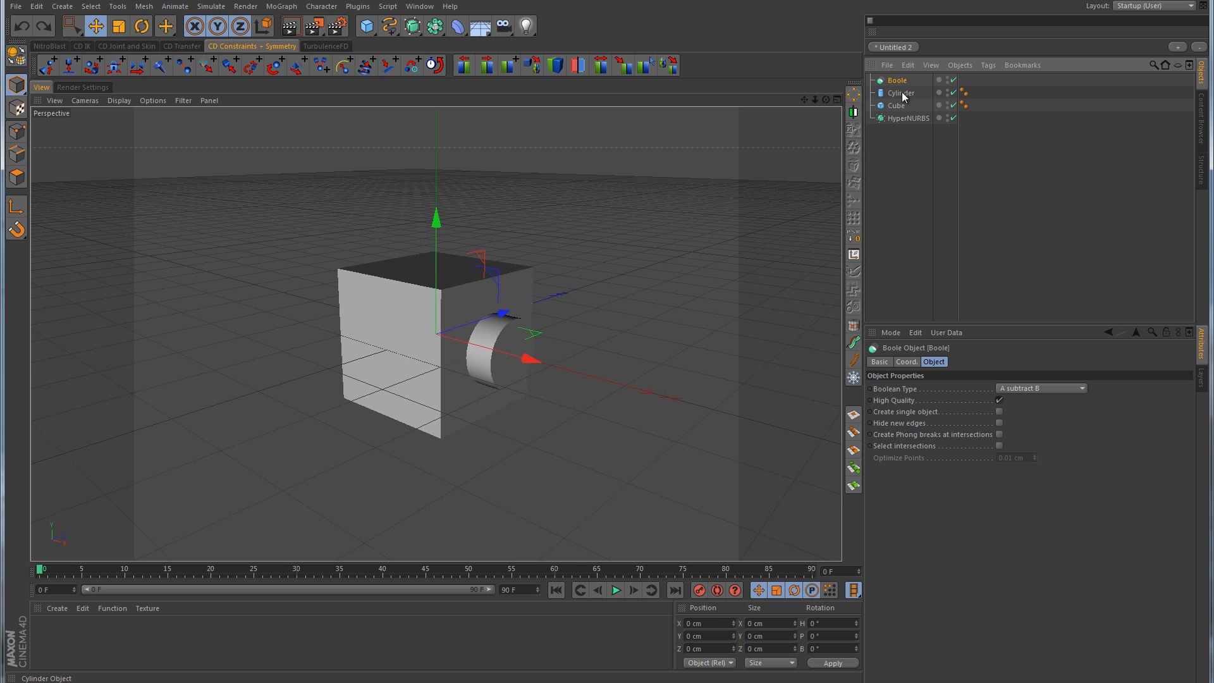
# Select the cylinder to group under the Boole, then orbit to view the hole
pyautogui.click(900, 92)
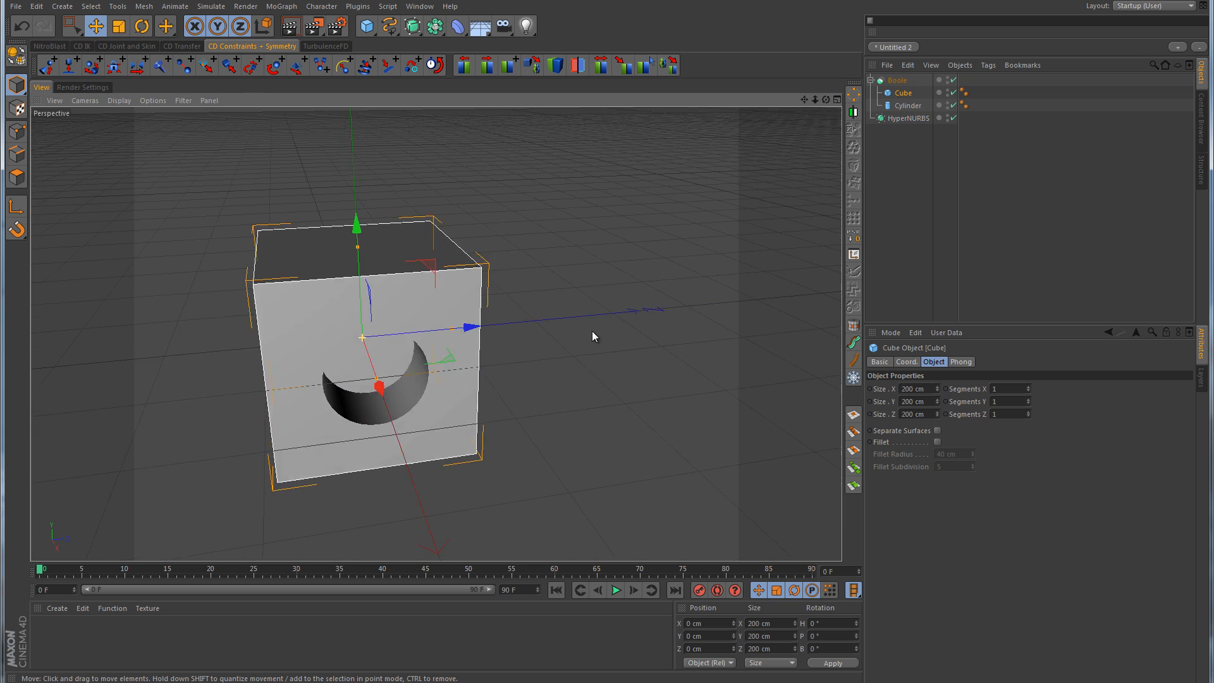
pyautogui.moveTo(593, 335); pyautogui.dragTo(586, 347)
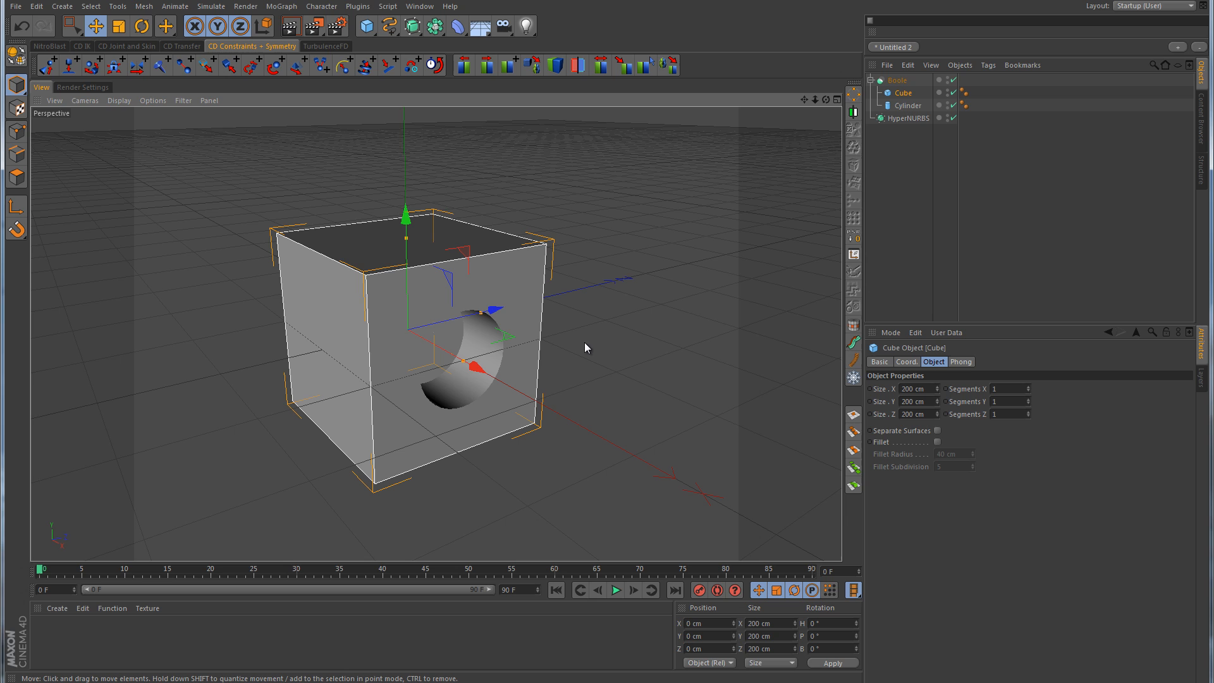
pyautogui.moveTo(372, 298)
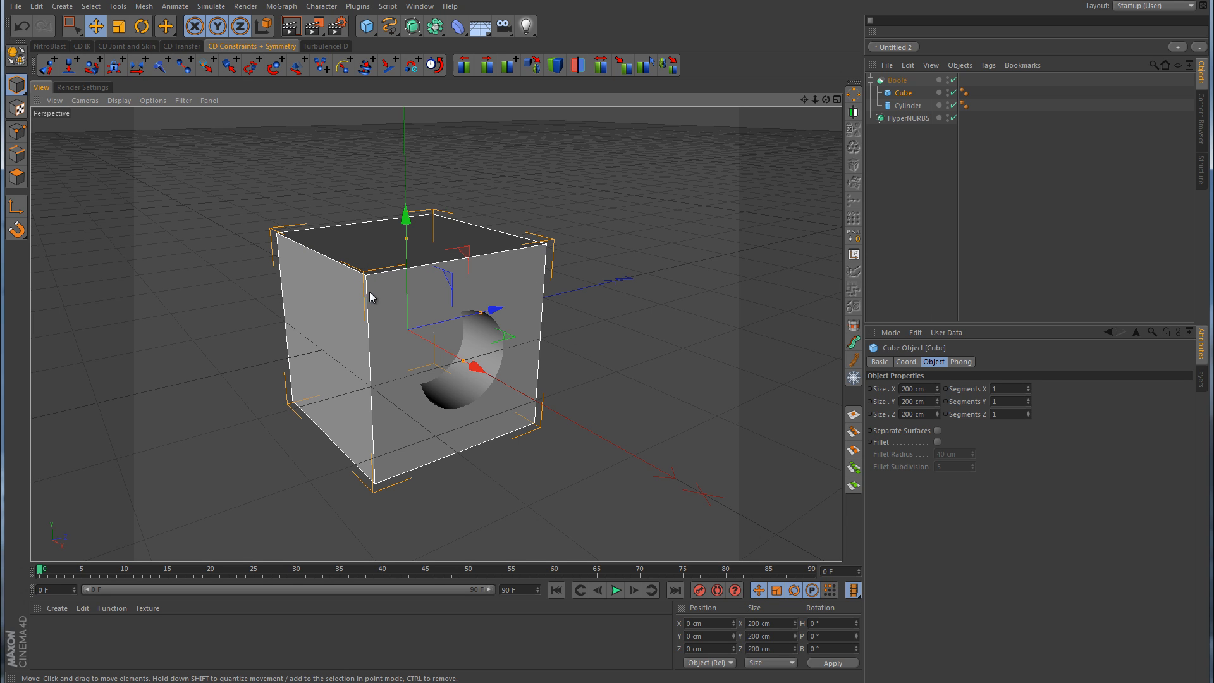
pyautogui.moveTo(463, 266)
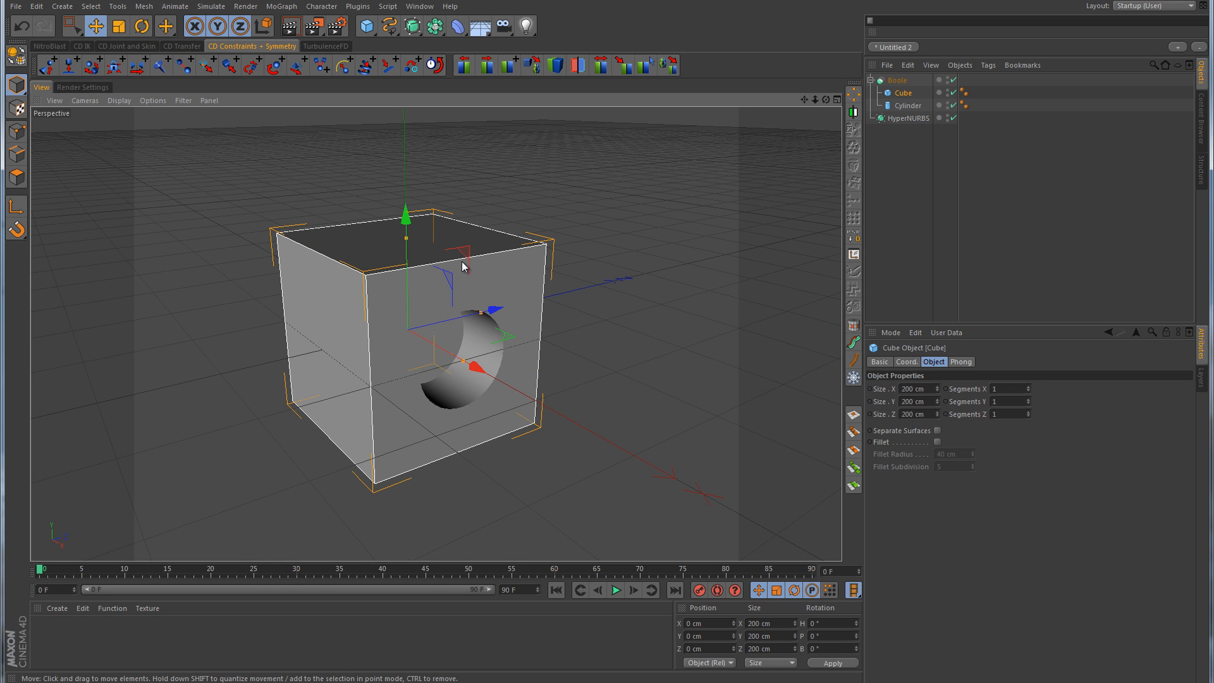
pyautogui.moveTo(579, 264)
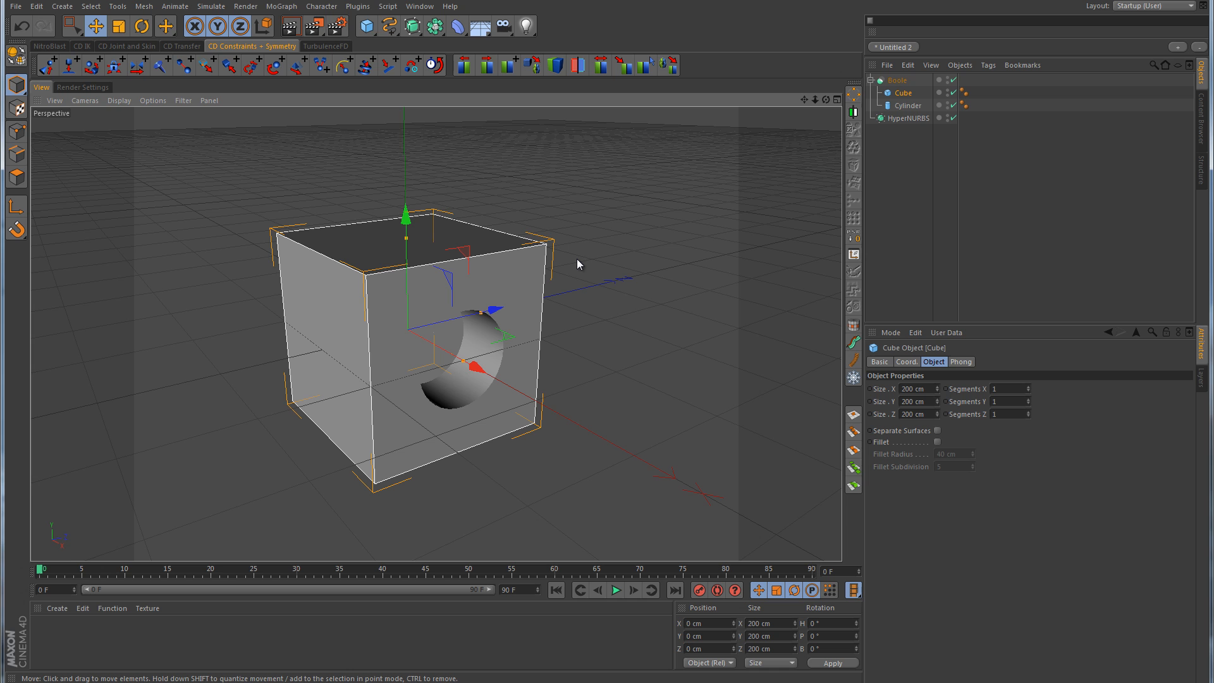
# Select the HyperNURBS, then the Boole in the Object Manager
pyautogui.click(911, 118)
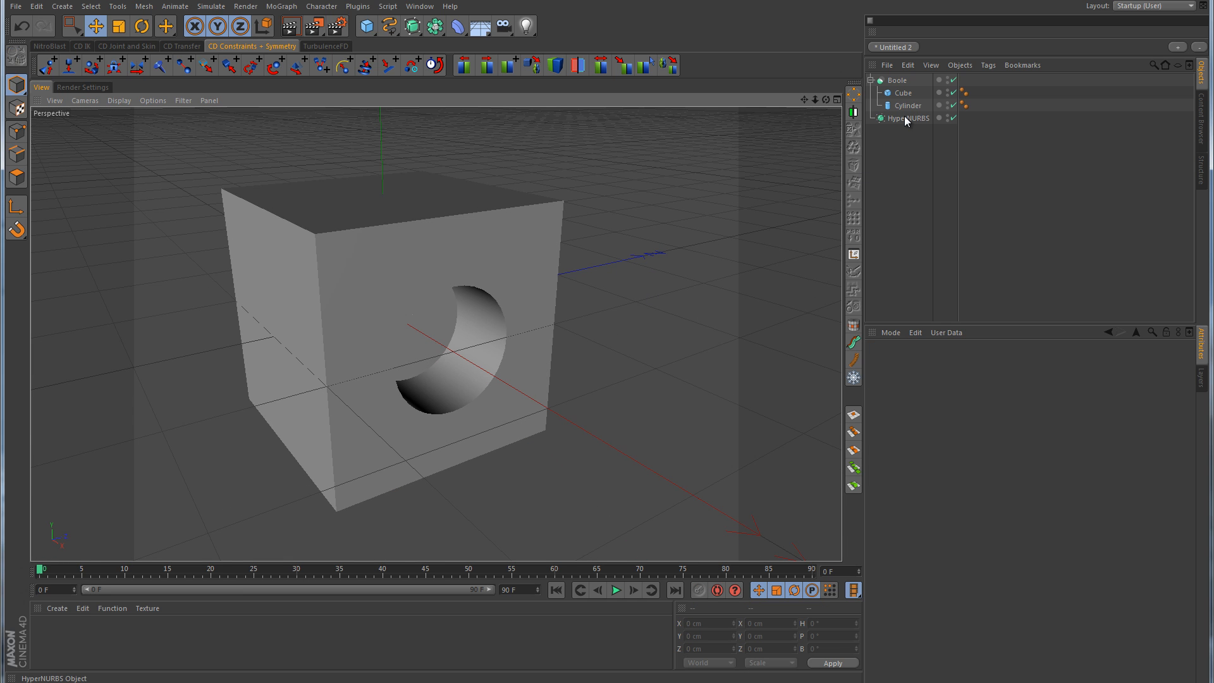
pyautogui.moveTo(899, 80)
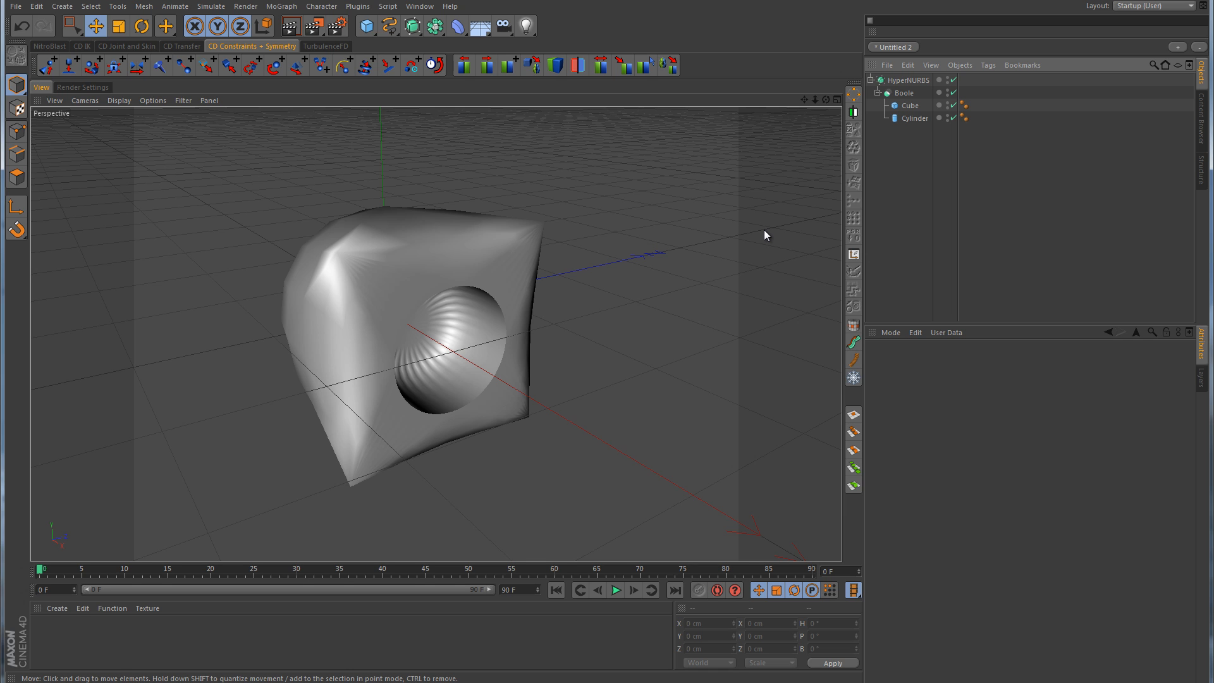
pyautogui.click(903, 92)
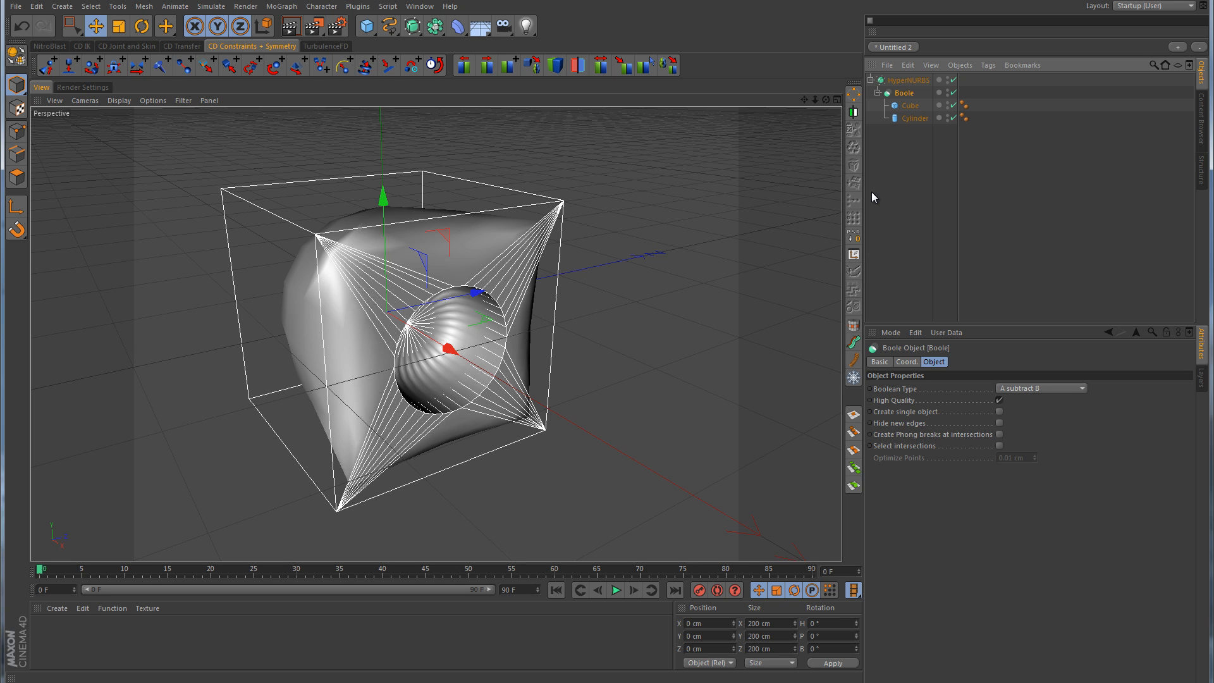
# Nest the cube under the HyperNURBS inside the Boole, then reselect the HyperNURBS
pyautogui.click(908, 105)
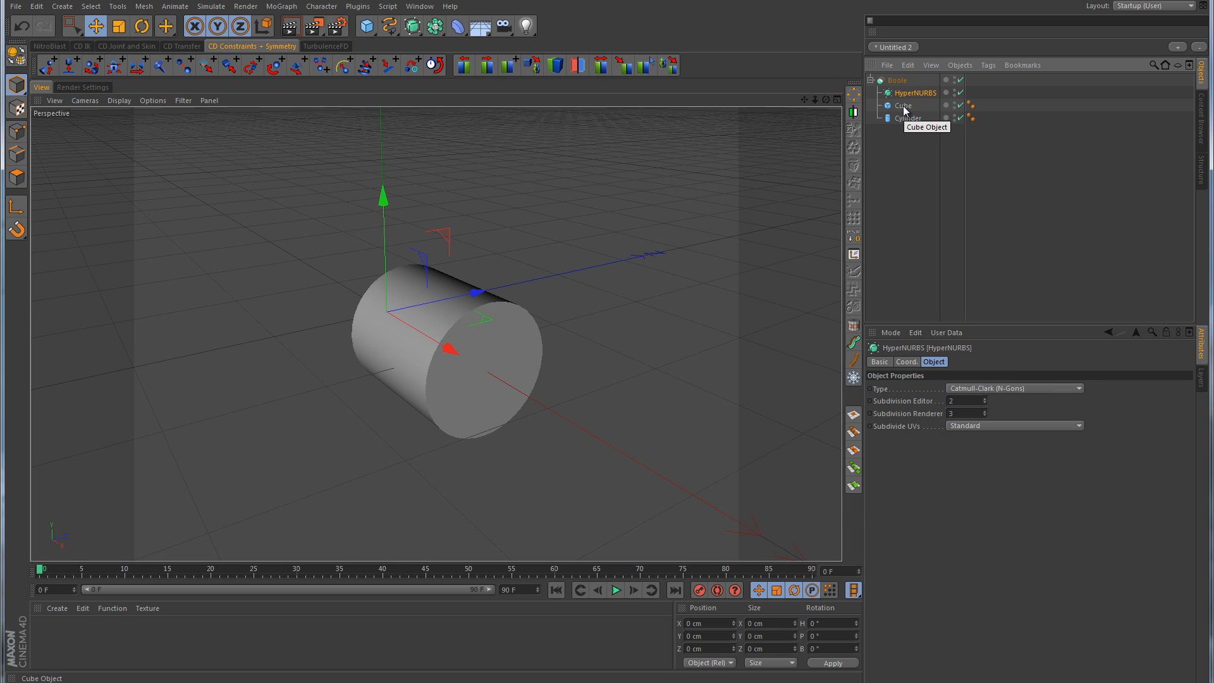
pyautogui.click(903, 105)
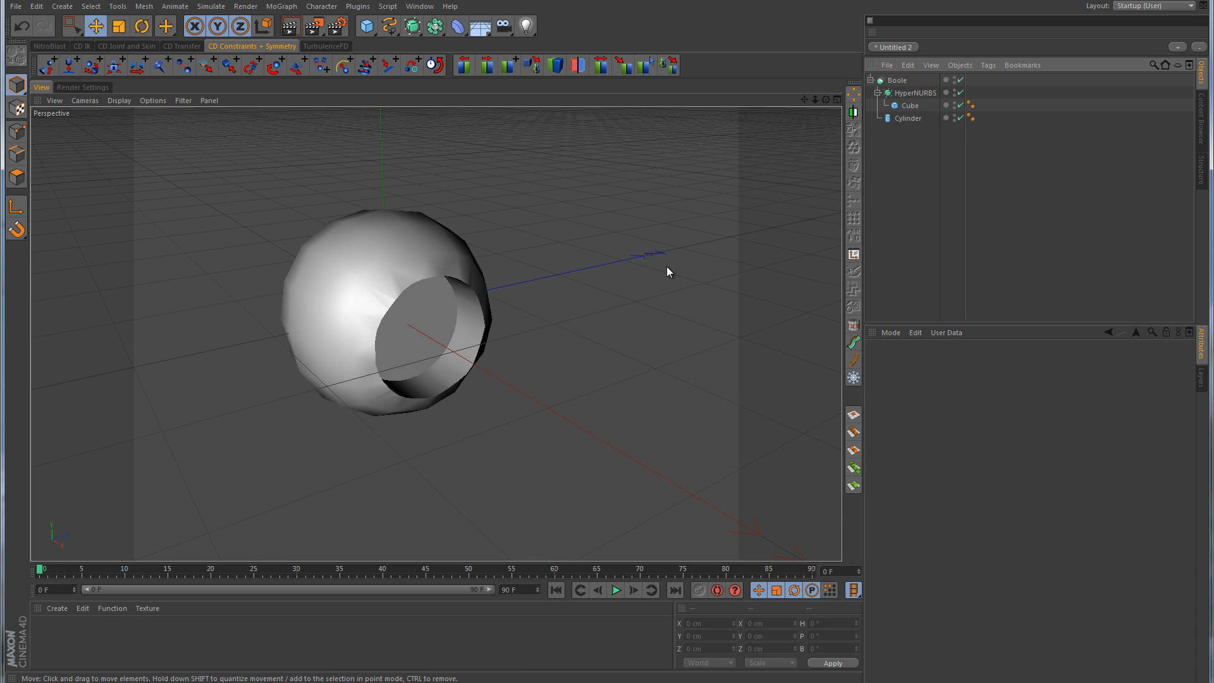
pyautogui.click(910, 105)
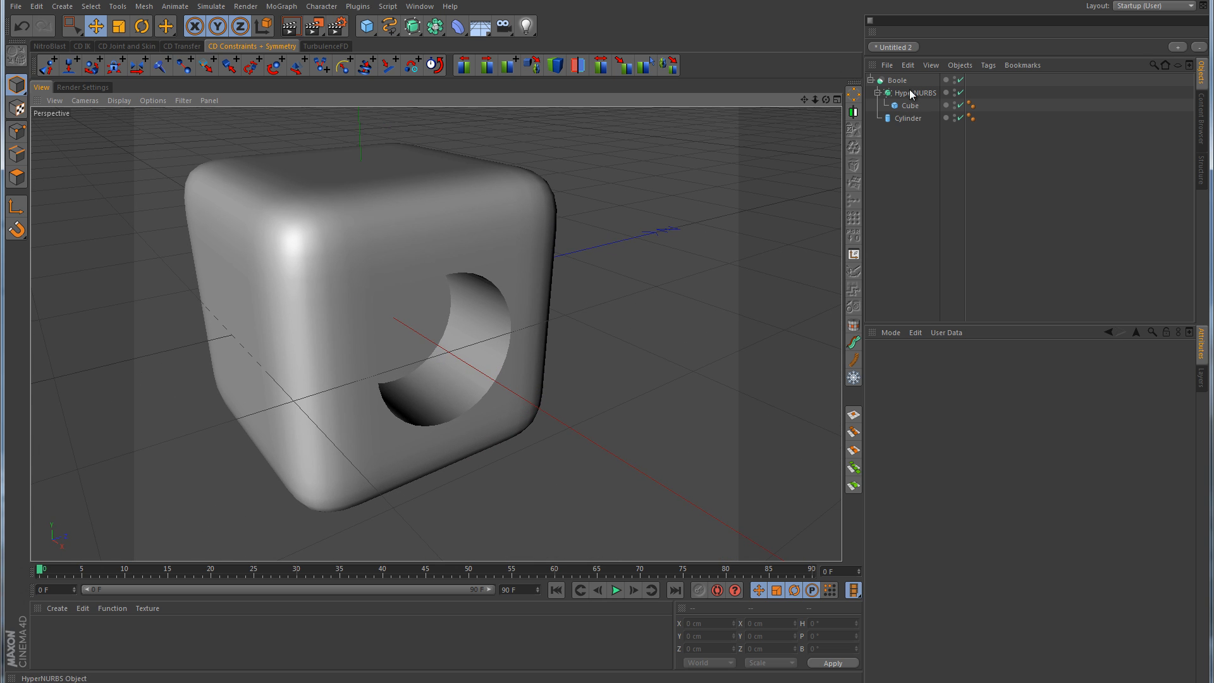
pyautogui.click(896, 80)
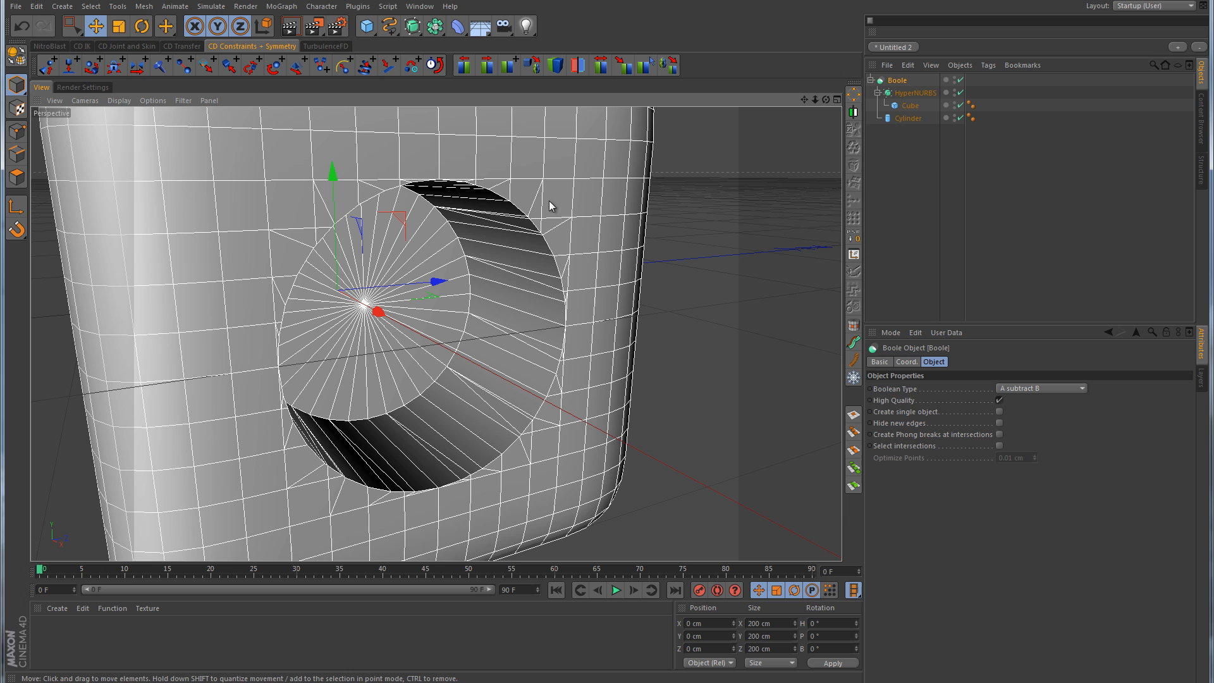
pyautogui.moveTo(472, 420)
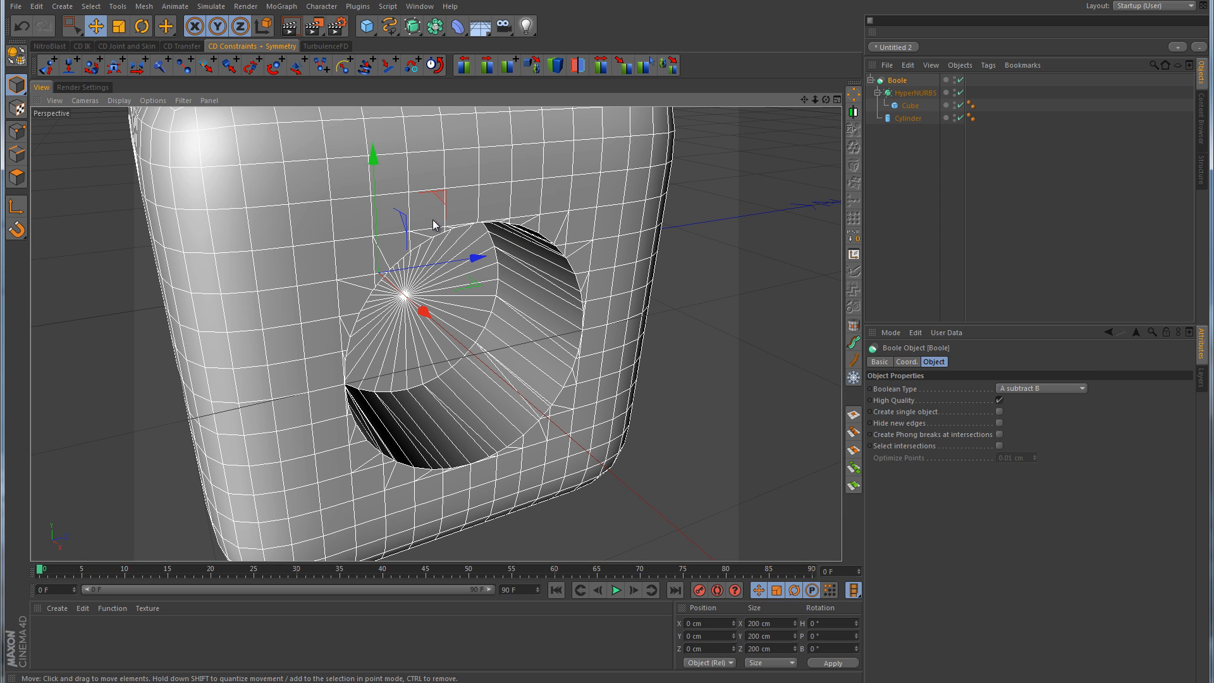
pyautogui.moveTo(488, 435)
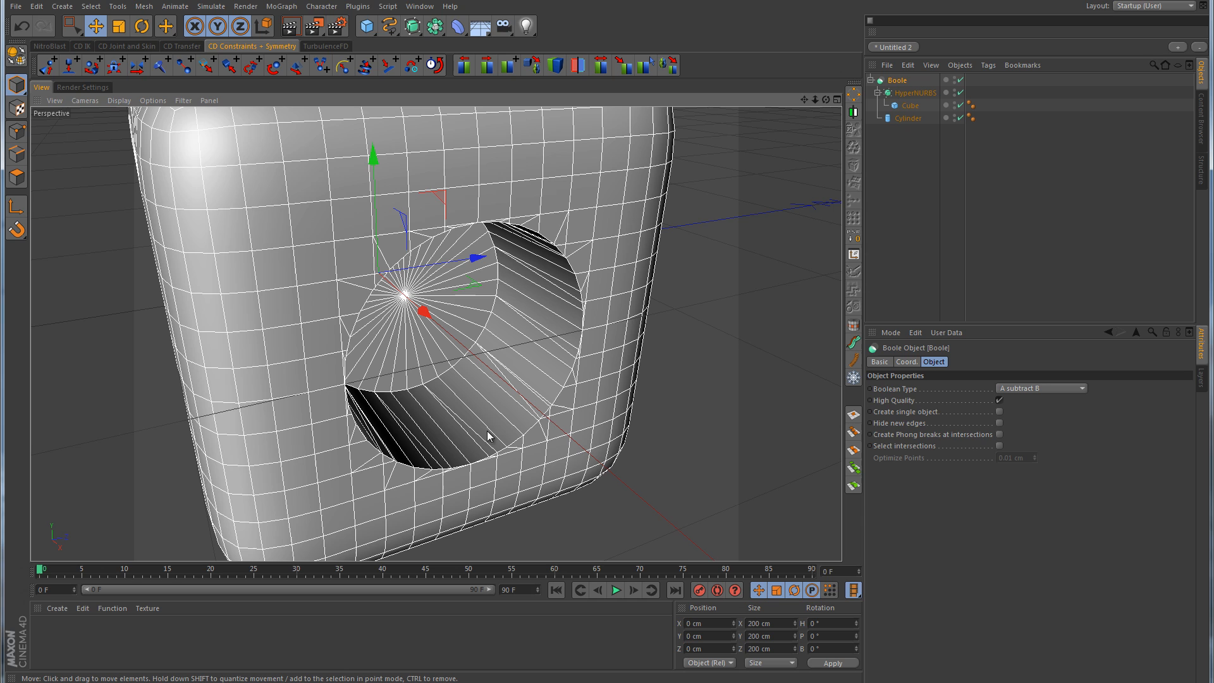
pyautogui.moveTo(511, 431)
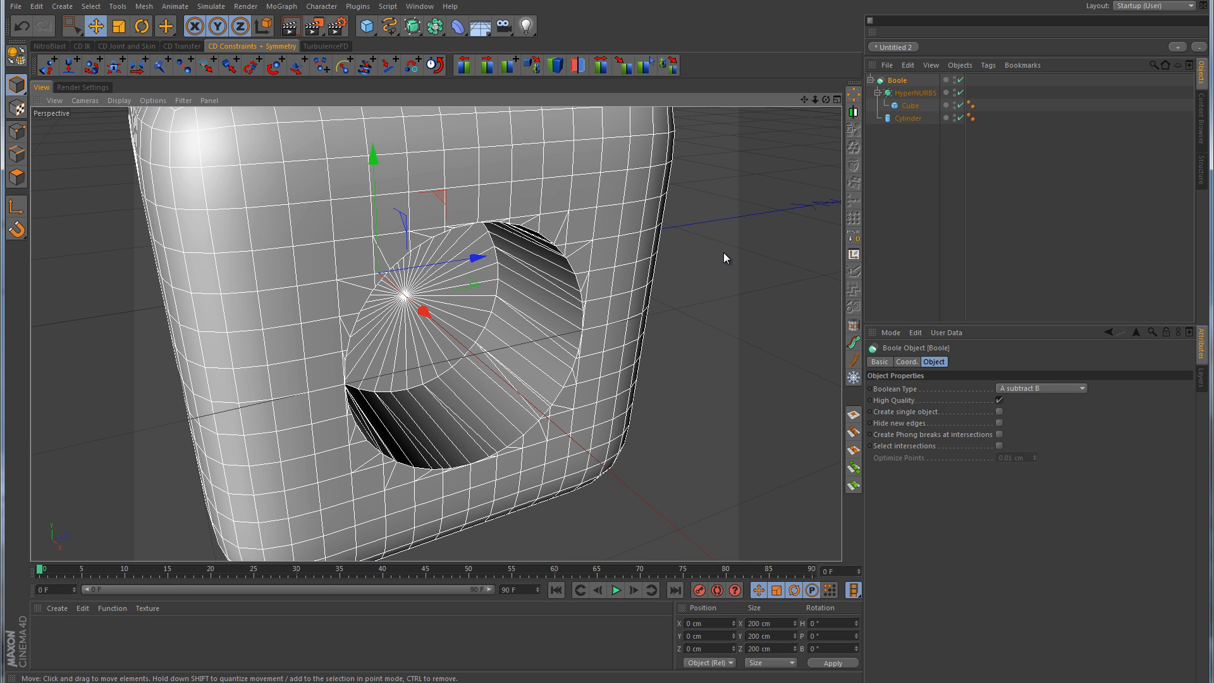
pyautogui.moveTo(586, 337)
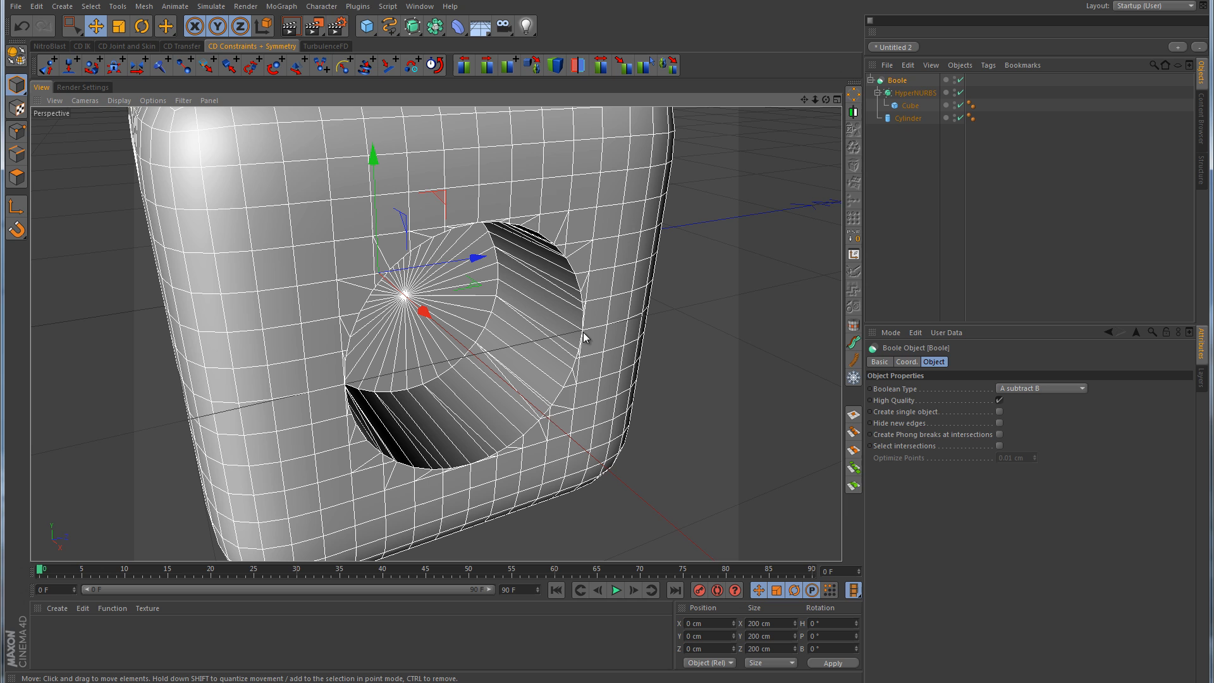
pyautogui.moveTo(538, 412)
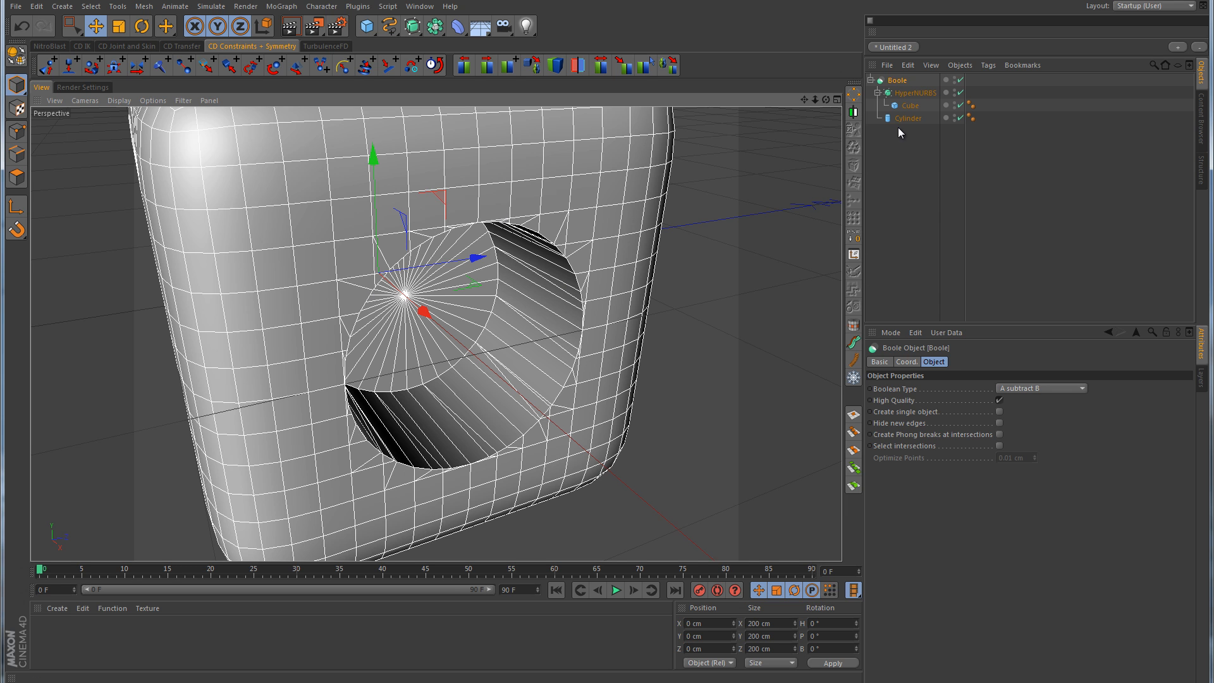
# Select the cutting cylinder, then the top object in the Object Manager
pyautogui.click(907, 118)
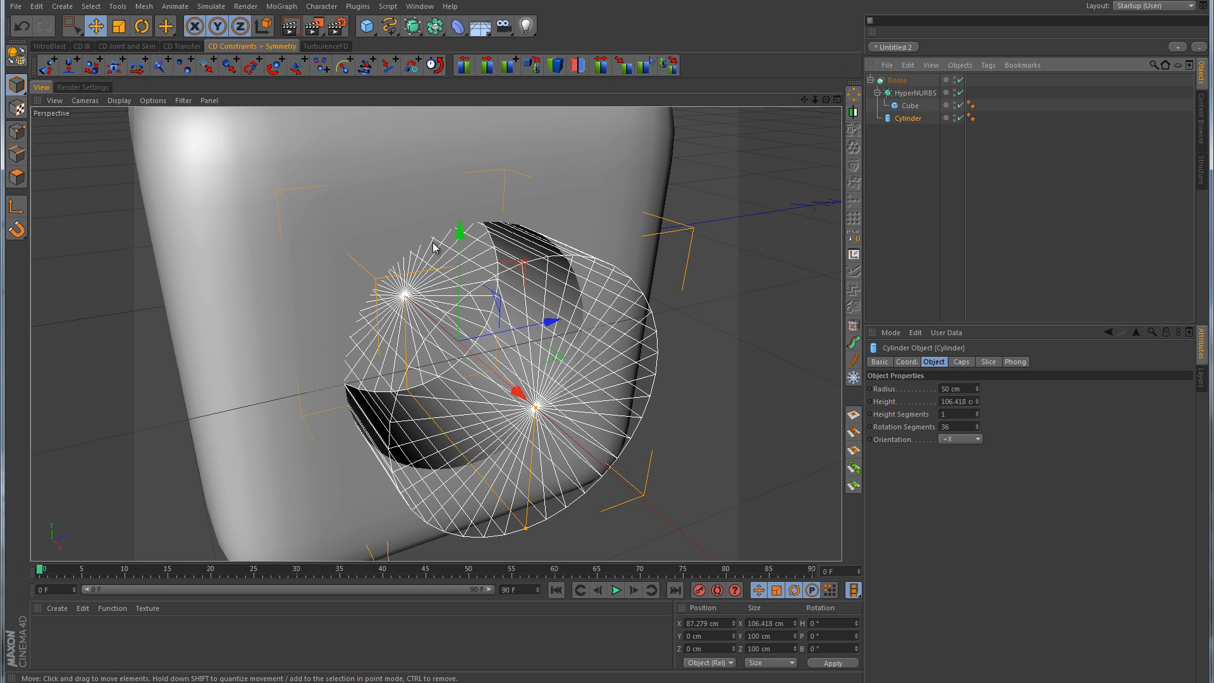
pyautogui.moveTo(416, 257)
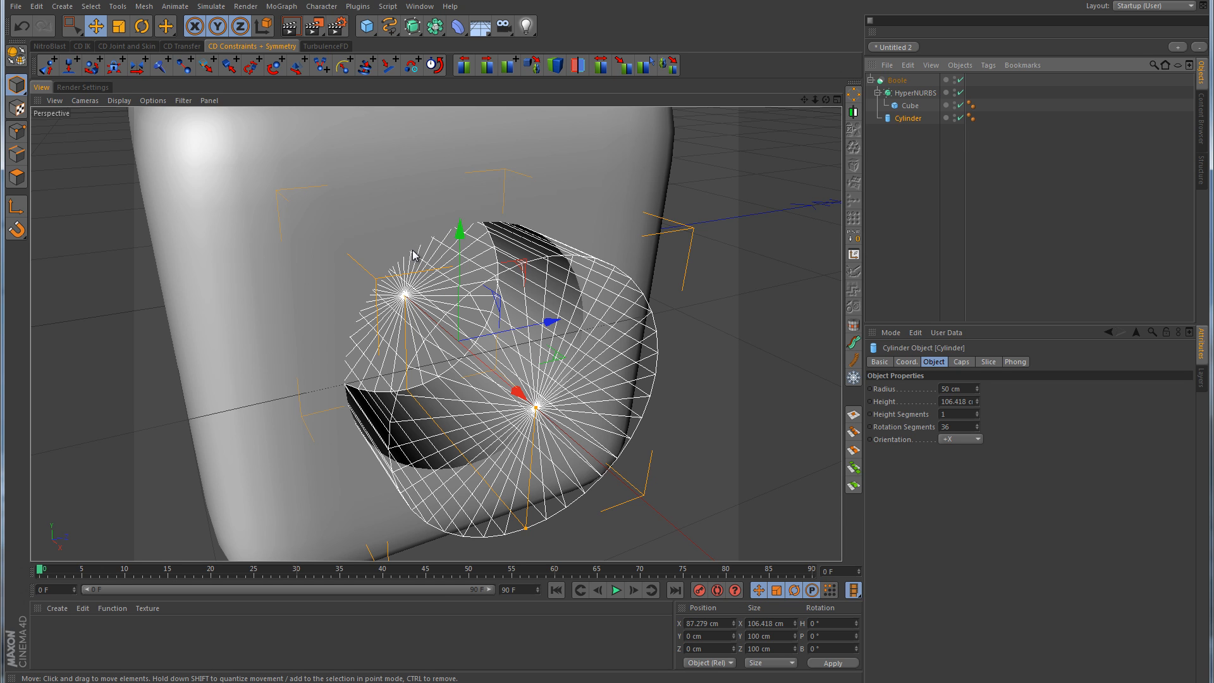
pyautogui.moveTo(356, 248)
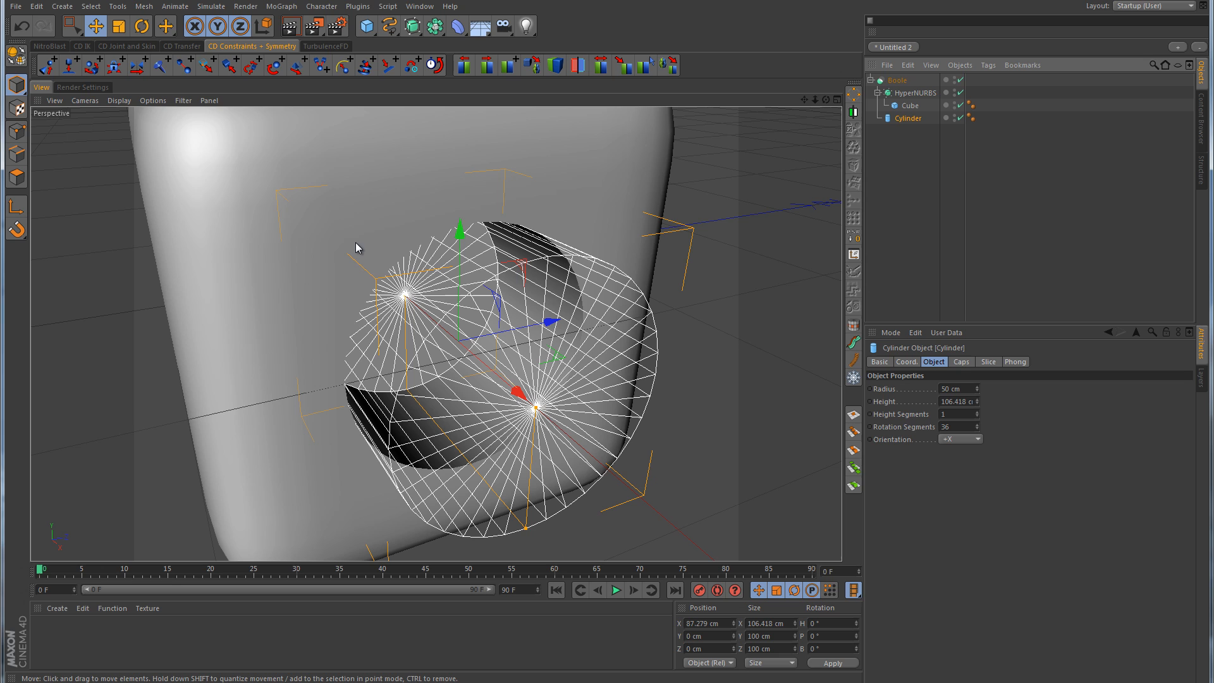
pyautogui.moveTo(395, 499)
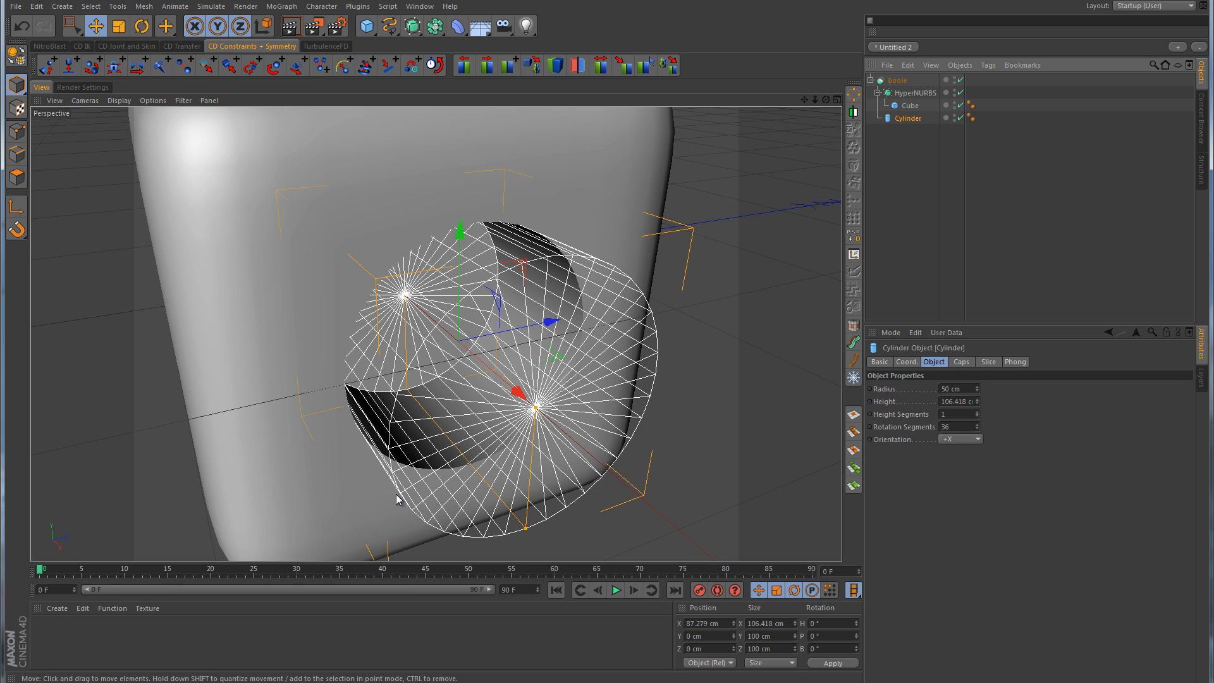
pyautogui.moveTo(620, 289)
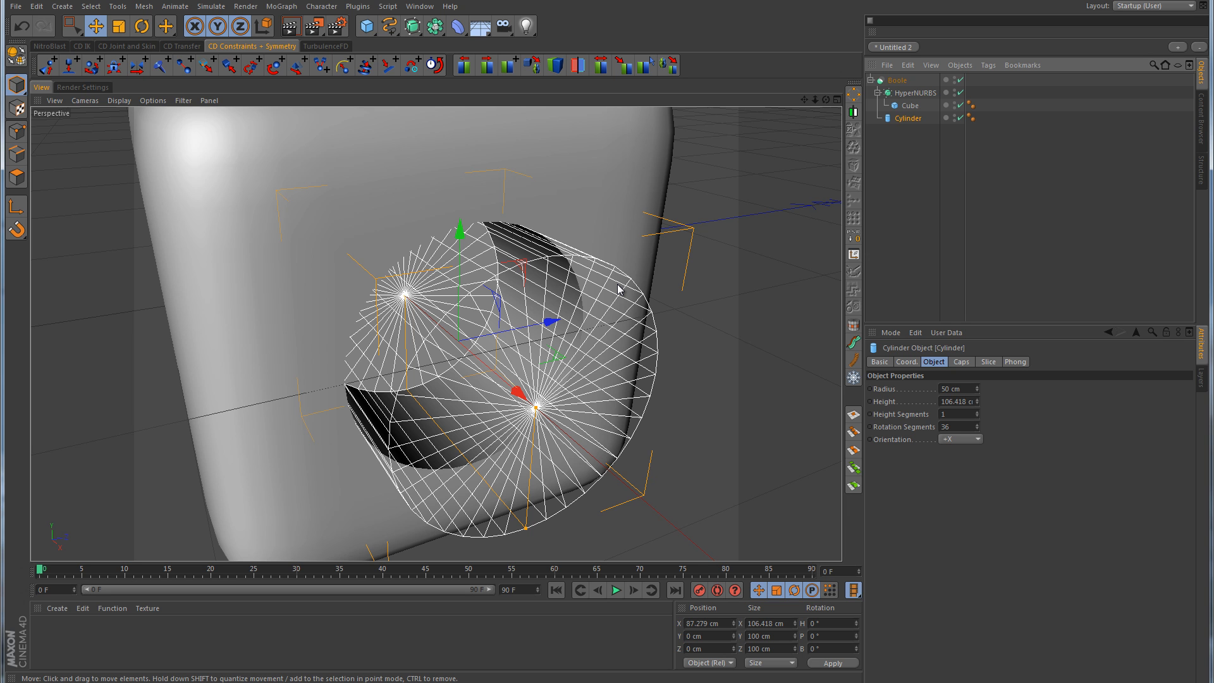
pyautogui.click(897, 80)
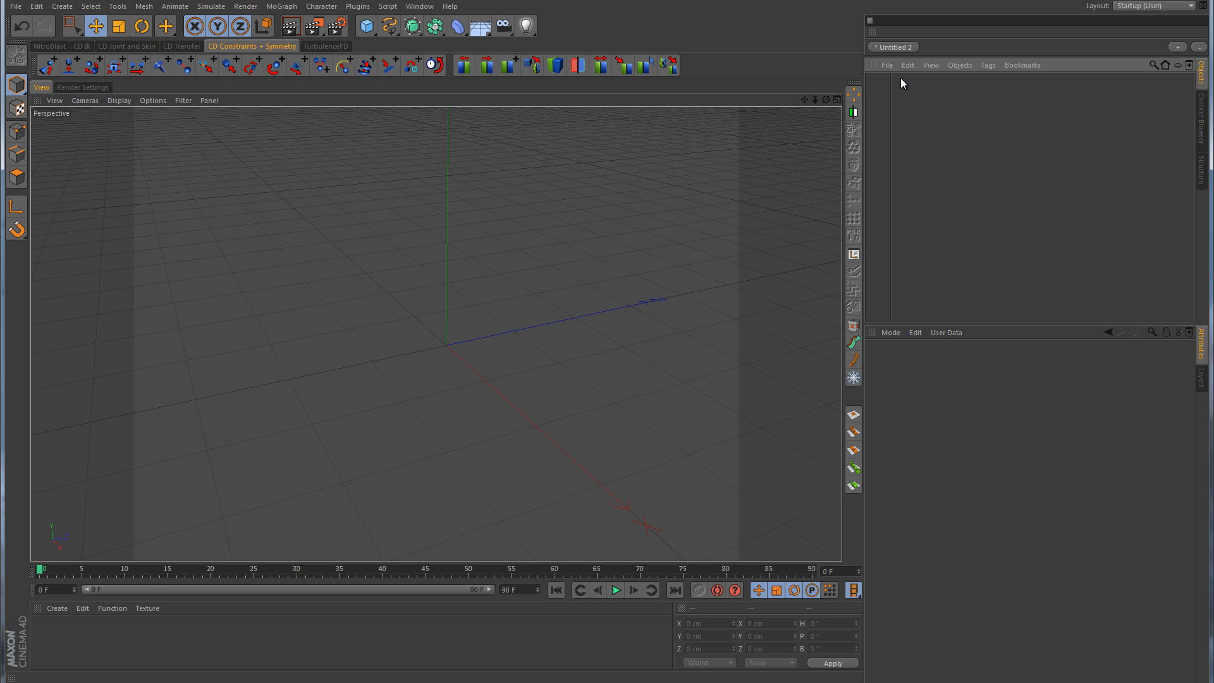
pyautogui.moveTo(898, 85)
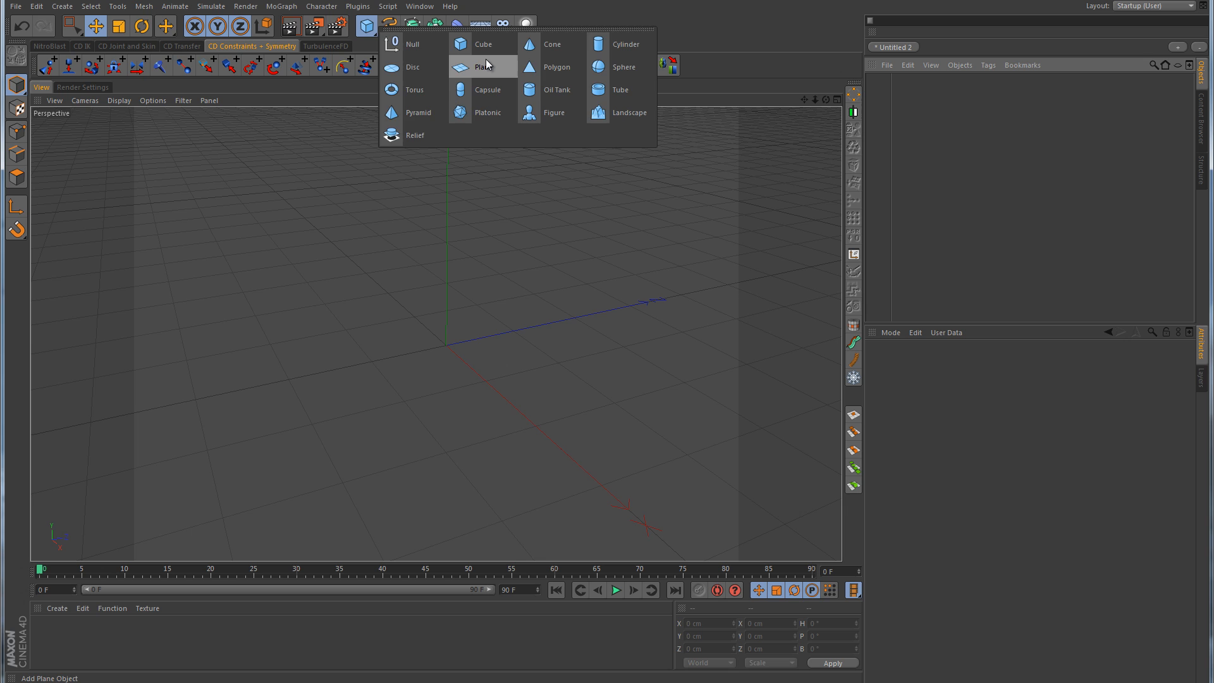
# Add a plane object and convert it to editable polygons
pyautogui.click(485, 66)
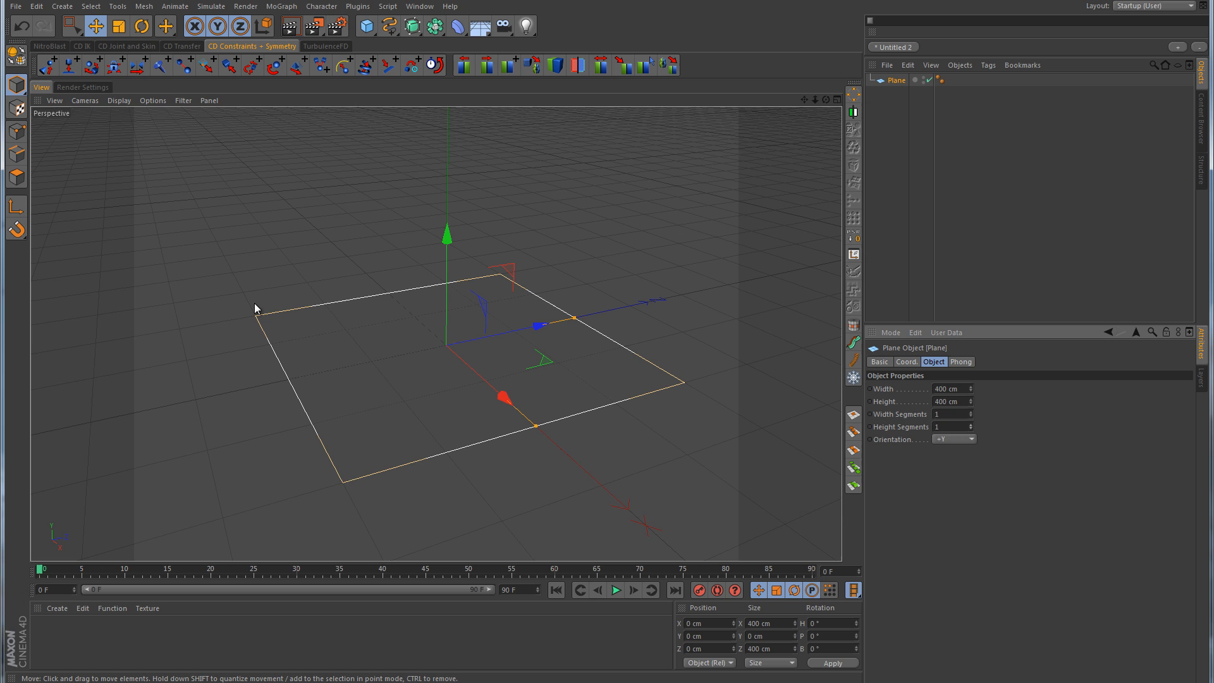
pyautogui.moveTo(682, 480)
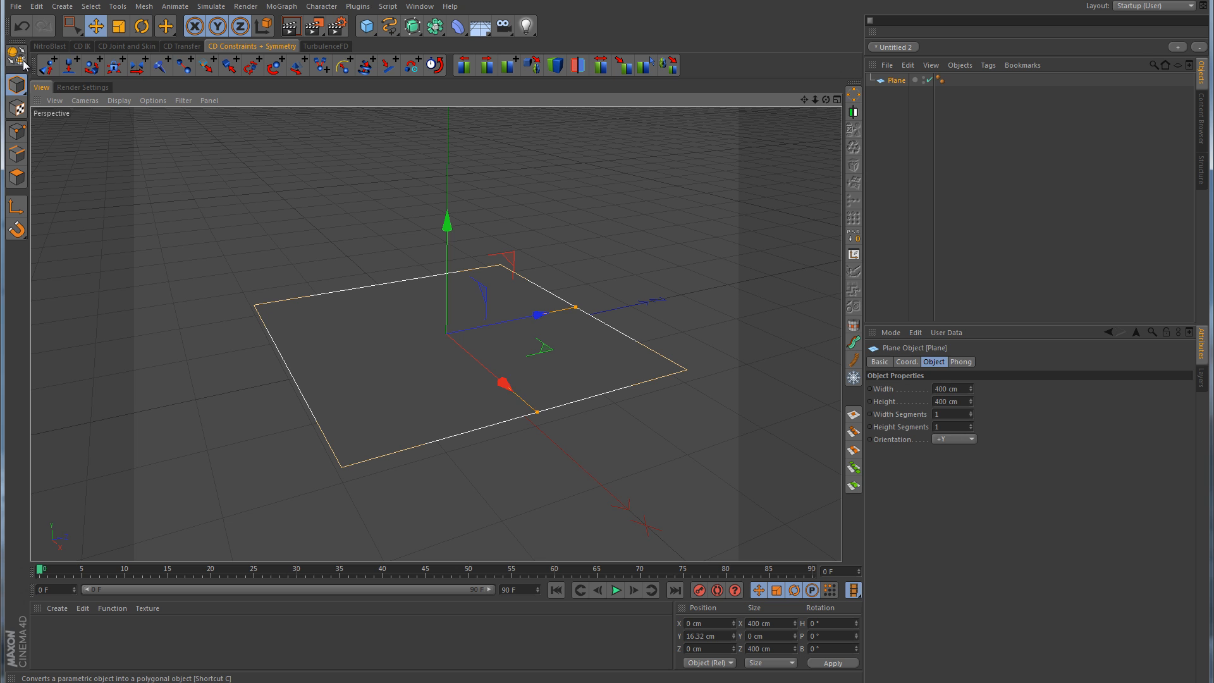
pyautogui.click(16, 176)
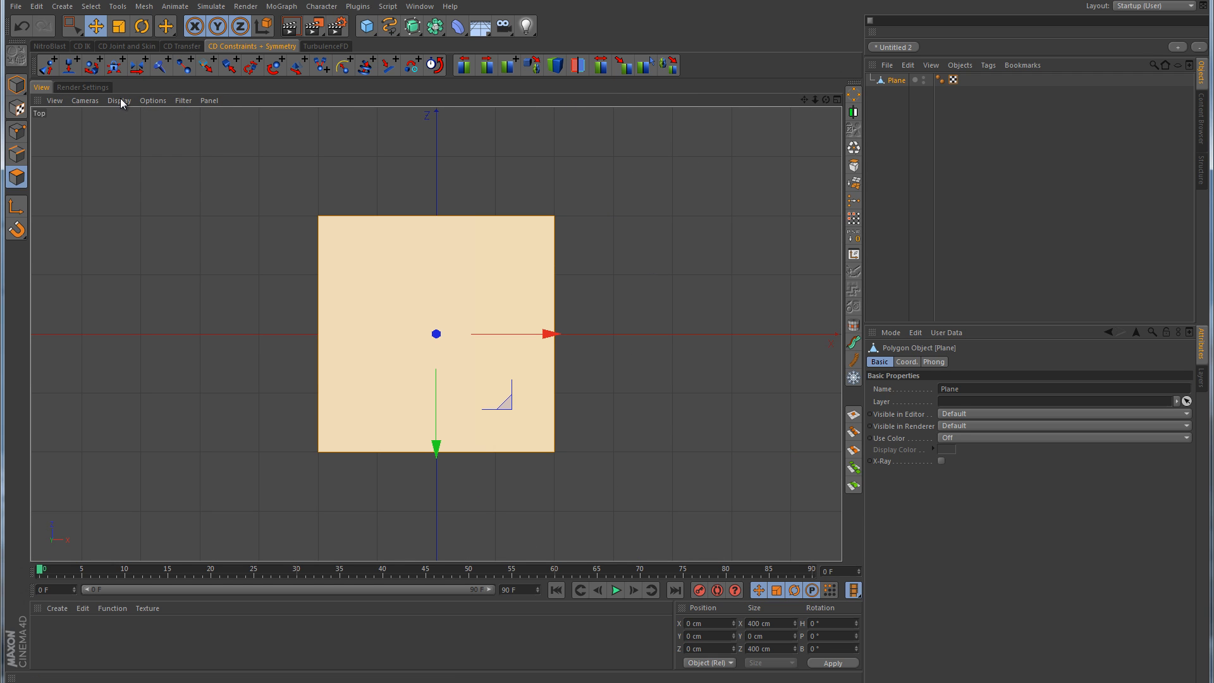
# Bring up the plane's modelling commands to start the knife cuts
pyautogui.click(118, 100)
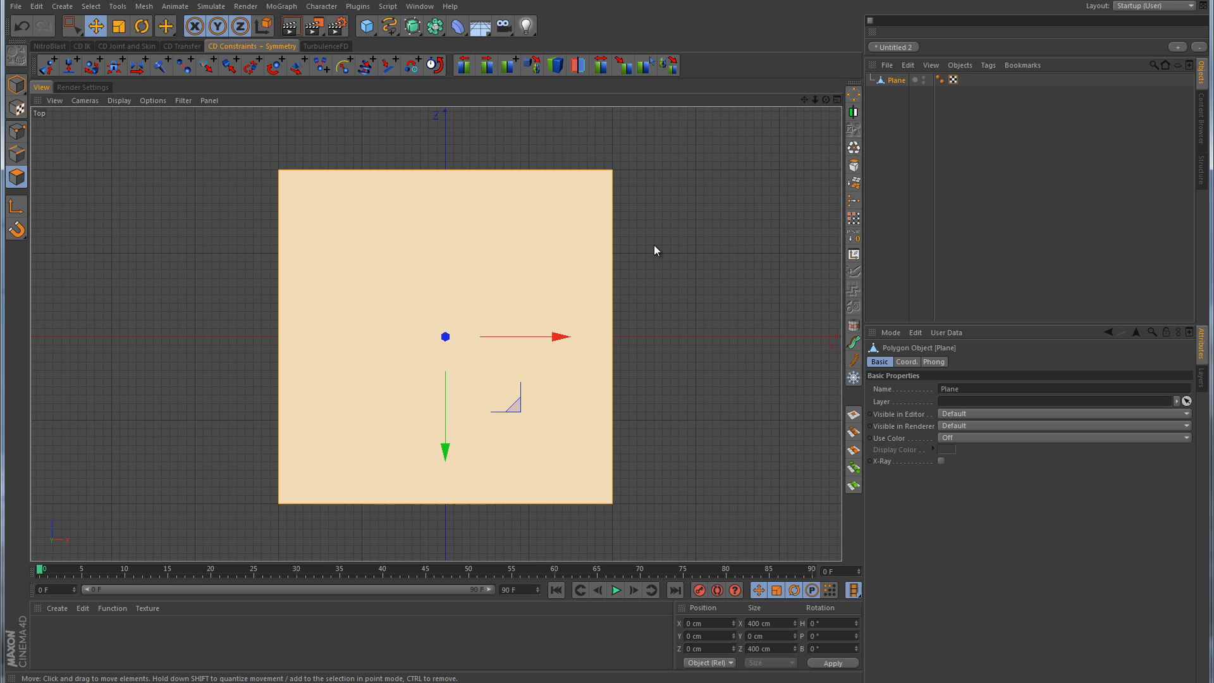
pyautogui.rightClick(655, 249)
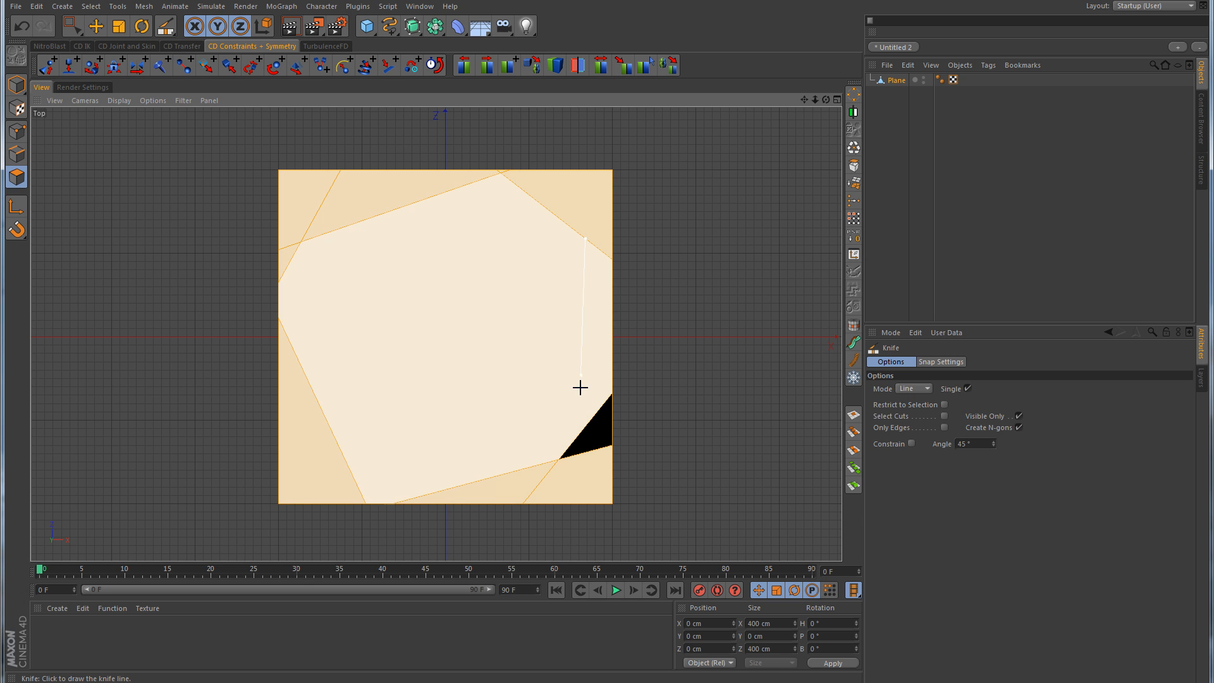
# In Points mode, drag three cut points to new positions and move one back
pyautogui.click(72, 25)
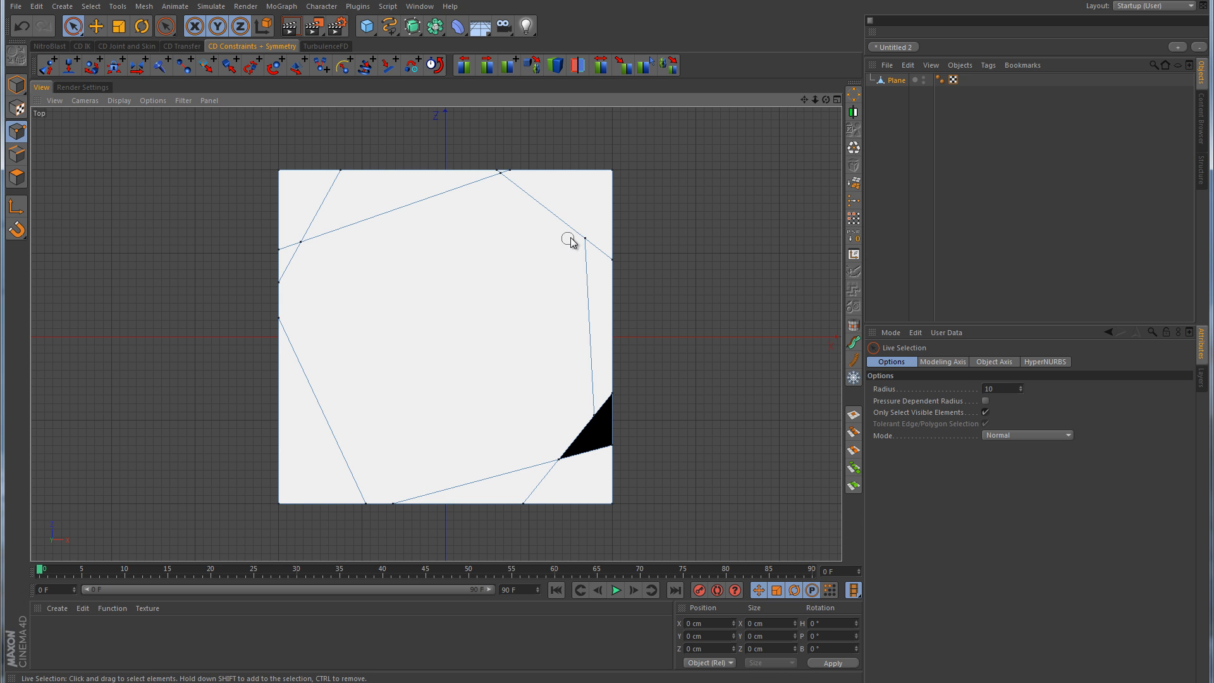
pyautogui.moveTo(583, 240); pyautogui.dragTo(487, 193)
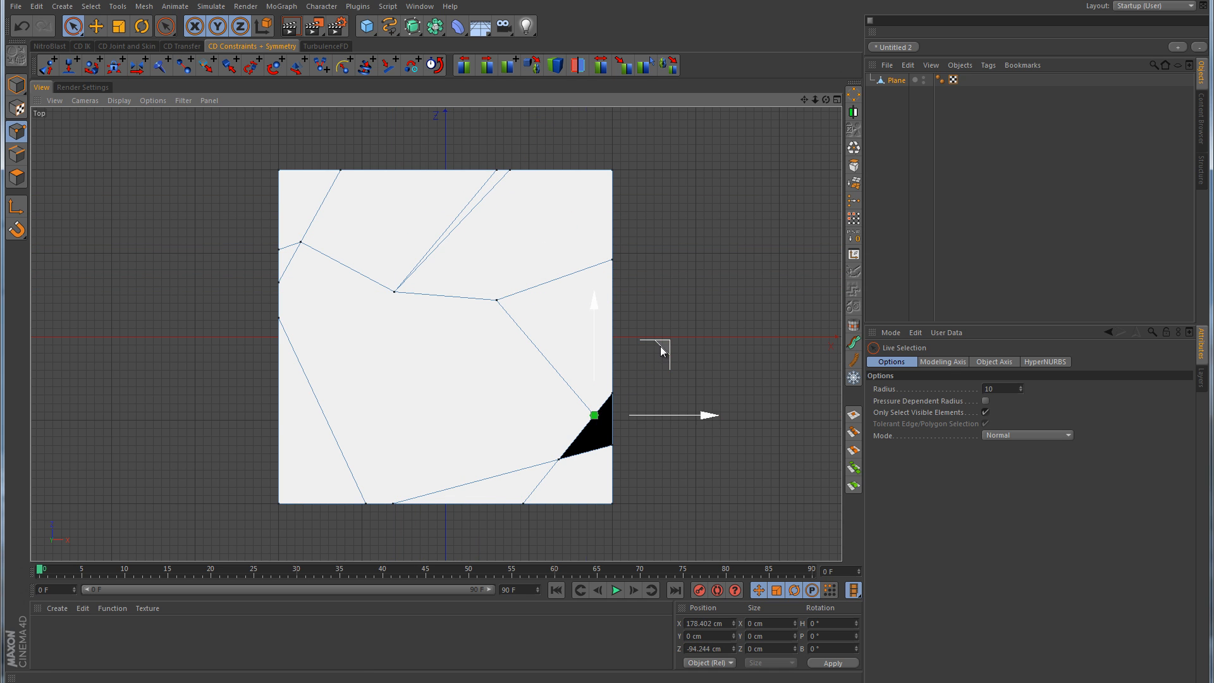
pyautogui.moveTo(593, 415); pyautogui.dragTo(558, 458)
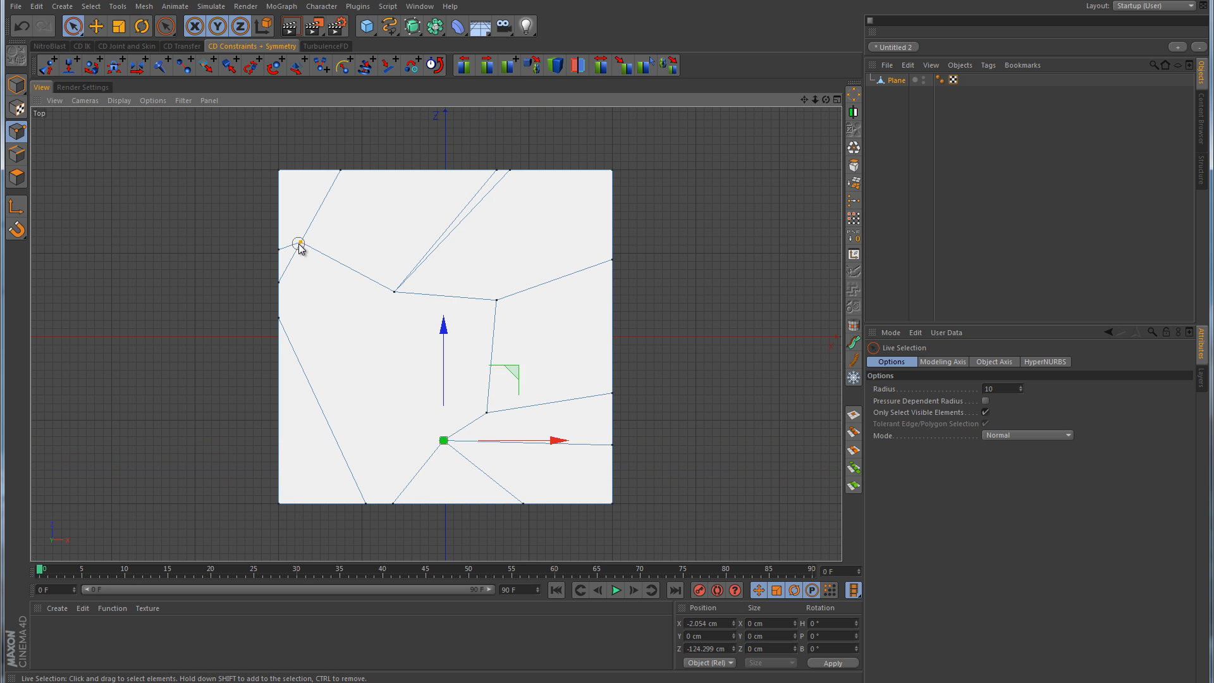
pyautogui.moveTo(297, 242); pyautogui.dragTo(364, 341)
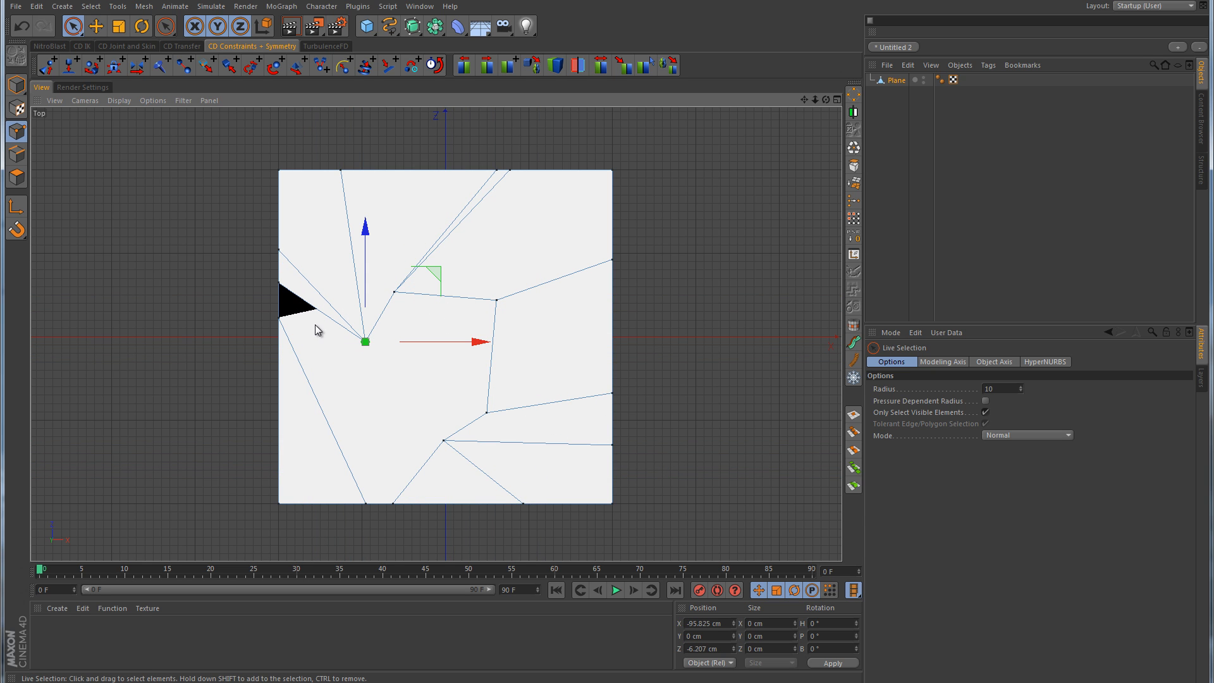
pyautogui.moveTo(472, 389)
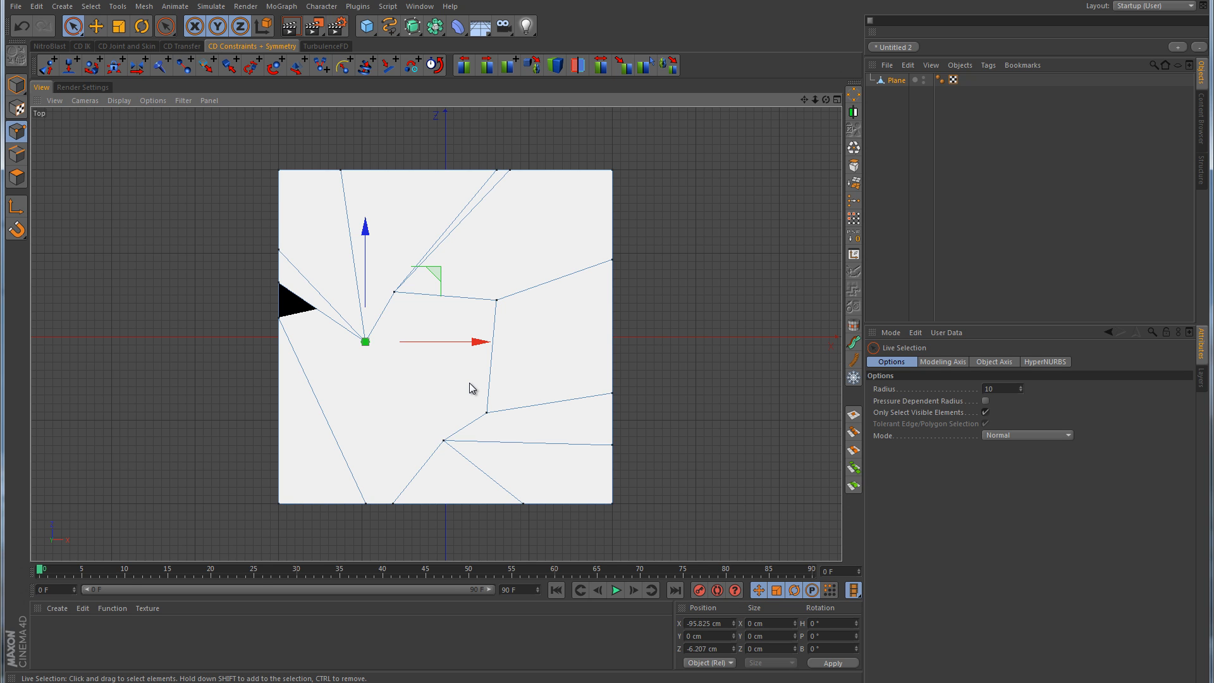
pyautogui.moveTo(363, 341); pyautogui.dragTo(393, 290)
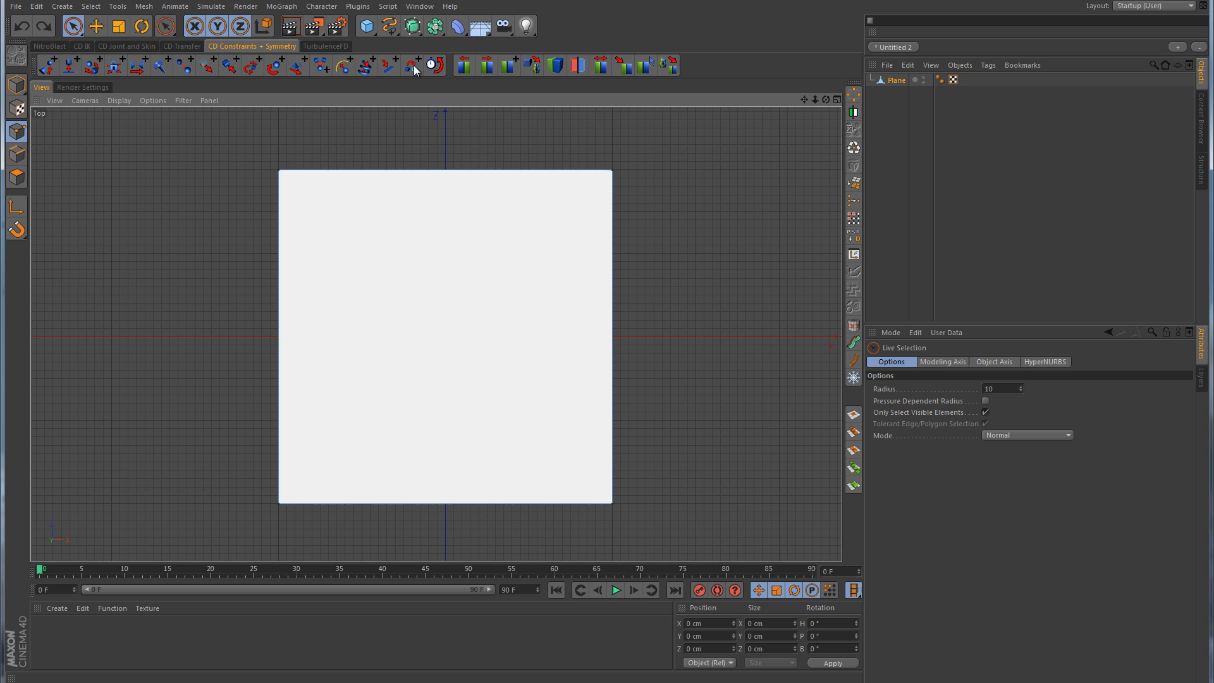
# Add a circle spline with red display colour and a 100 cm radius
pyautogui.click(392, 25)
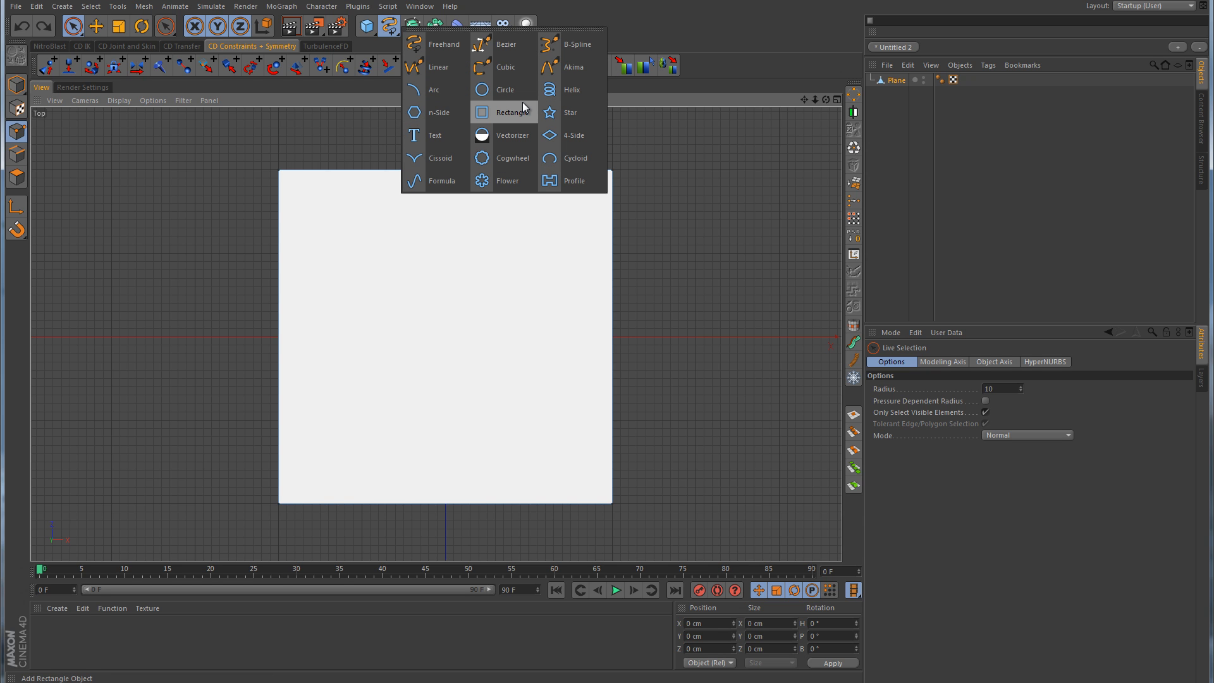
pyautogui.moveTo(572, 113)
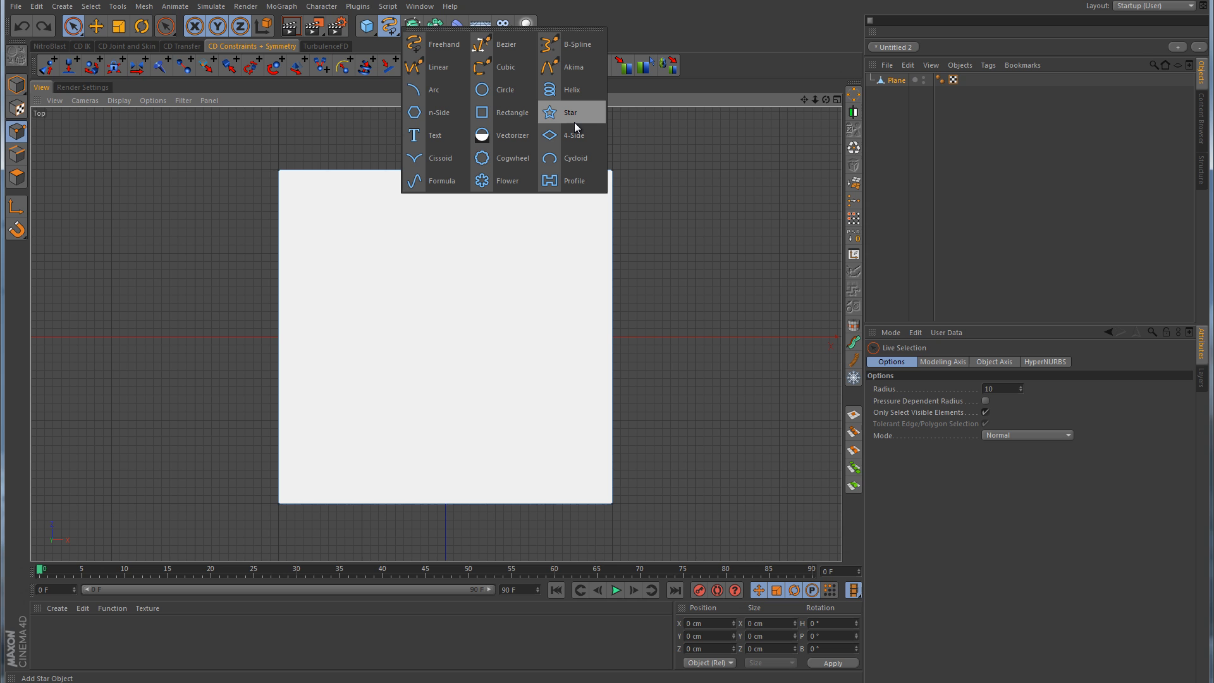
pyautogui.moveTo(505, 89)
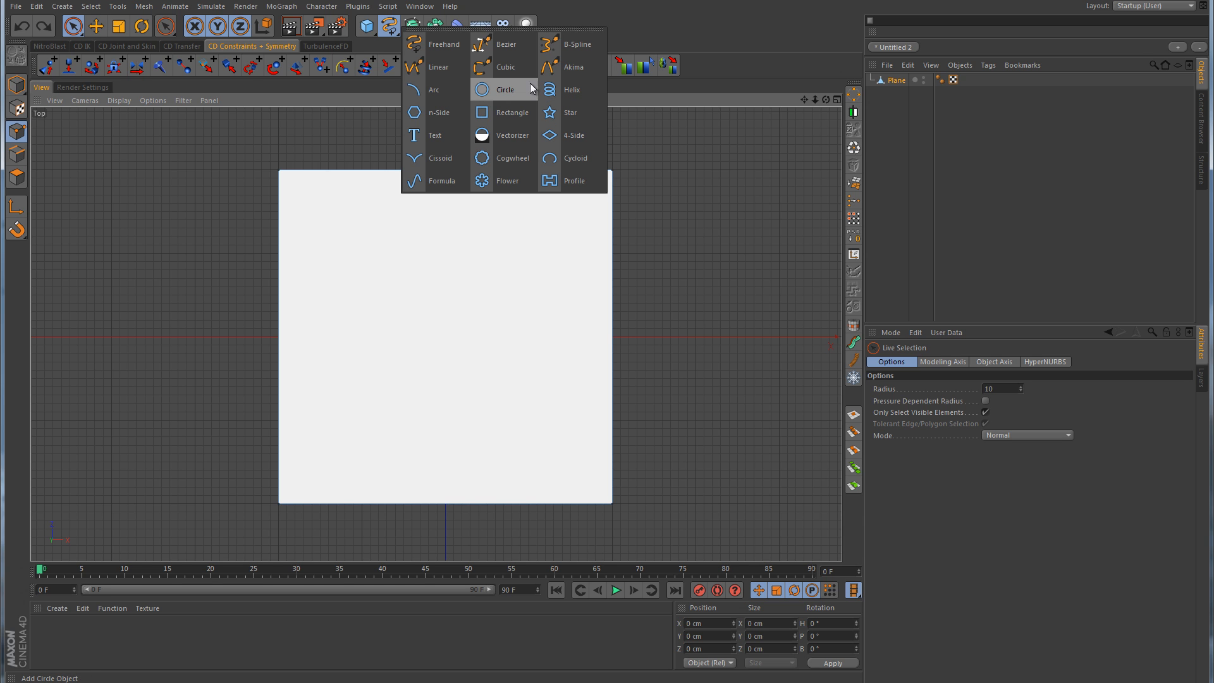
pyautogui.click(504, 89)
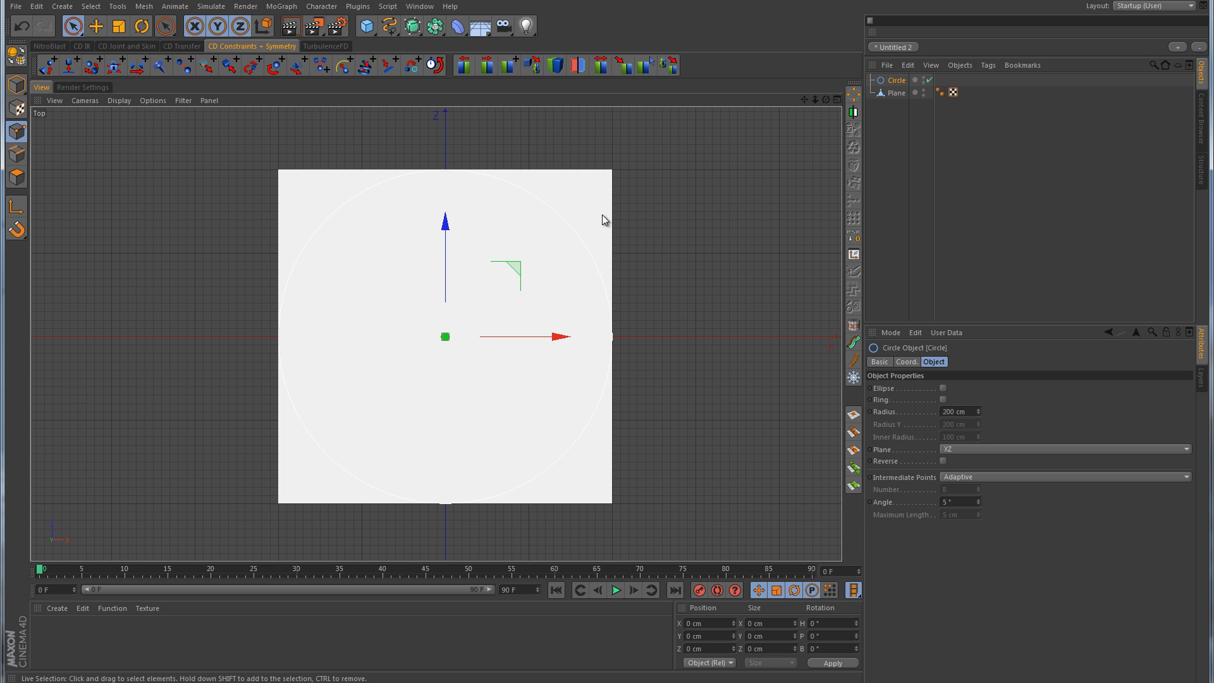
pyautogui.moveTo(952, 209)
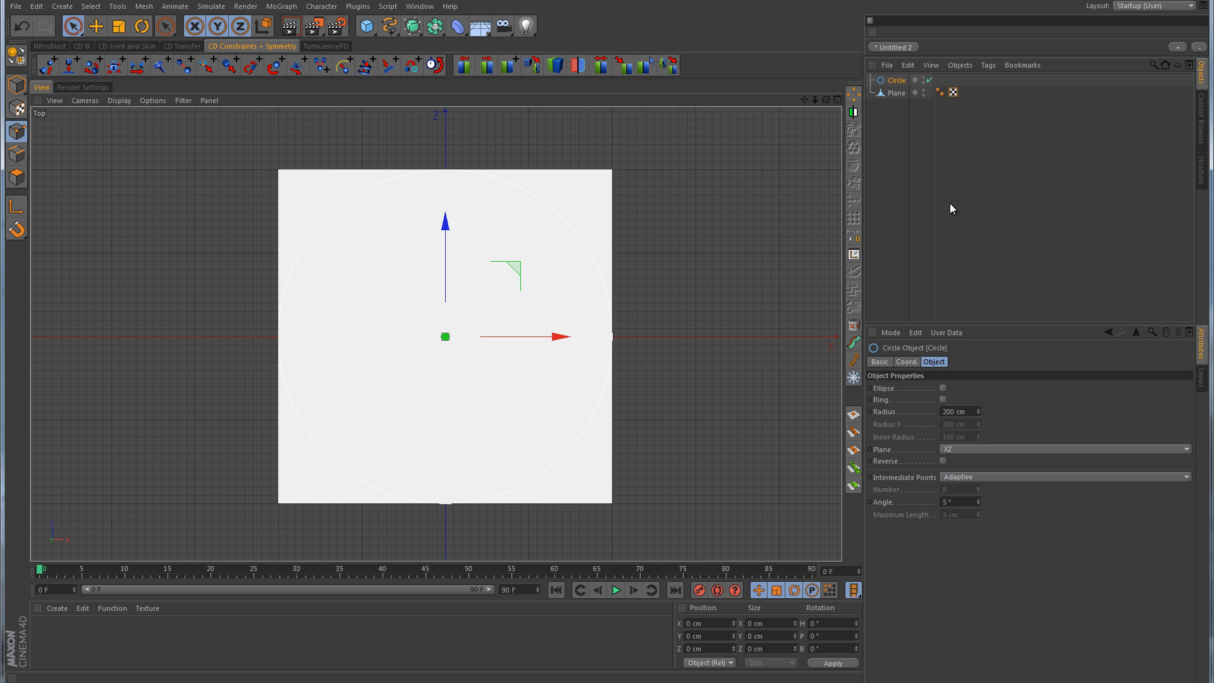
pyautogui.click(879, 361)
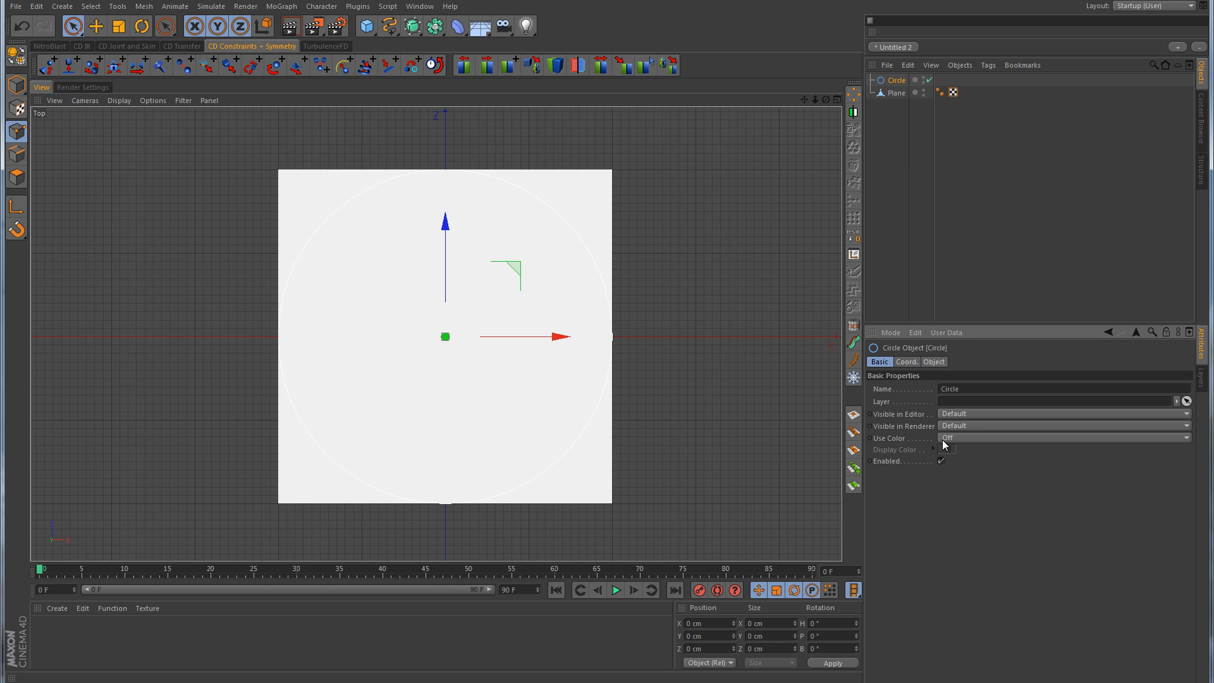
pyautogui.click(1065, 438)
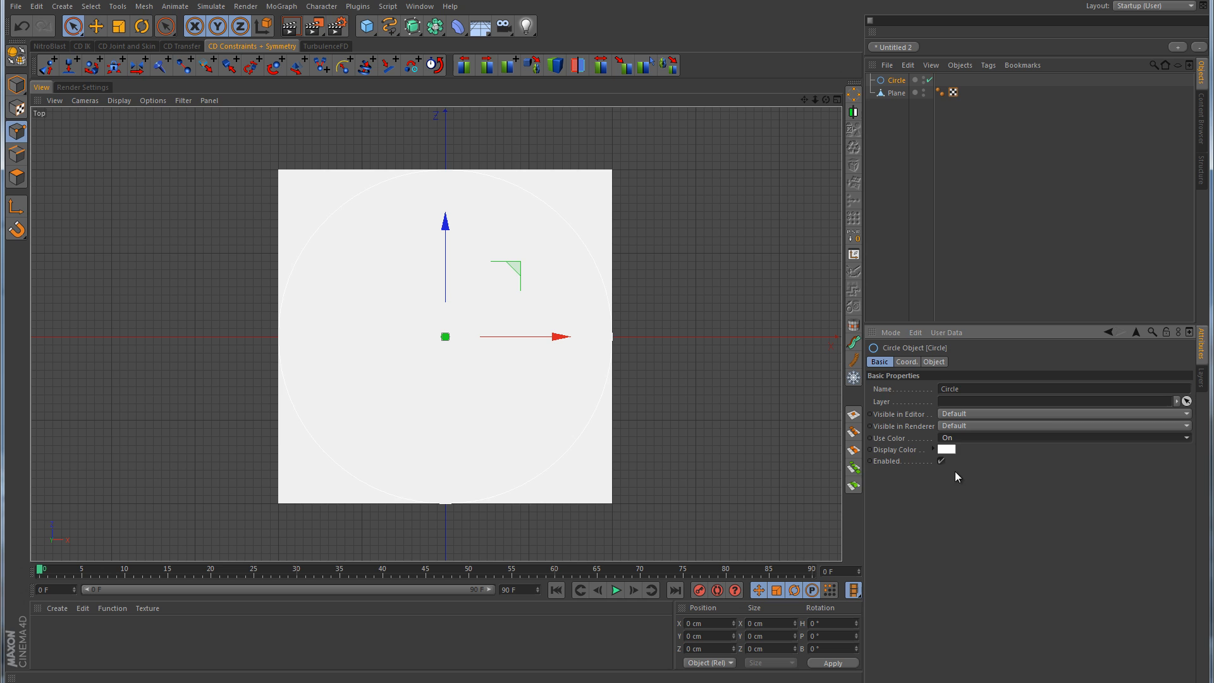
pyautogui.click(945, 449)
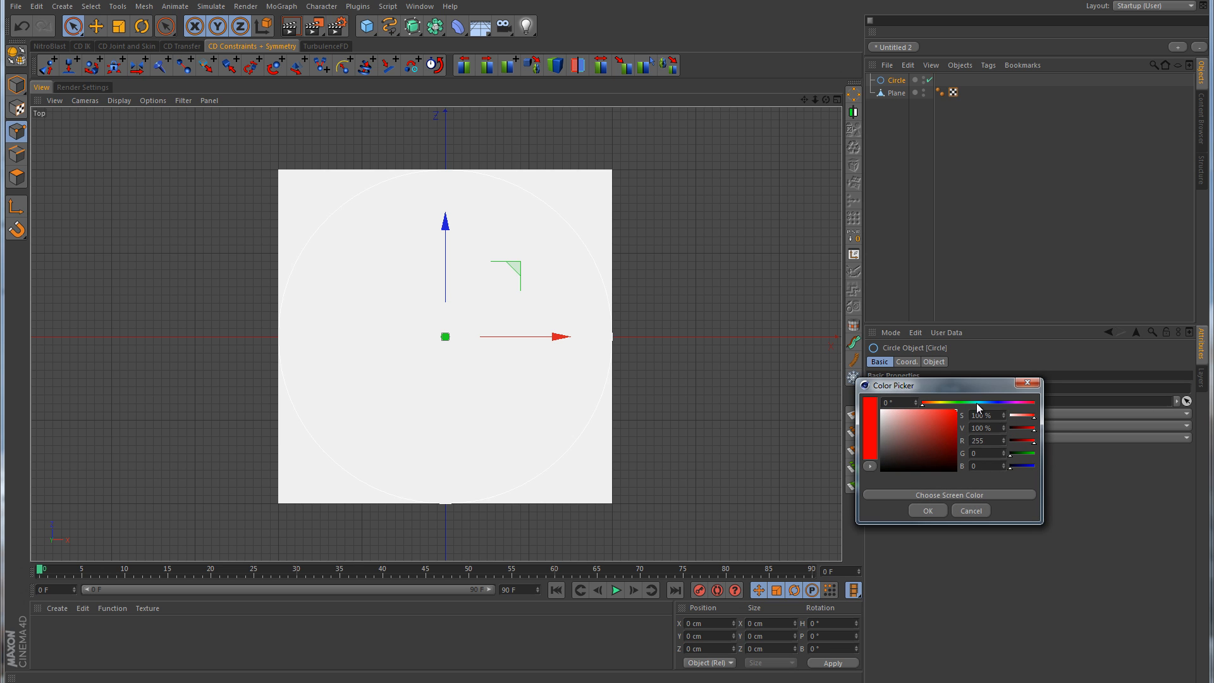
pyautogui.click(926, 510)
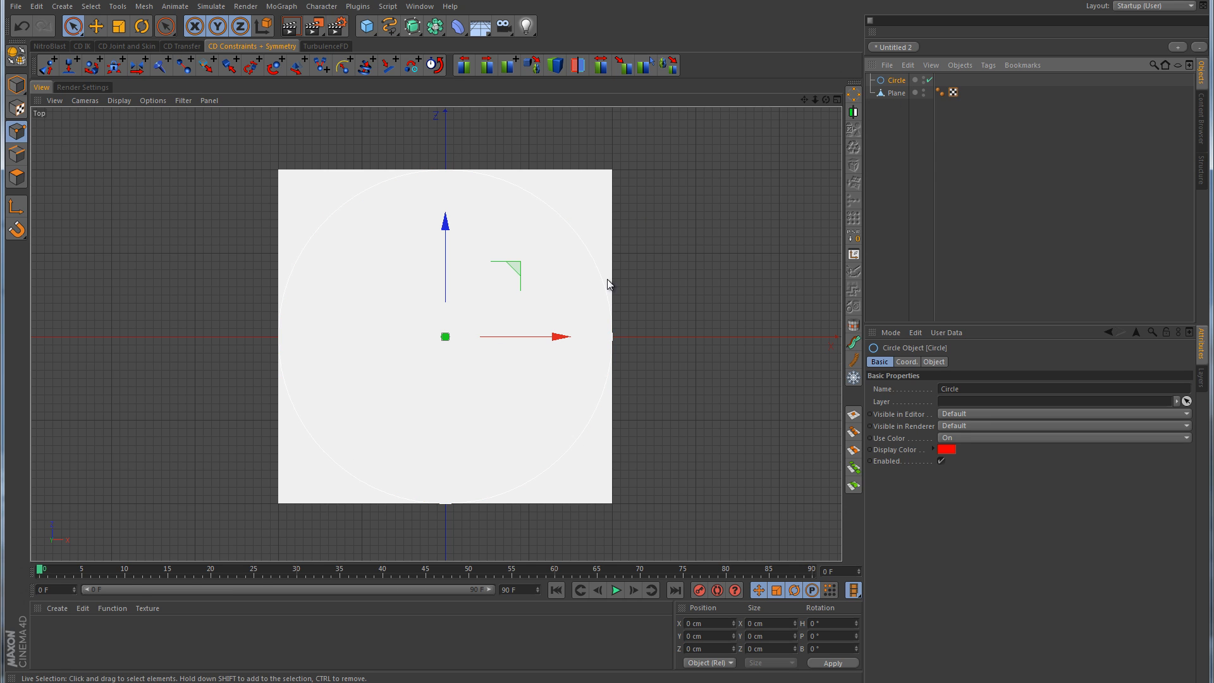
pyautogui.click(934, 362)
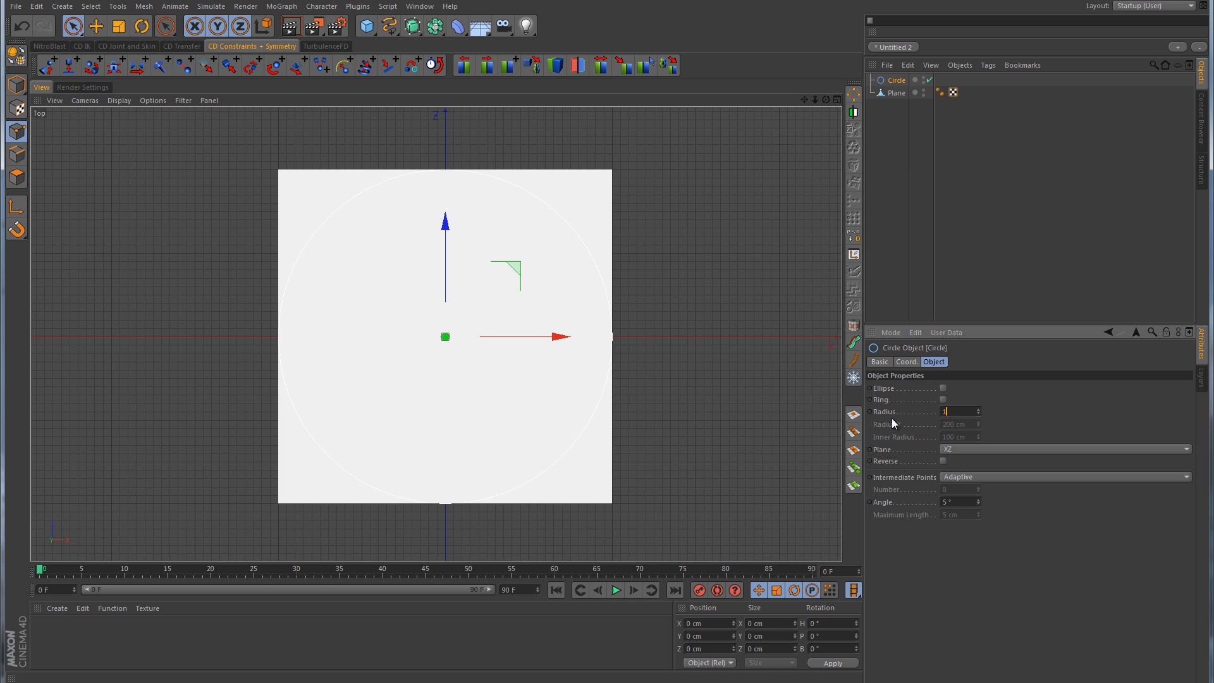
pyautogui.write('100')
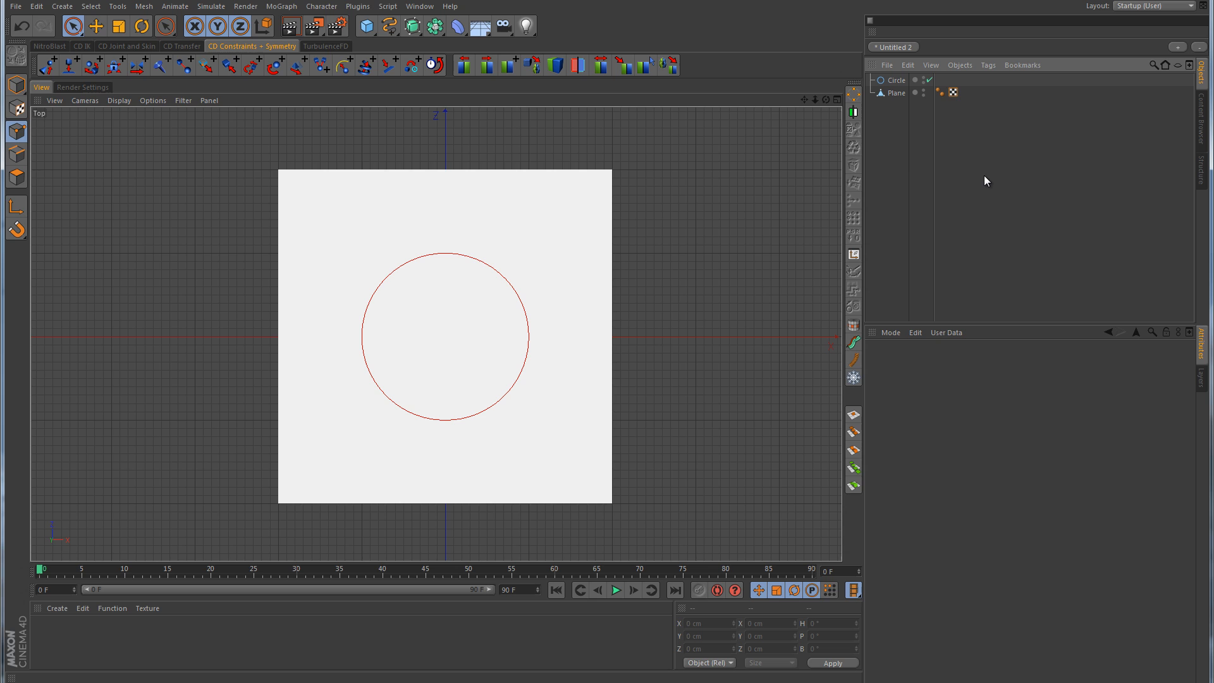
pyautogui.moveTo(521, 290)
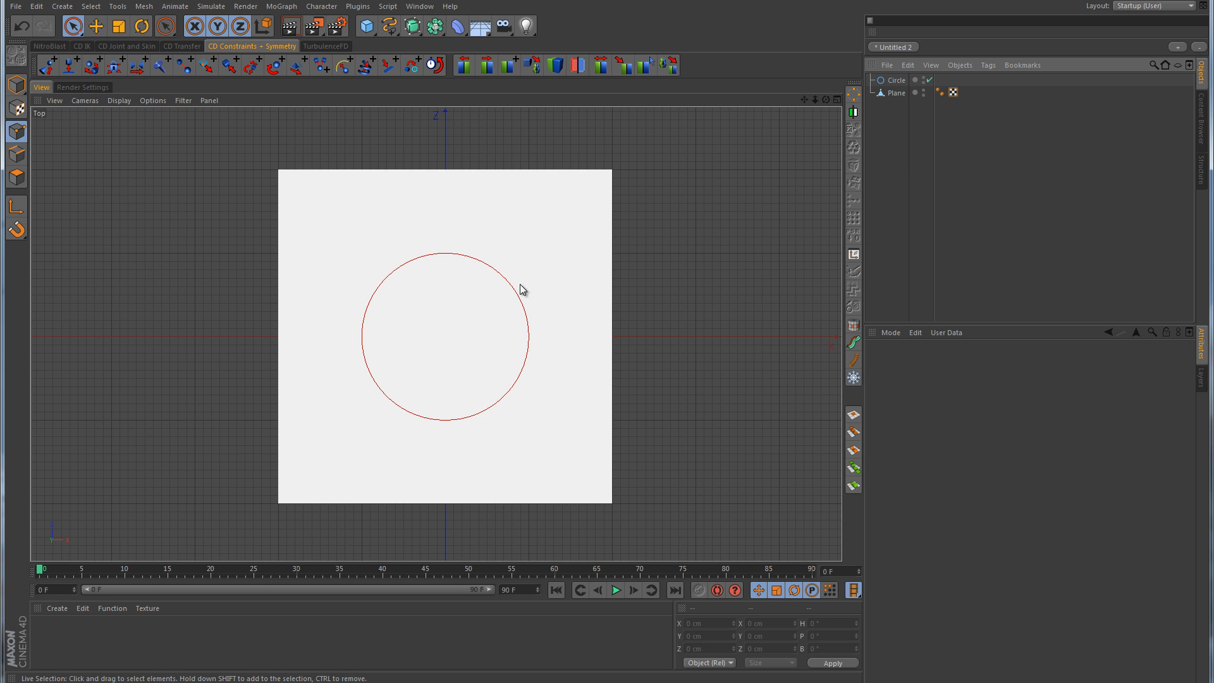
pyautogui.moveTo(405, 304)
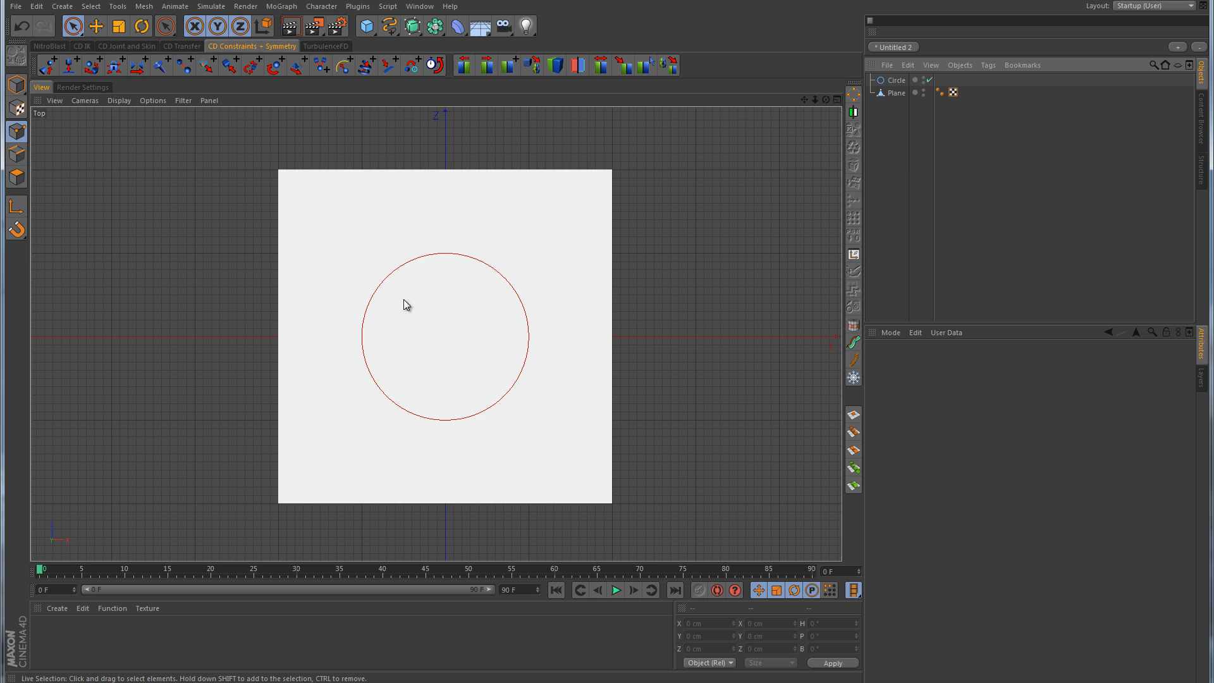
pyautogui.moveTo(455, 251)
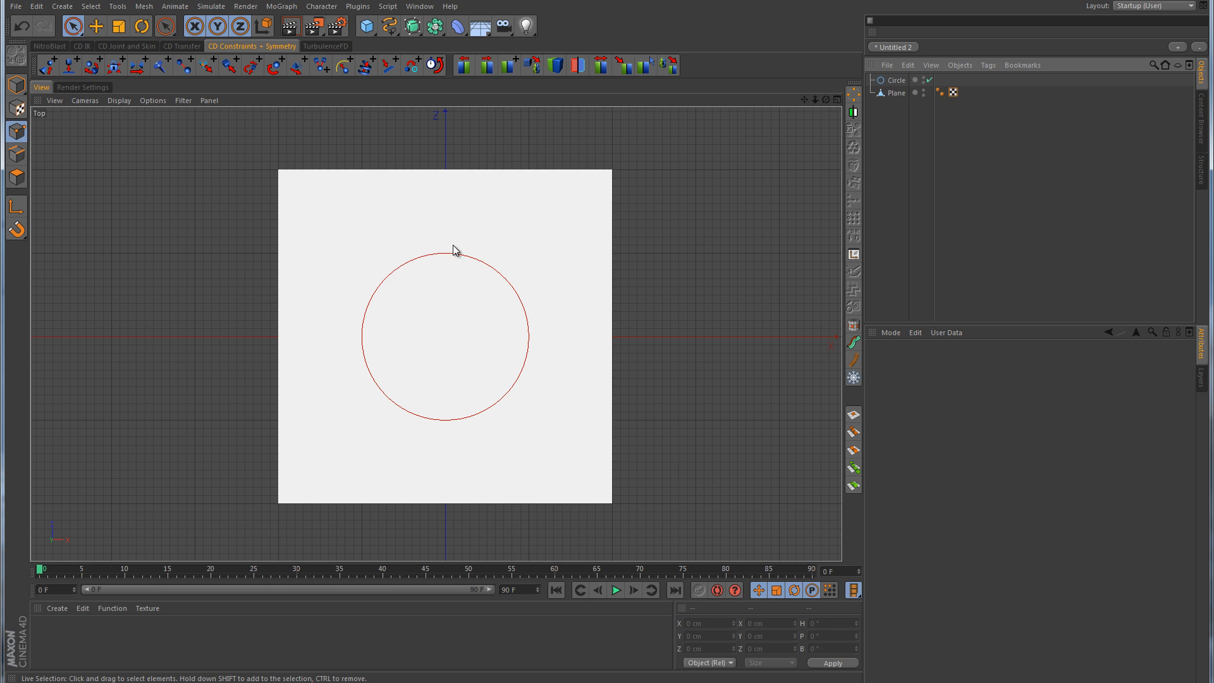
pyautogui.moveTo(539, 335)
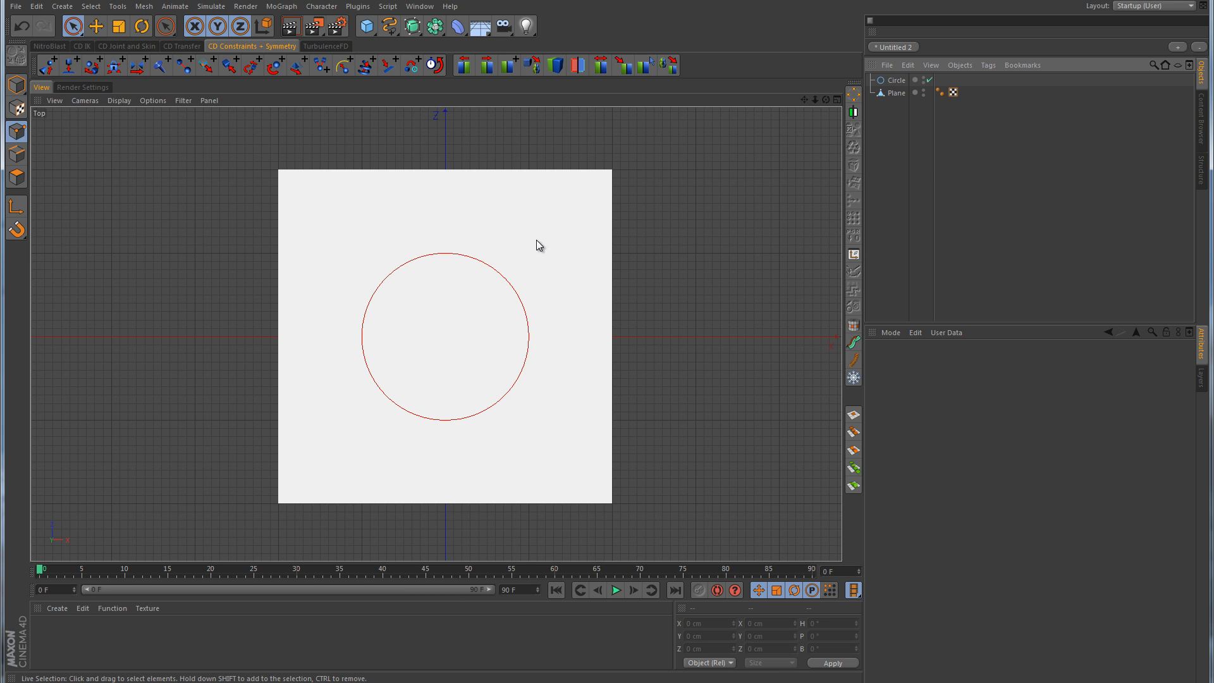
# Select the Plane and subdivide it with Subdivision set to 1
pyautogui.click(896, 93)
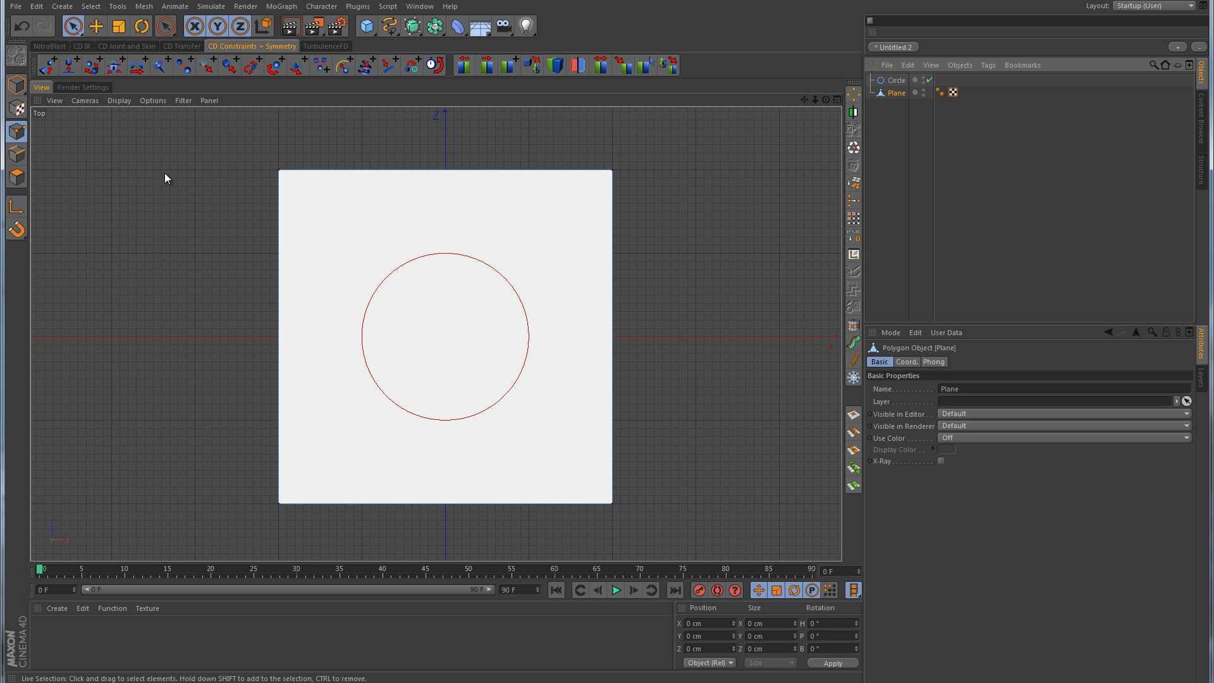
pyautogui.click(15, 177)
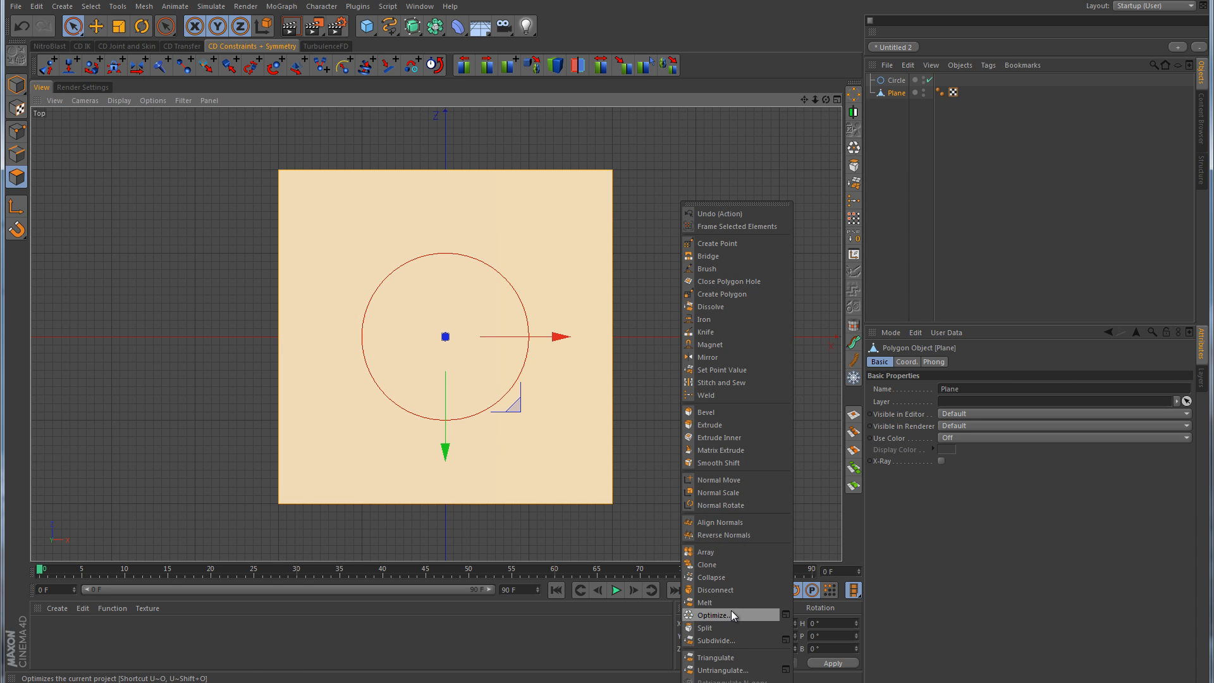
pyautogui.moveTo(787, 644)
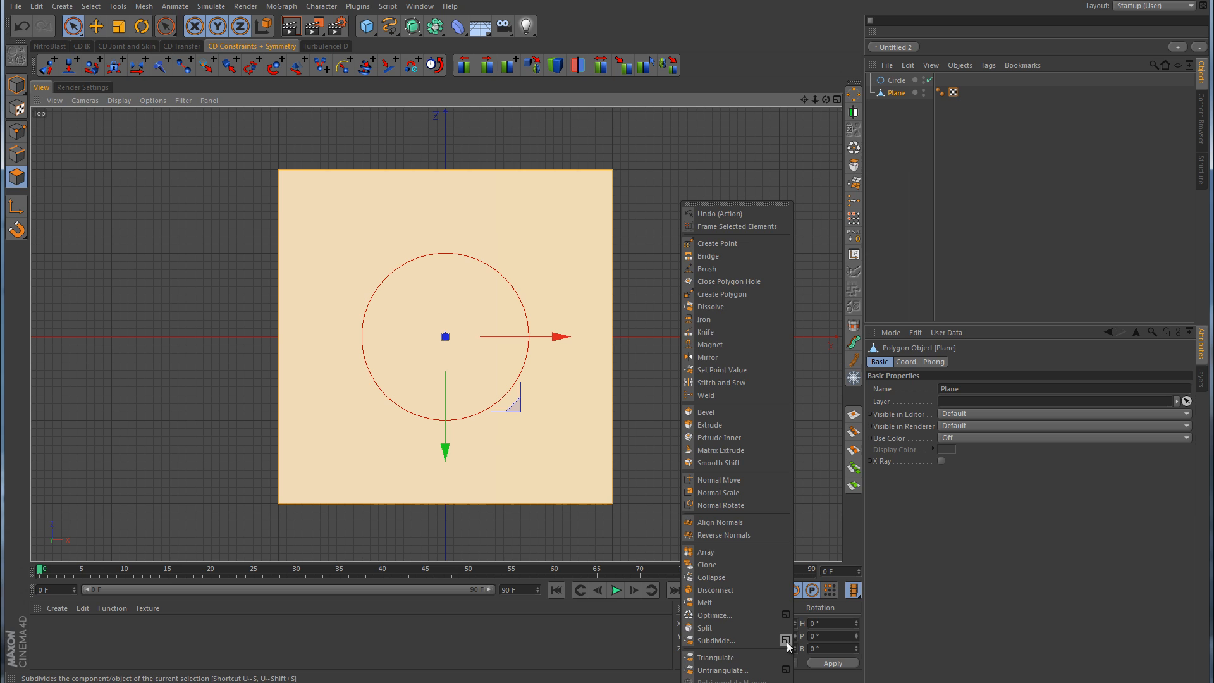
pyautogui.click(787, 640)
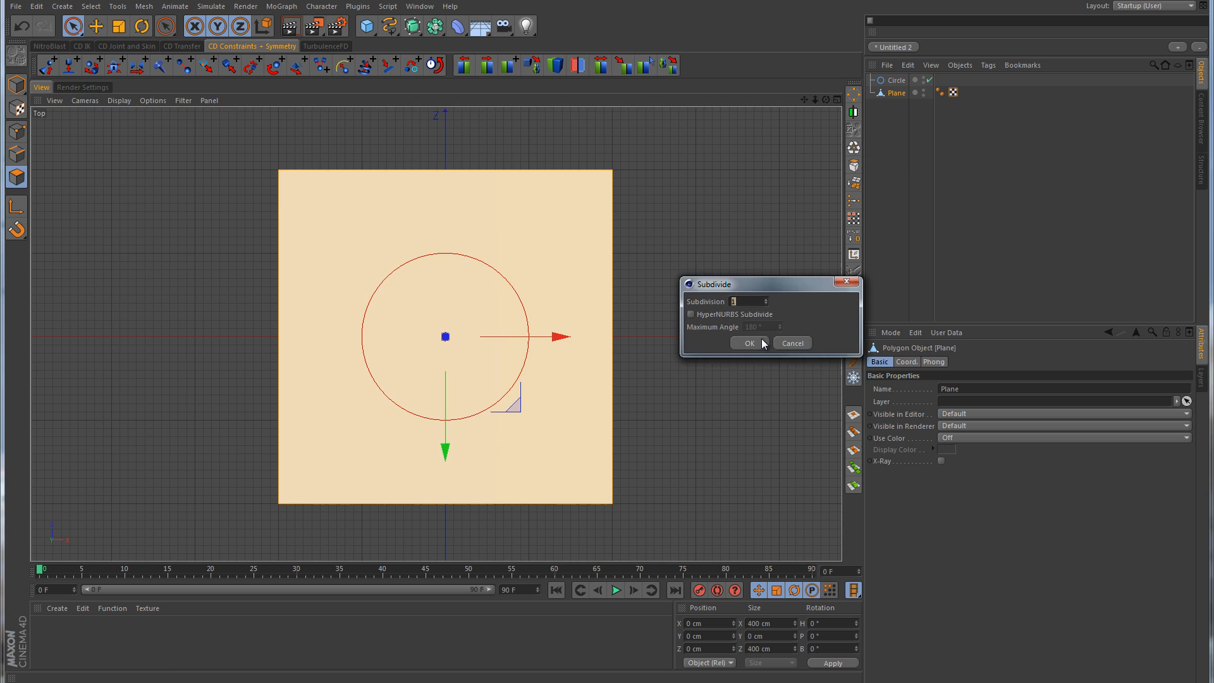
pyautogui.click(746, 342)
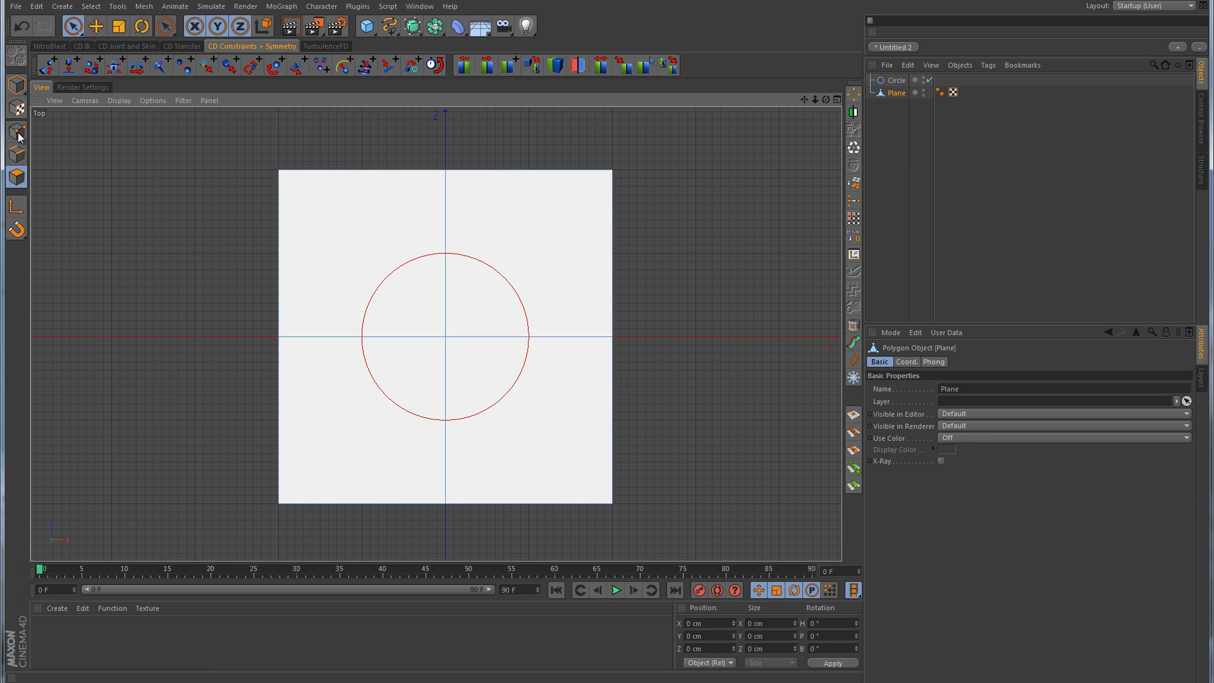
# Switch to Points mode to edit the subdivided plane's vertices around the circle
pyautogui.click(17, 132)
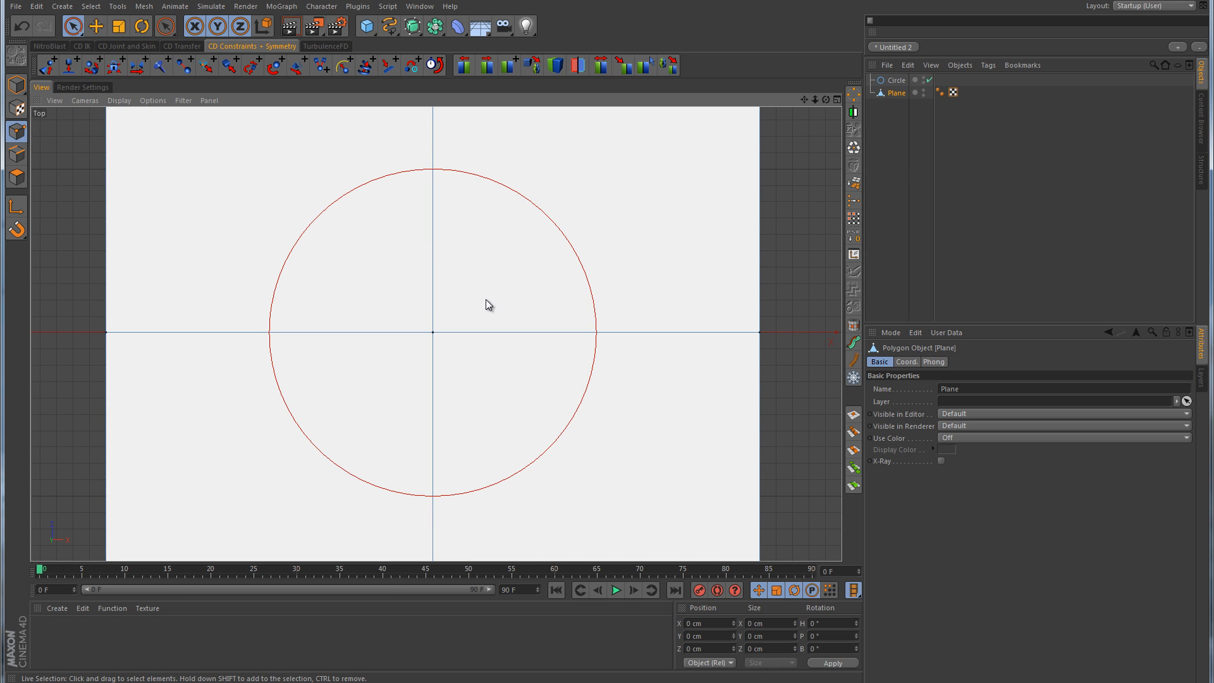
pyautogui.moveTo(378, 344)
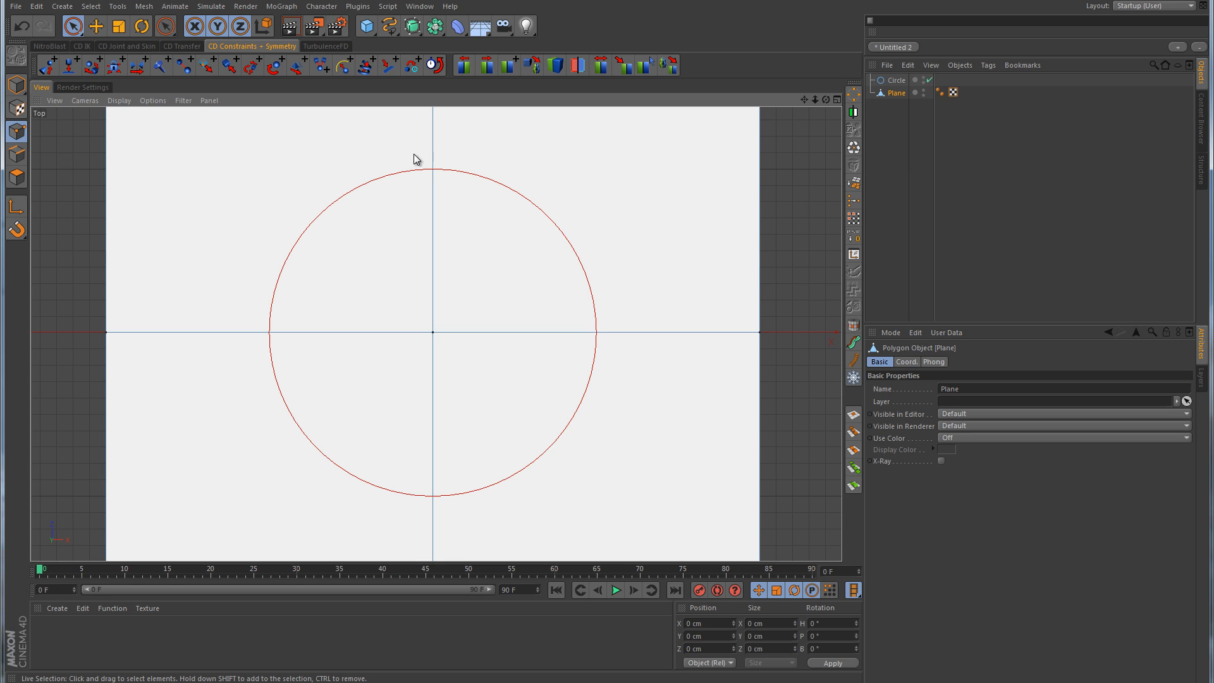
pyautogui.moveTo(436, 175)
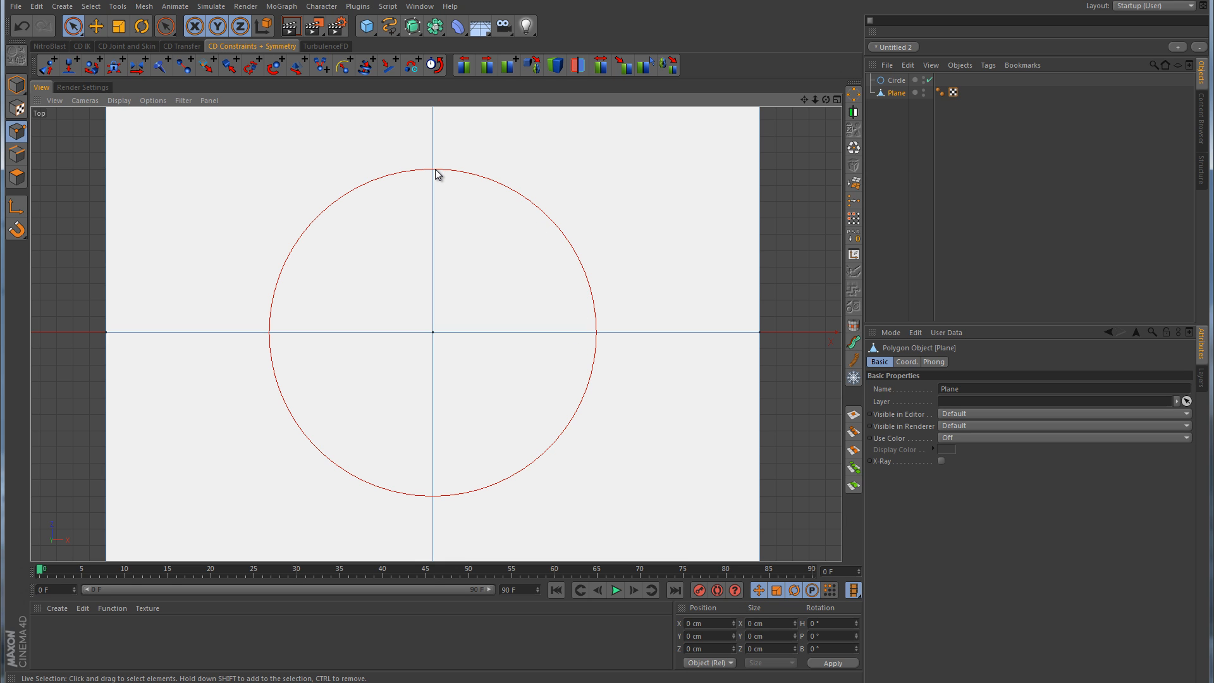
pyautogui.moveTo(604, 335)
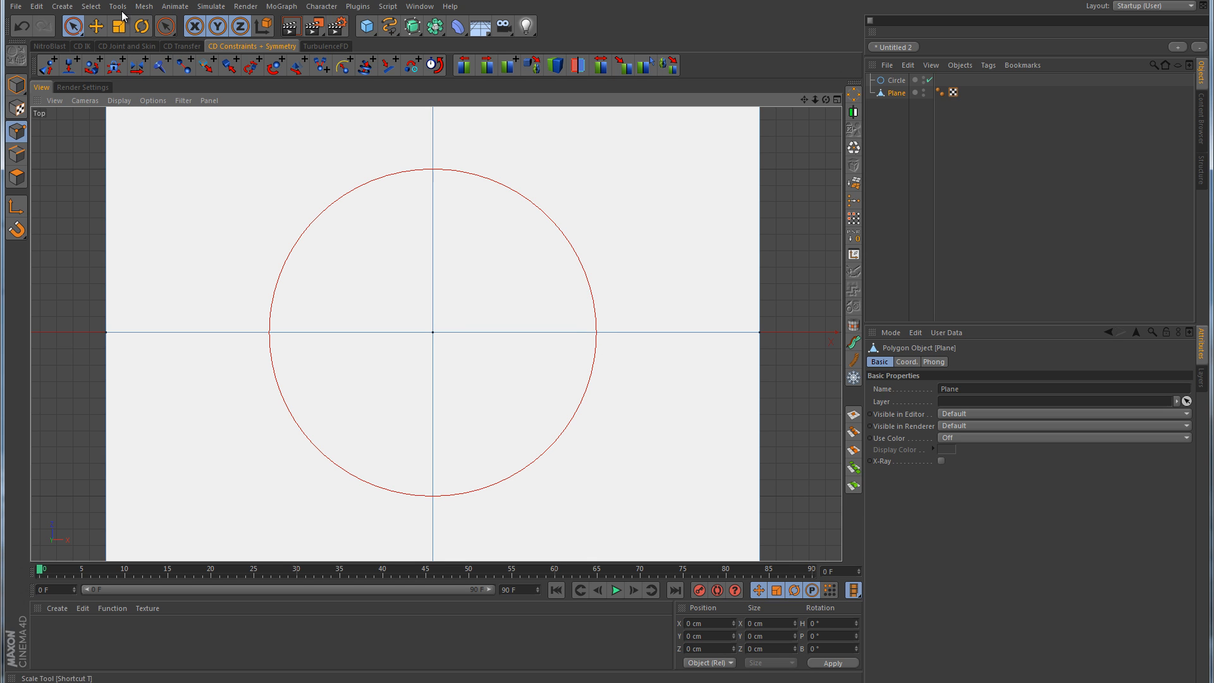
# Dot the circle's top, bottom, left and right points with a small green Doodle brush, then hide the marks
pyautogui.click(117, 6)
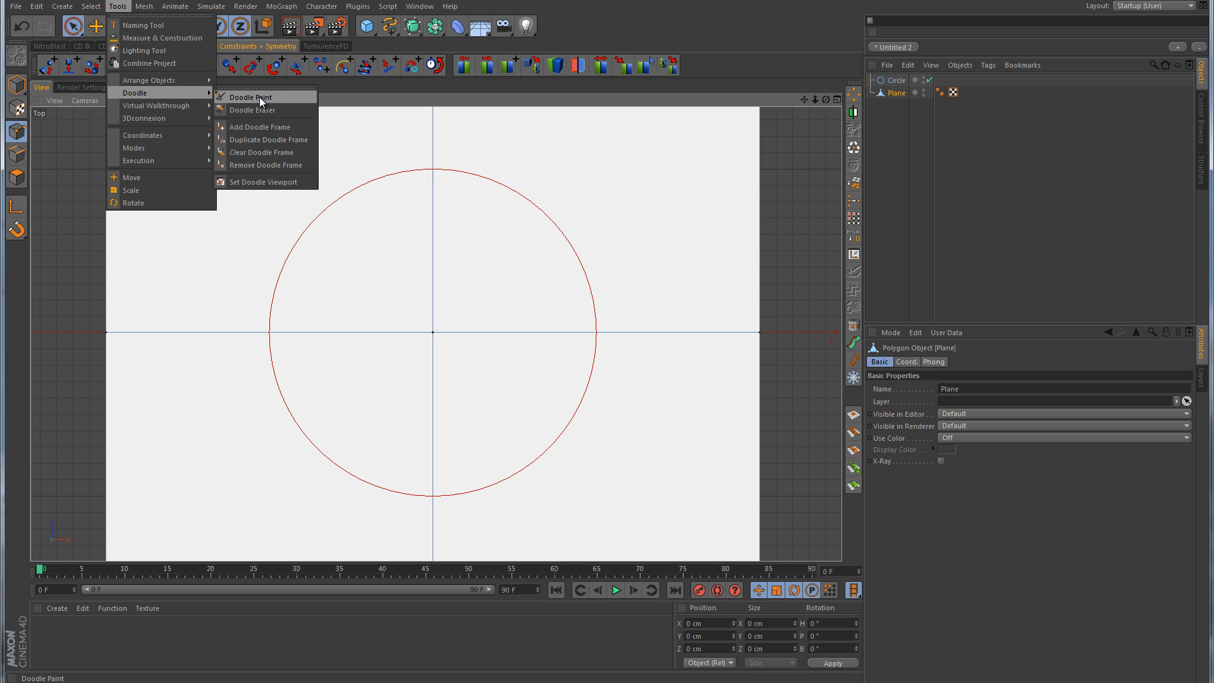
pyautogui.click(249, 97)
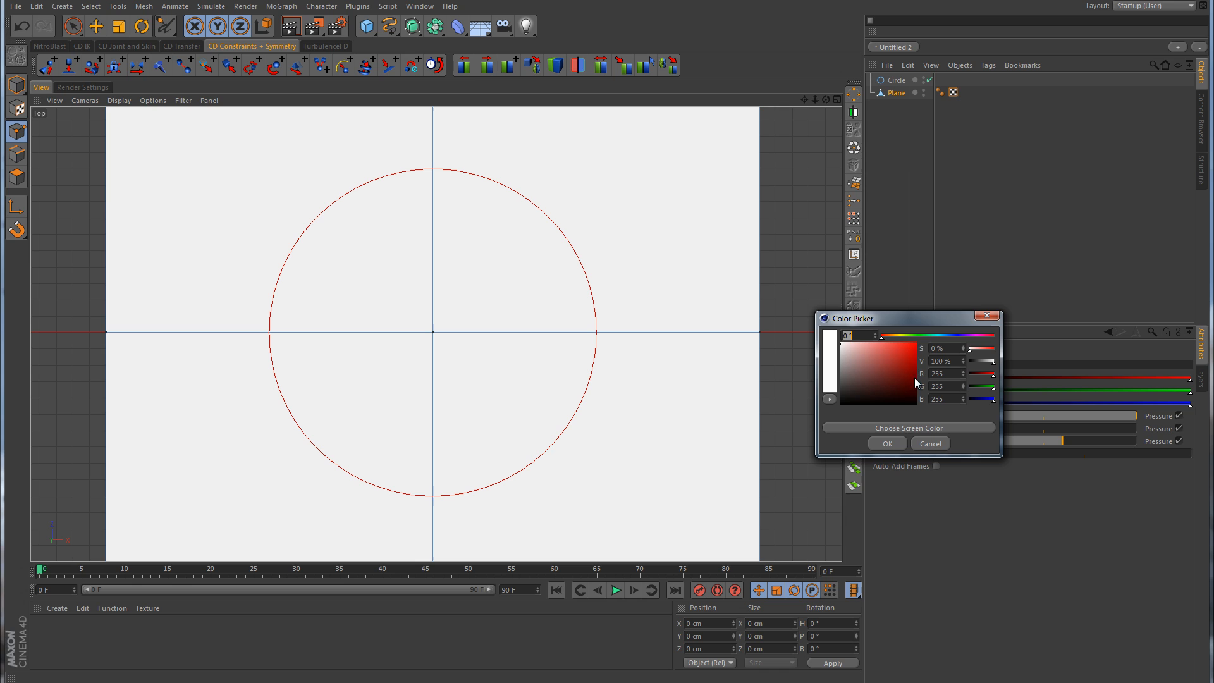
pyautogui.click(886, 442)
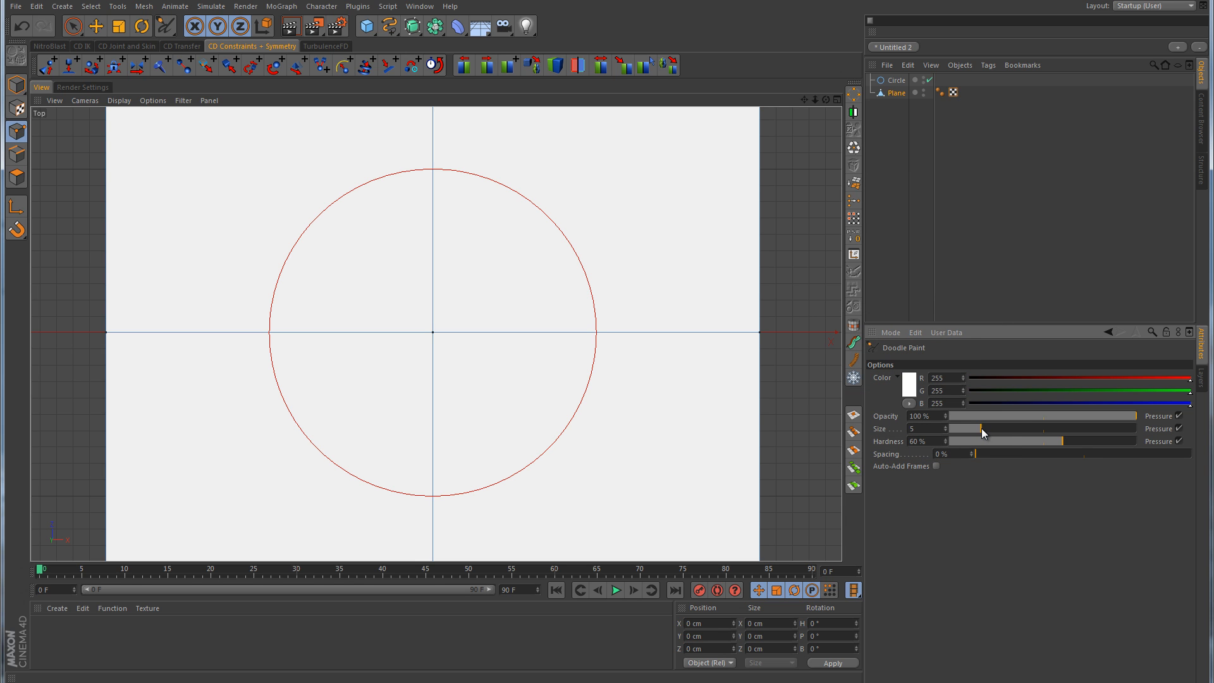
pyautogui.moveTo(983, 429); pyautogui.dragTo(952, 428)
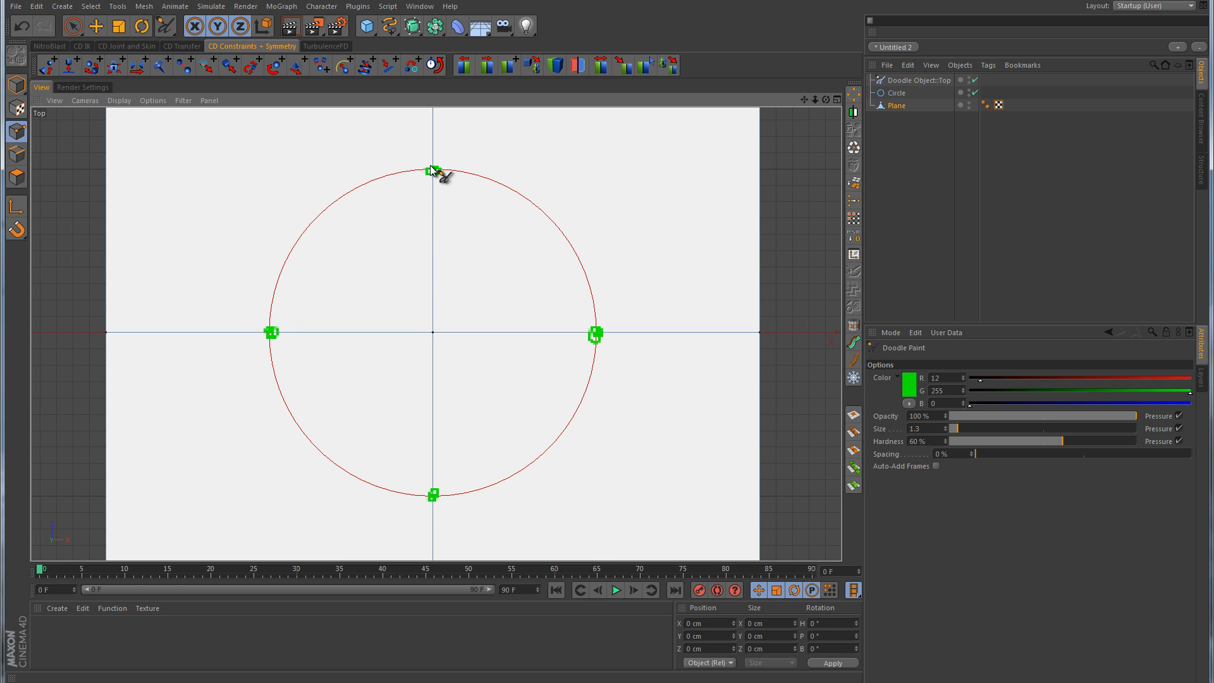
pyautogui.click(896, 104)
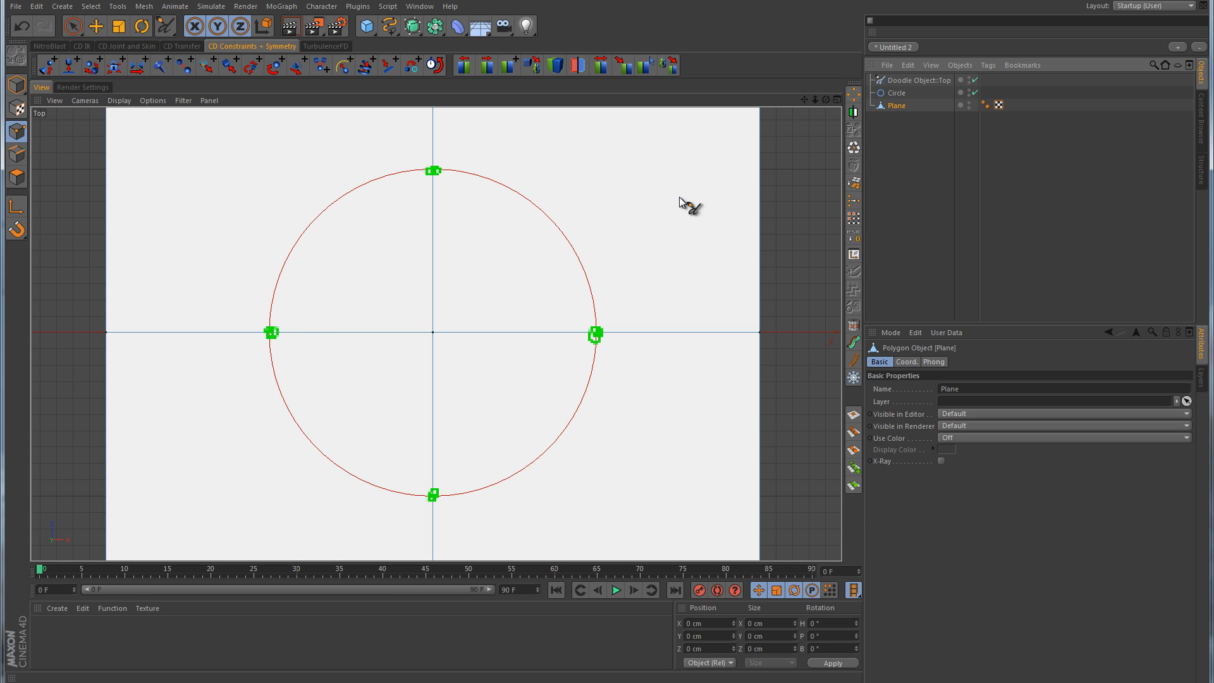
pyautogui.moveTo(410, 403)
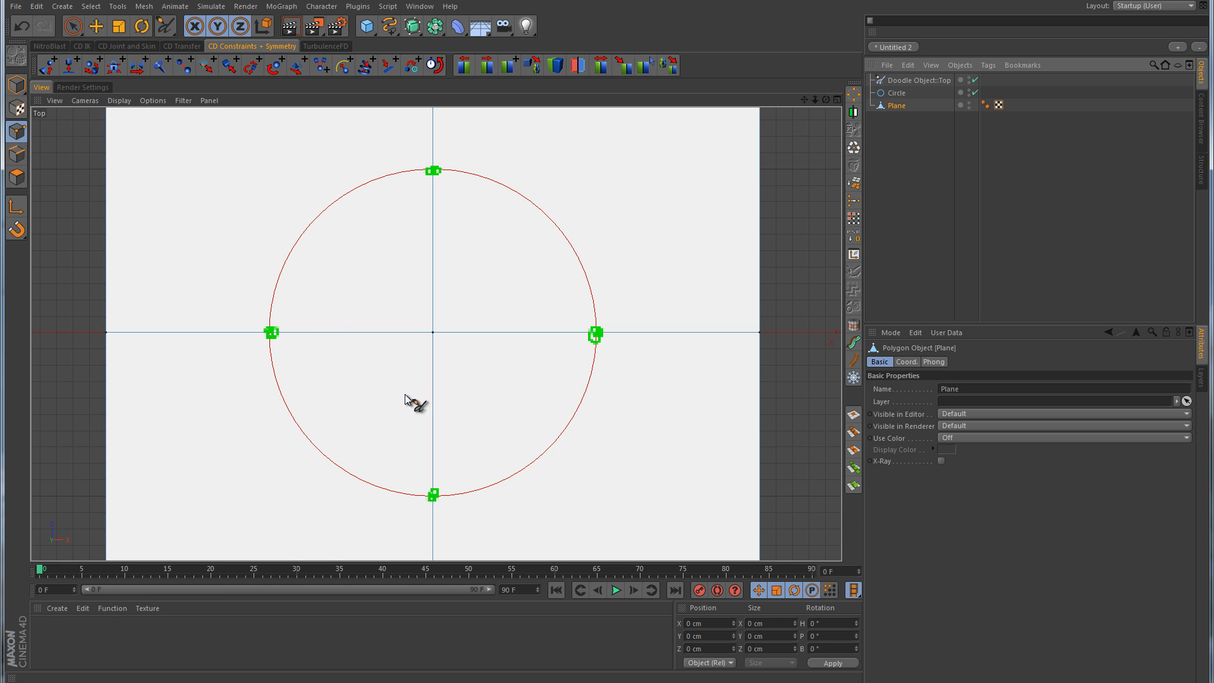
pyautogui.moveTo(586, 374)
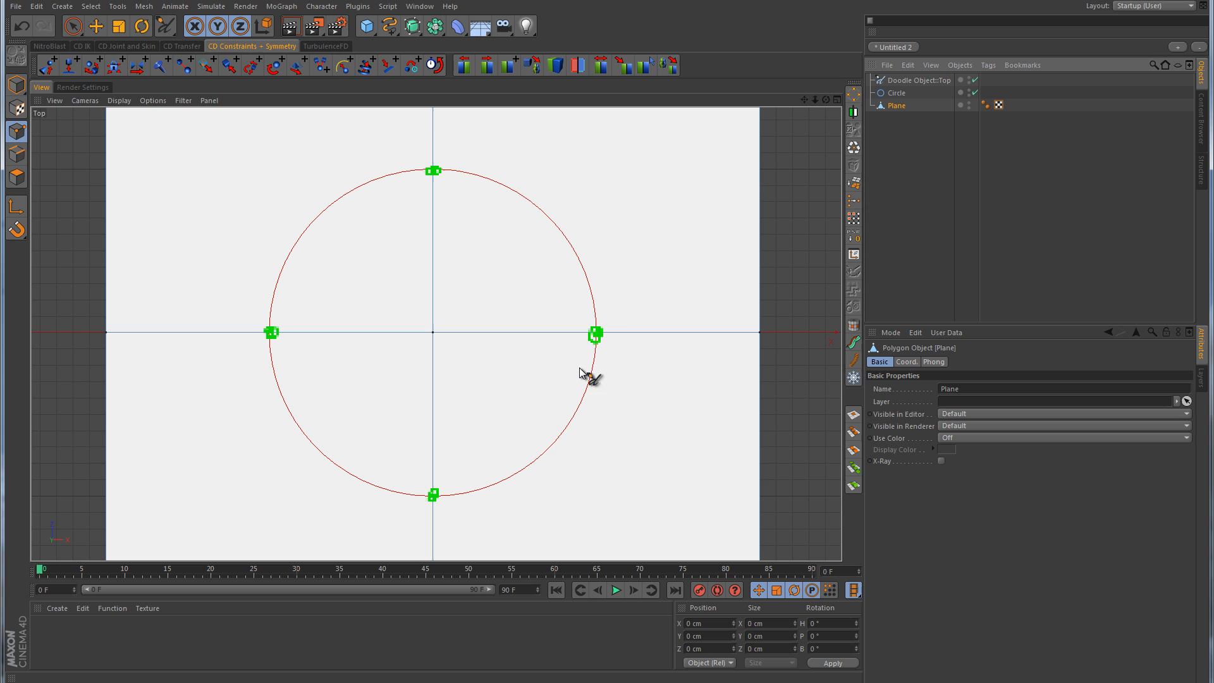
pyautogui.moveTo(323, 349)
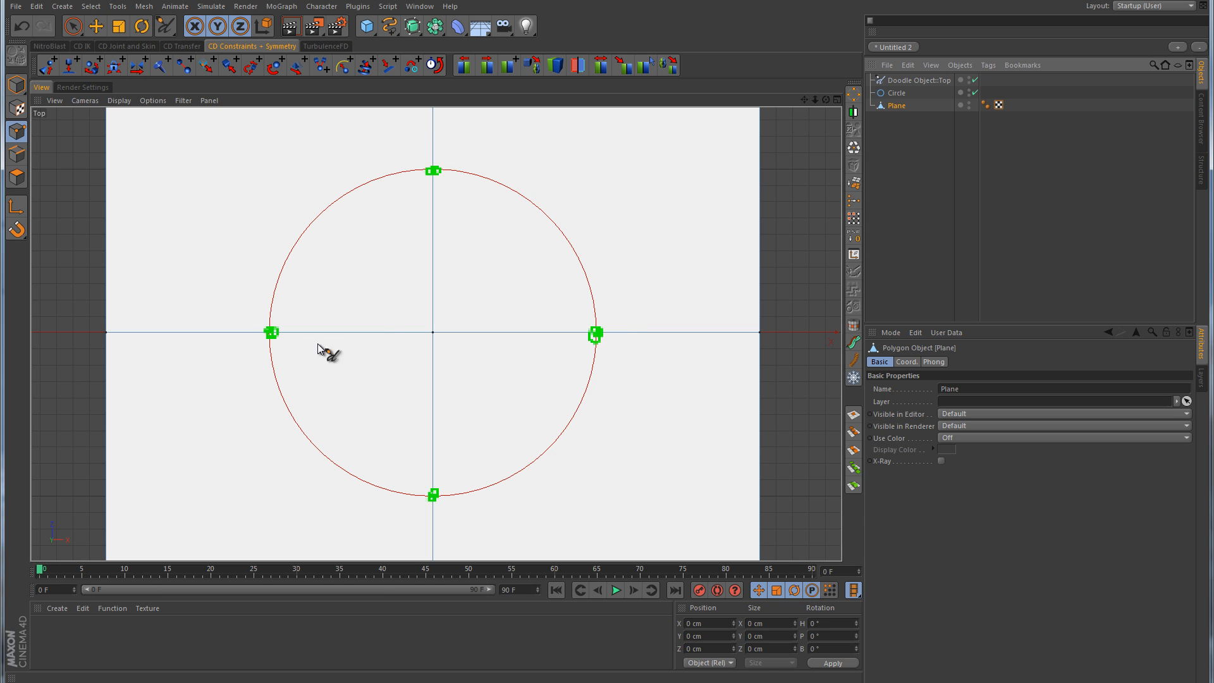
pyautogui.moveTo(437, 507)
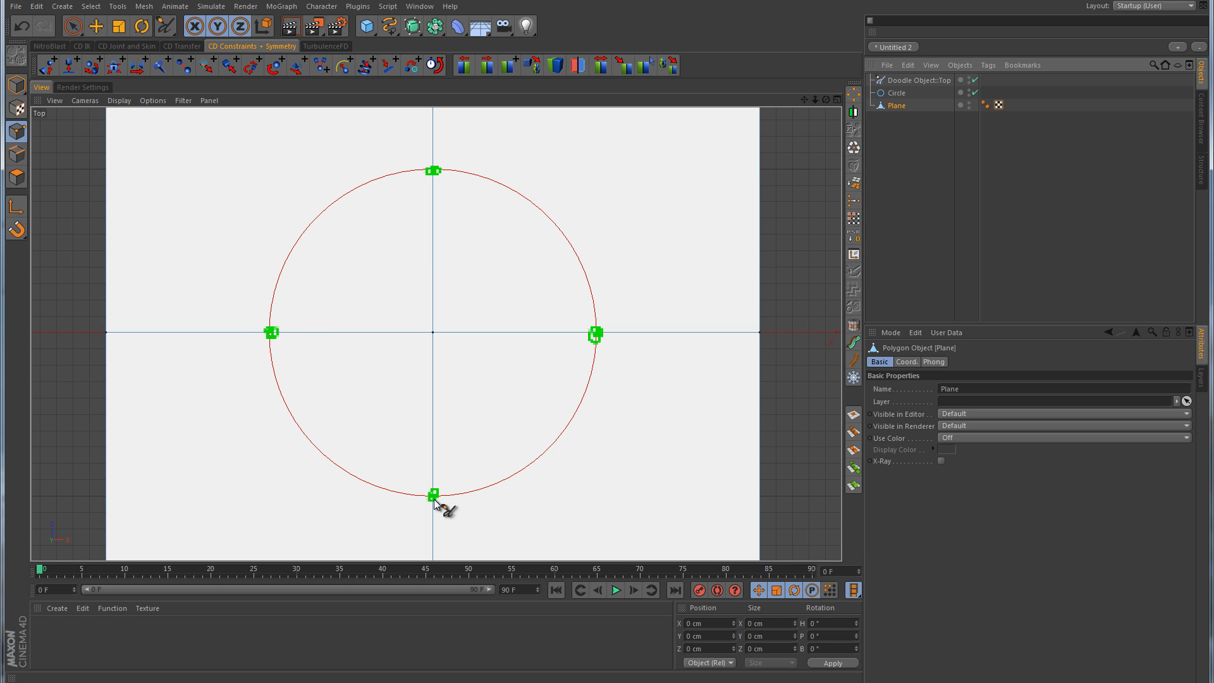
pyautogui.moveTo(482, 409)
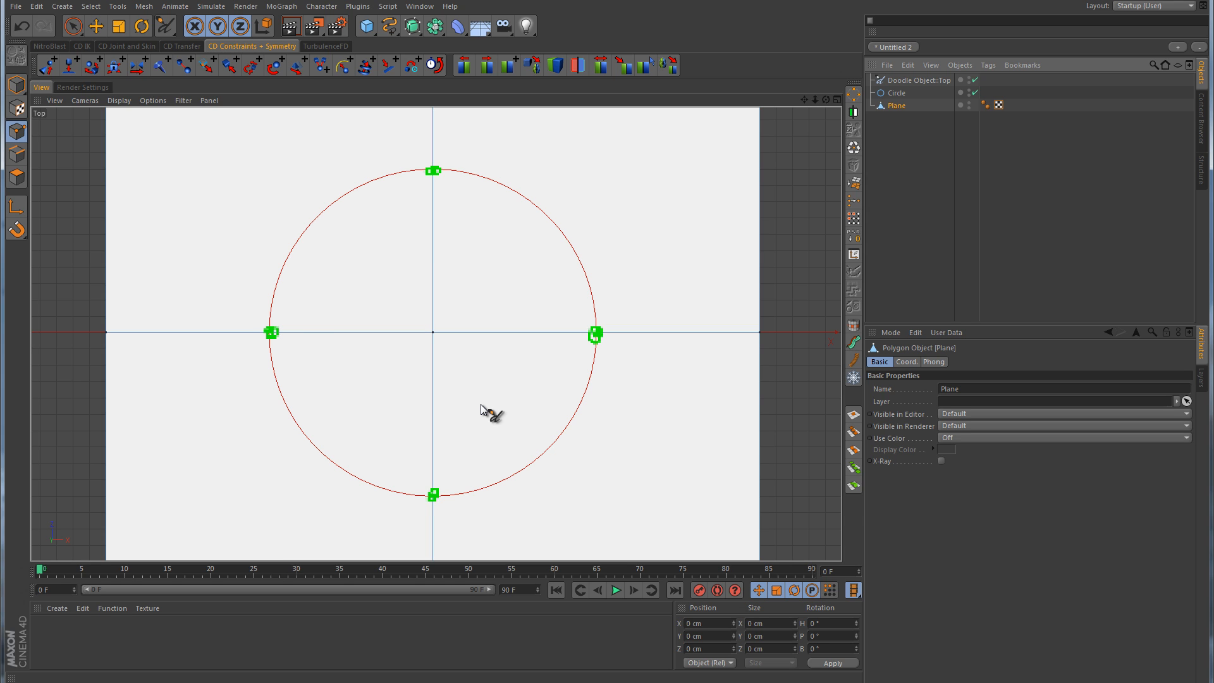
pyautogui.moveTo(599, 362)
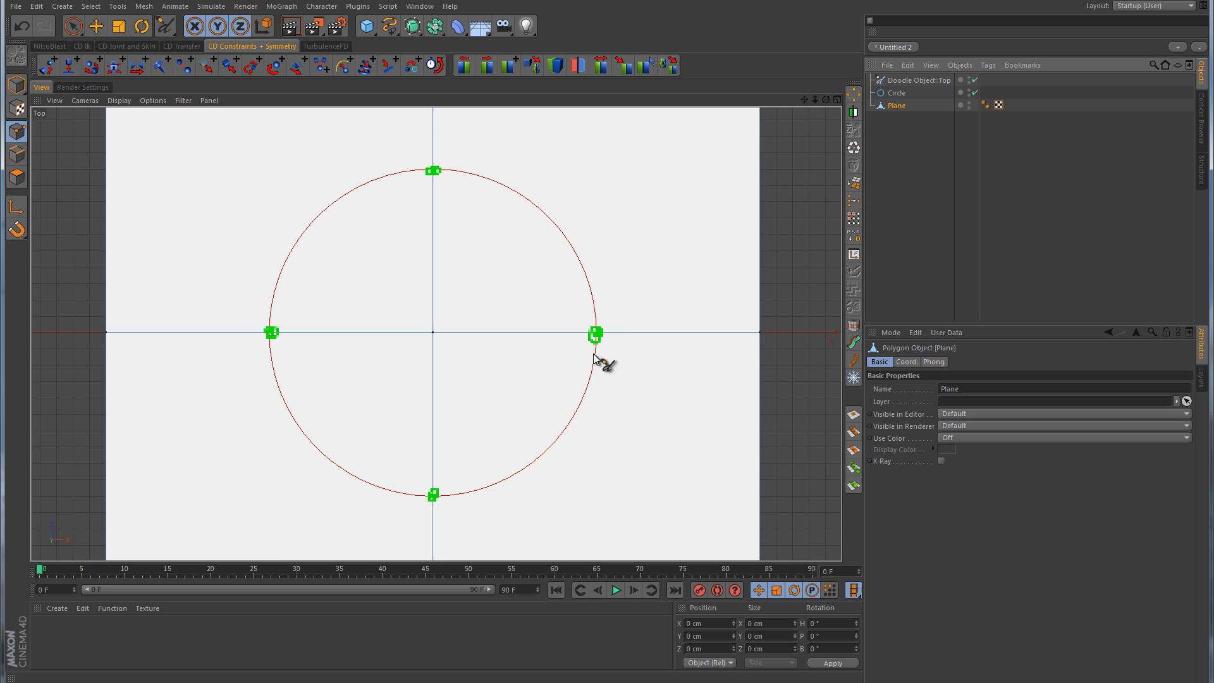
pyautogui.moveTo(343, 484)
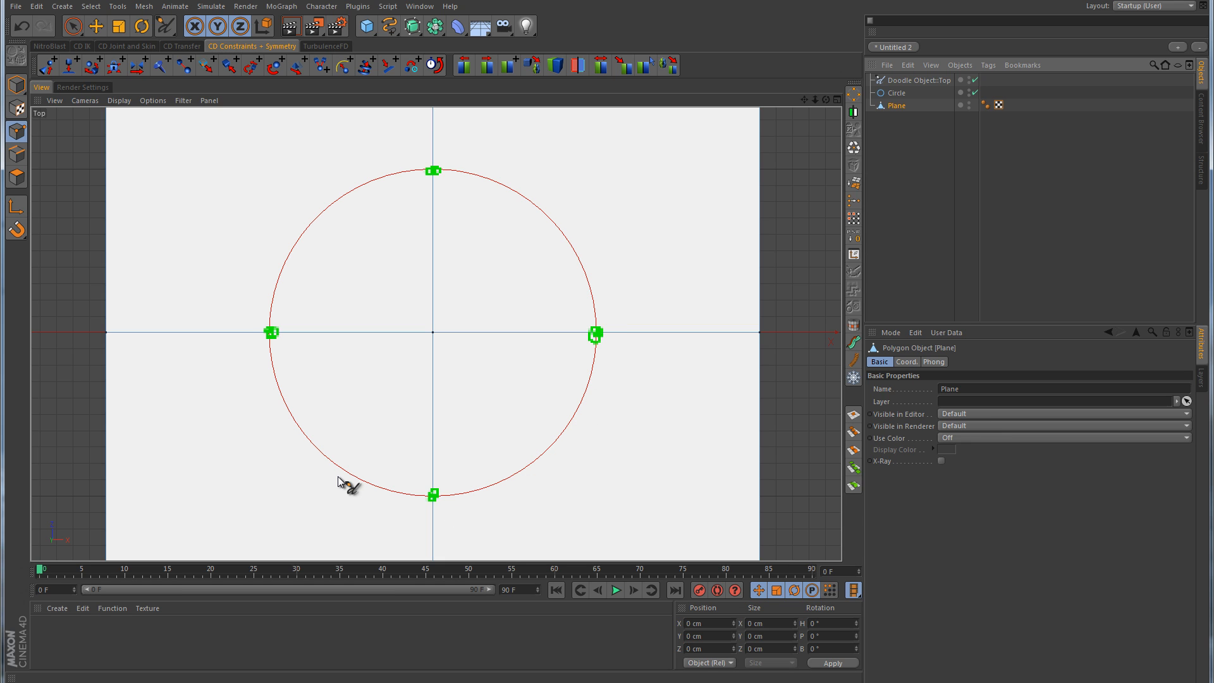
pyautogui.moveTo(440, 509)
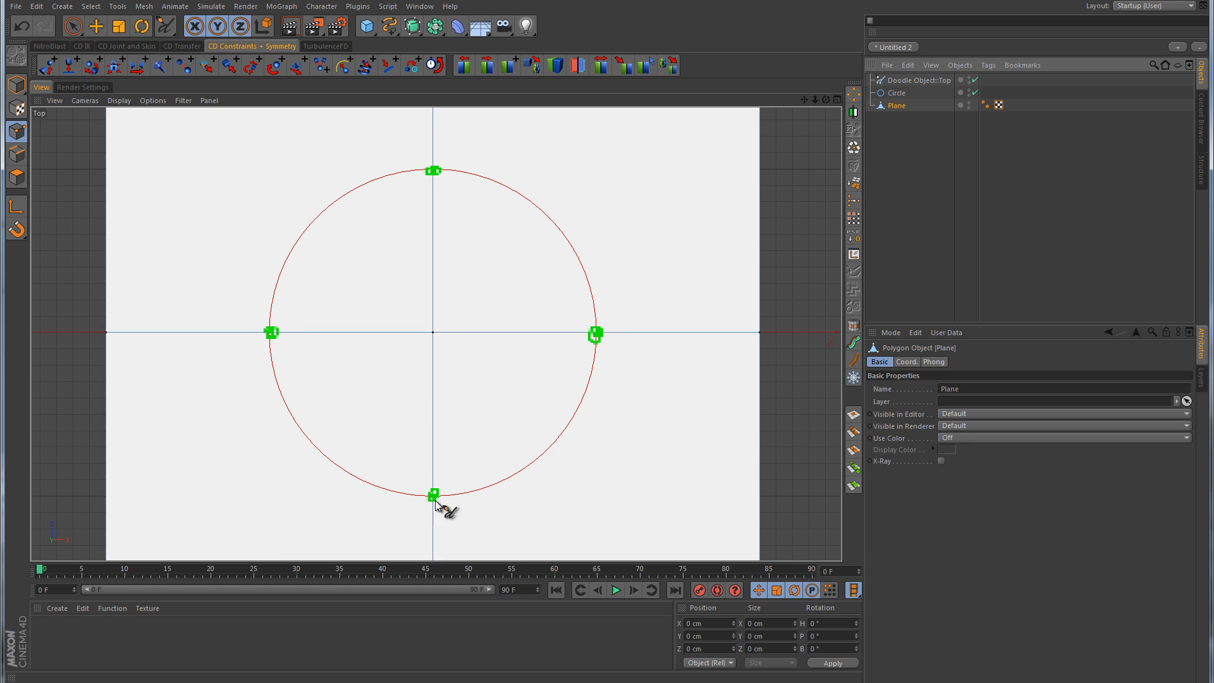
pyautogui.moveTo(267, 333)
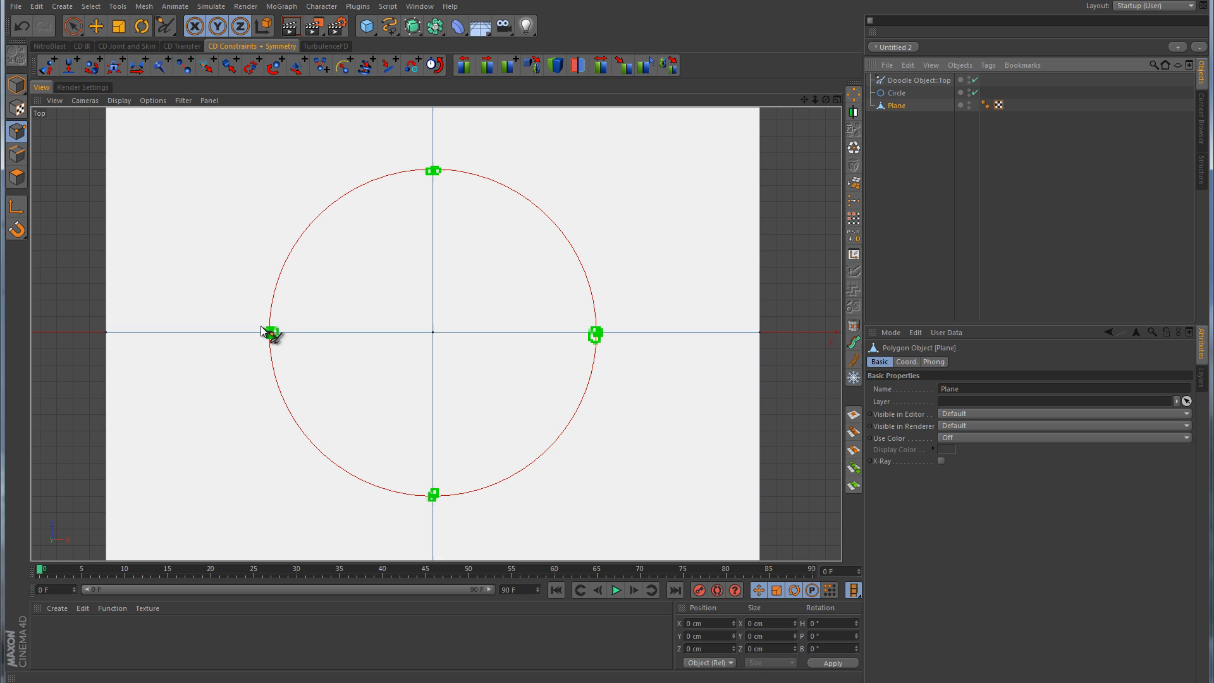
pyautogui.moveTo(271, 332); pyautogui.dragTo(325, 210)
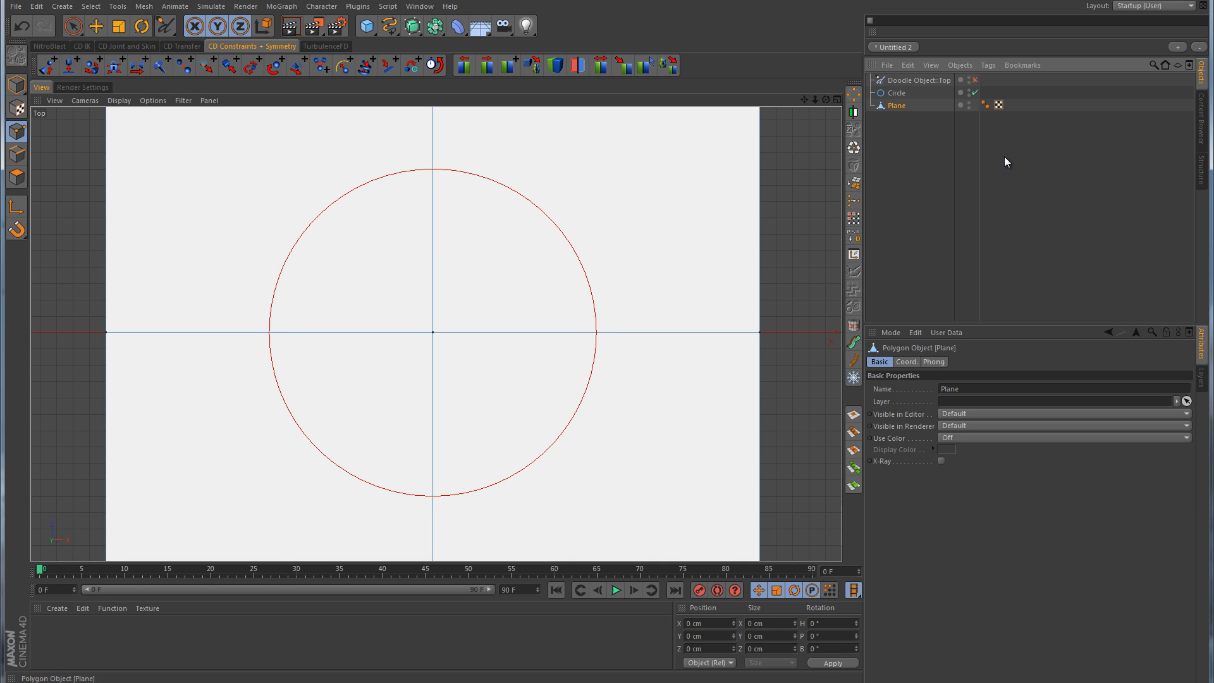
pyautogui.click(896, 93)
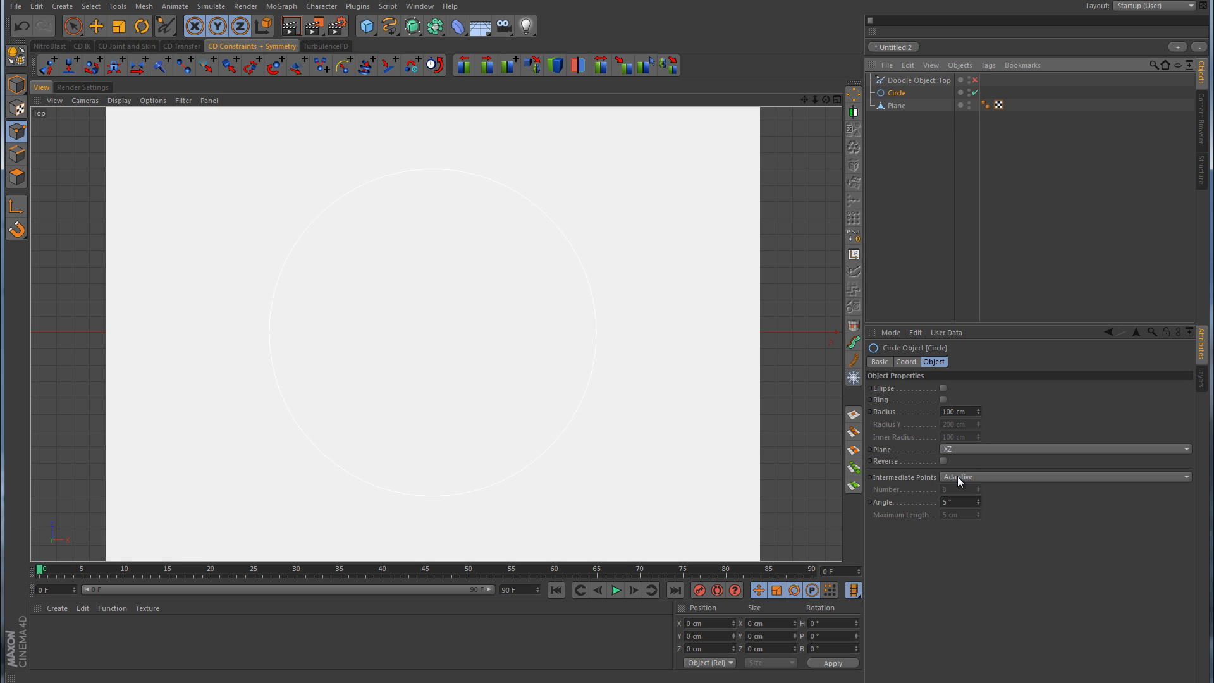
pyautogui.click(1064, 476)
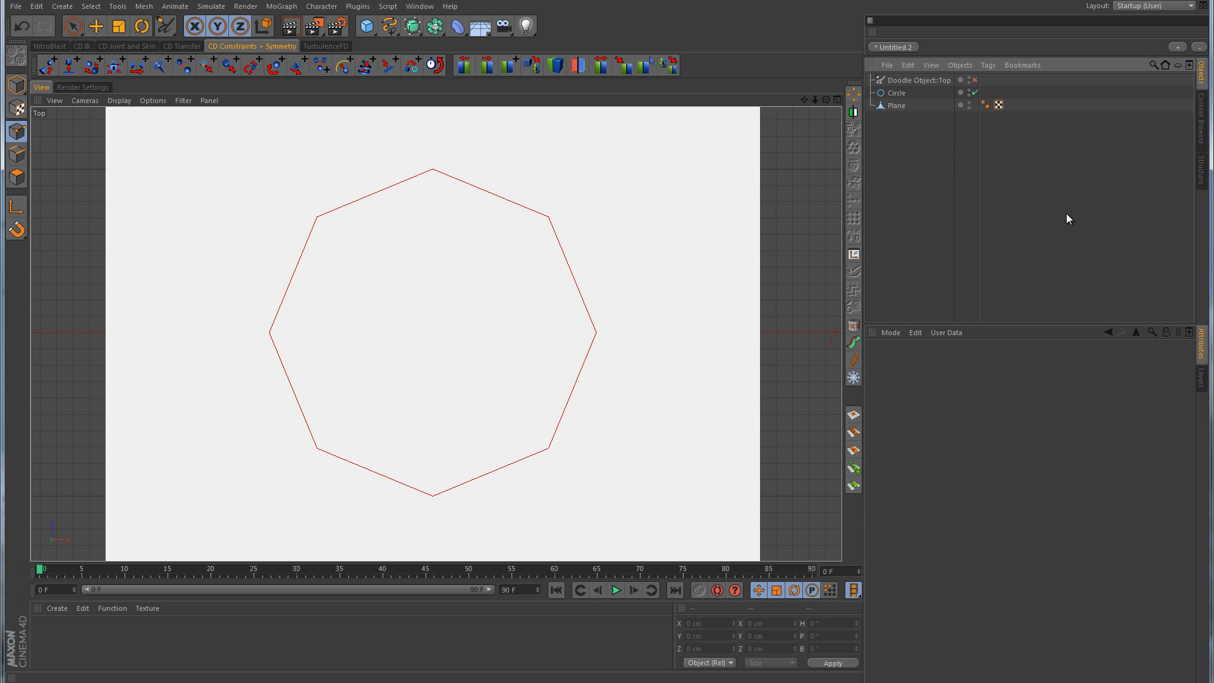
pyautogui.click(897, 106)
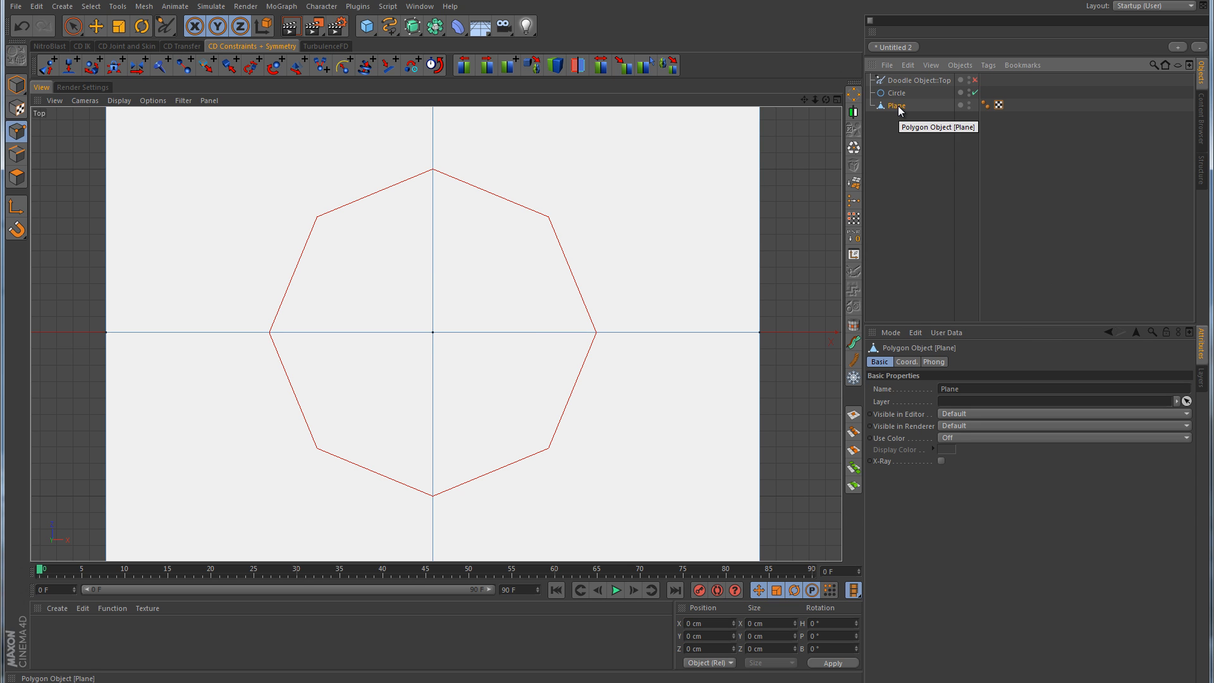
pyautogui.moveTo(440, 177)
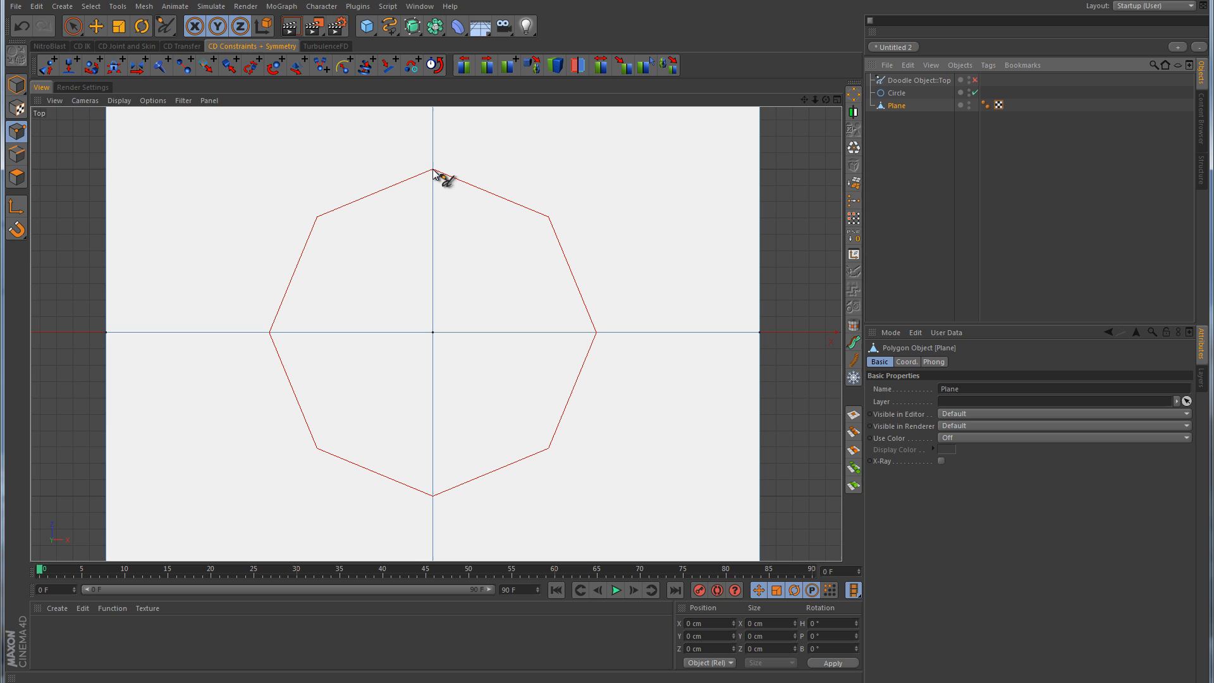
pyautogui.moveTo(435, 117)
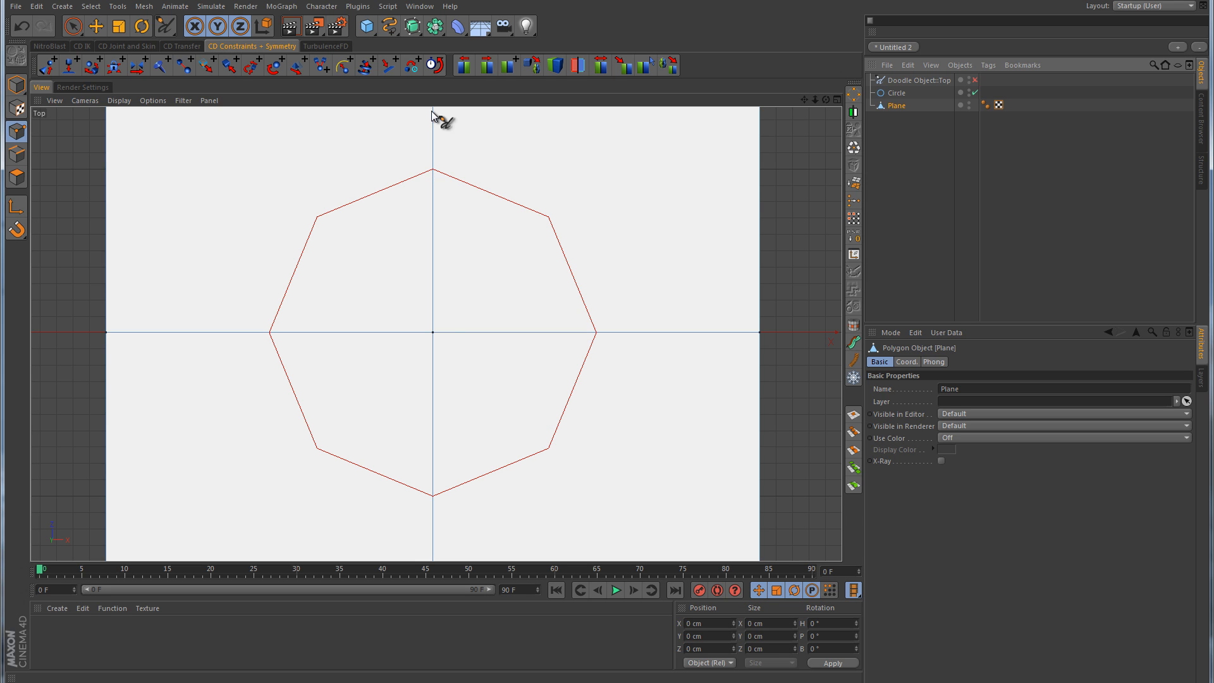
pyautogui.moveTo(275, 342)
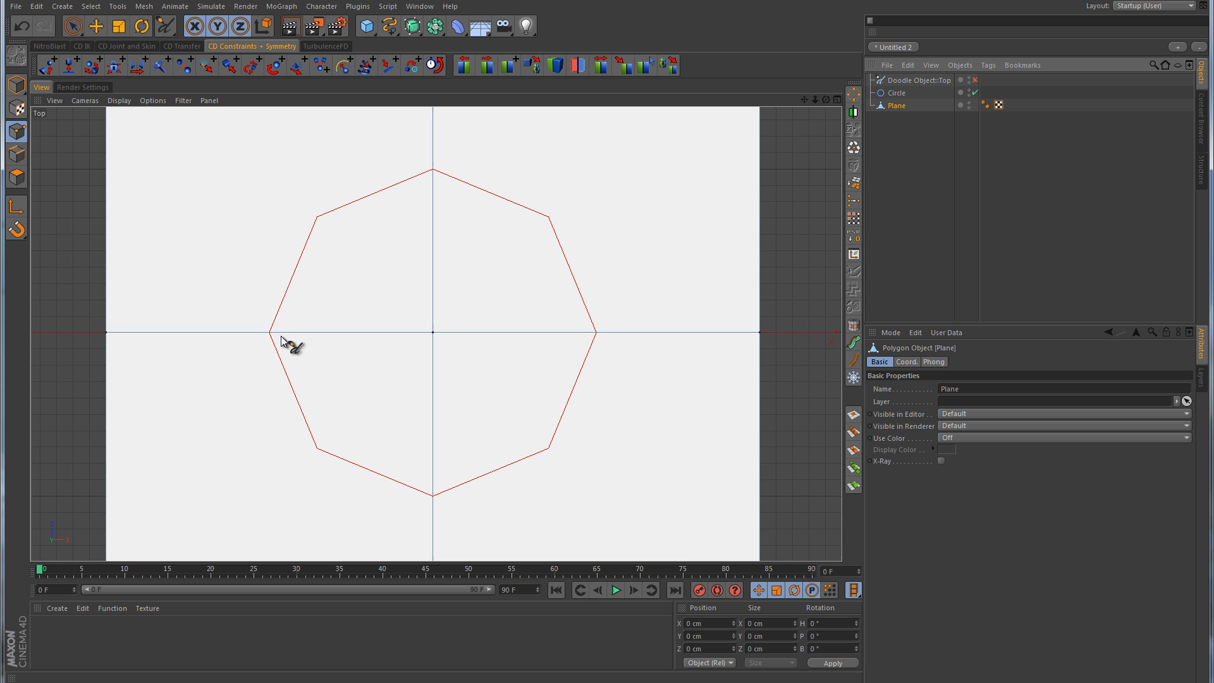
pyautogui.moveTo(440, 172)
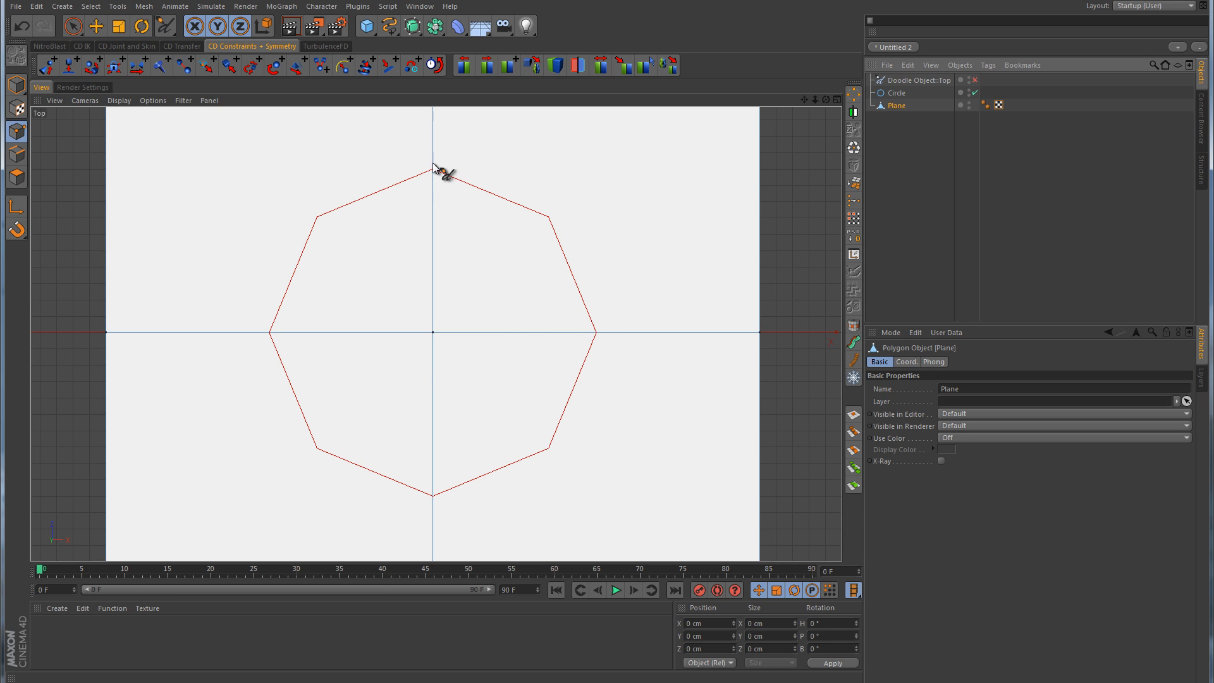
pyautogui.moveTo(441, 514)
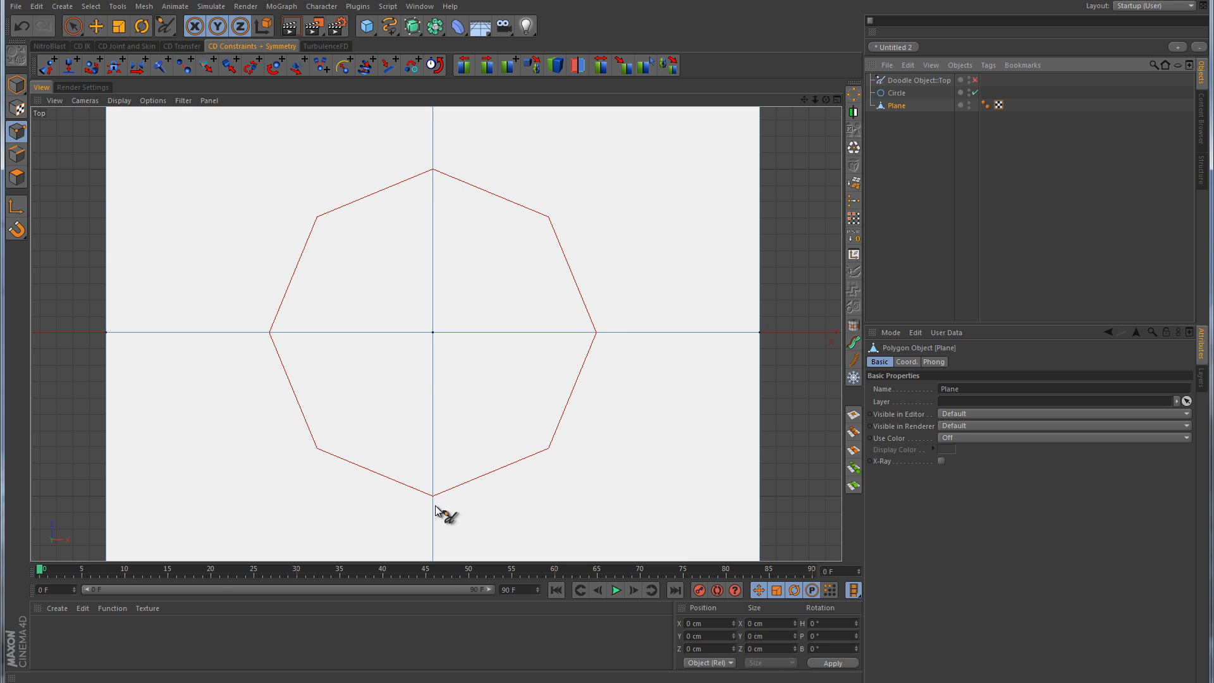
pyautogui.moveTo(328, 254)
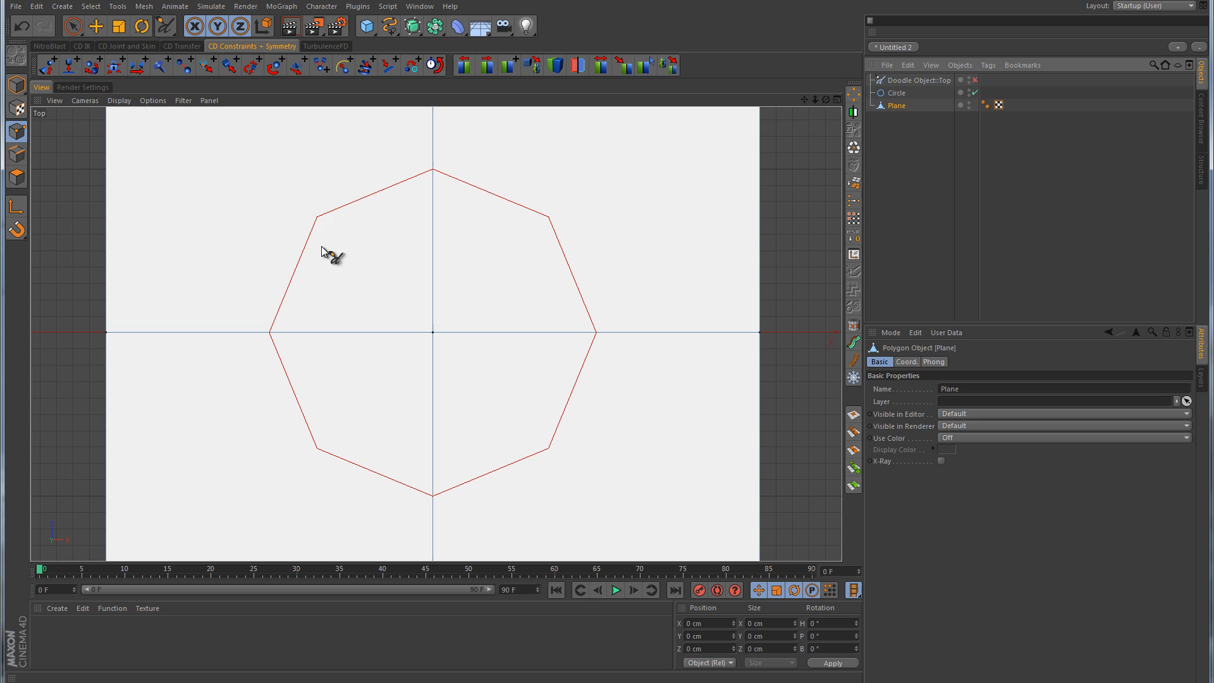
pyautogui.moveTo(553, 224)
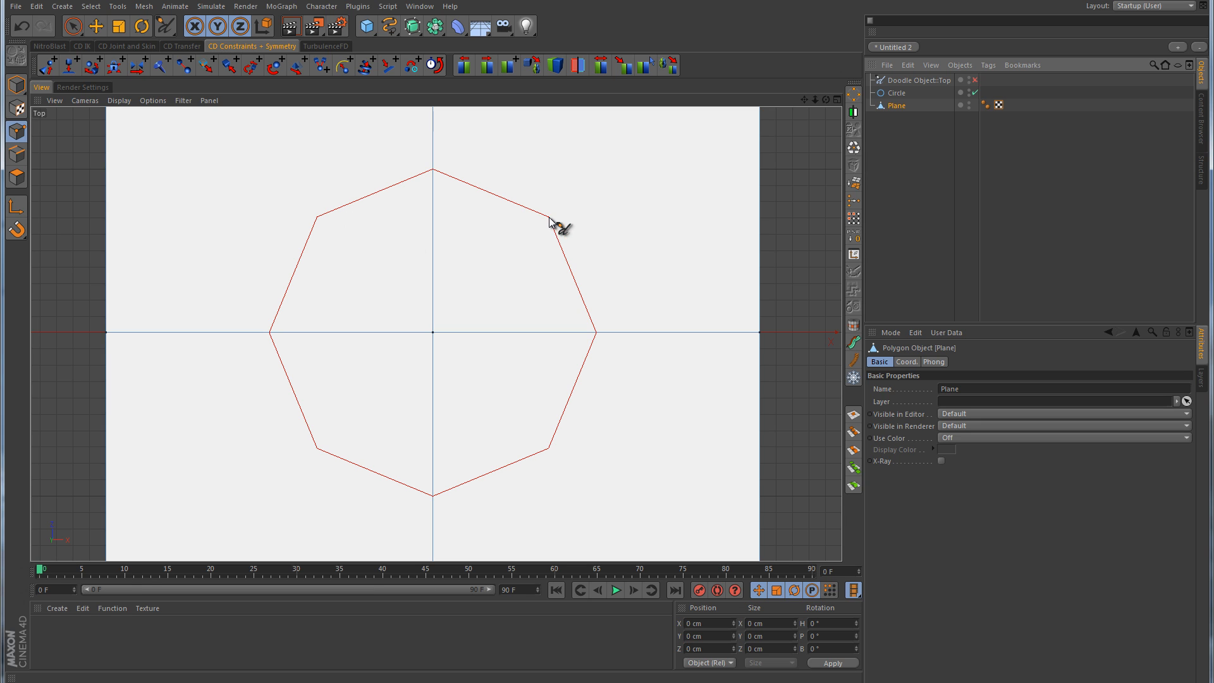
pyautogui.moveTo(448, 417)
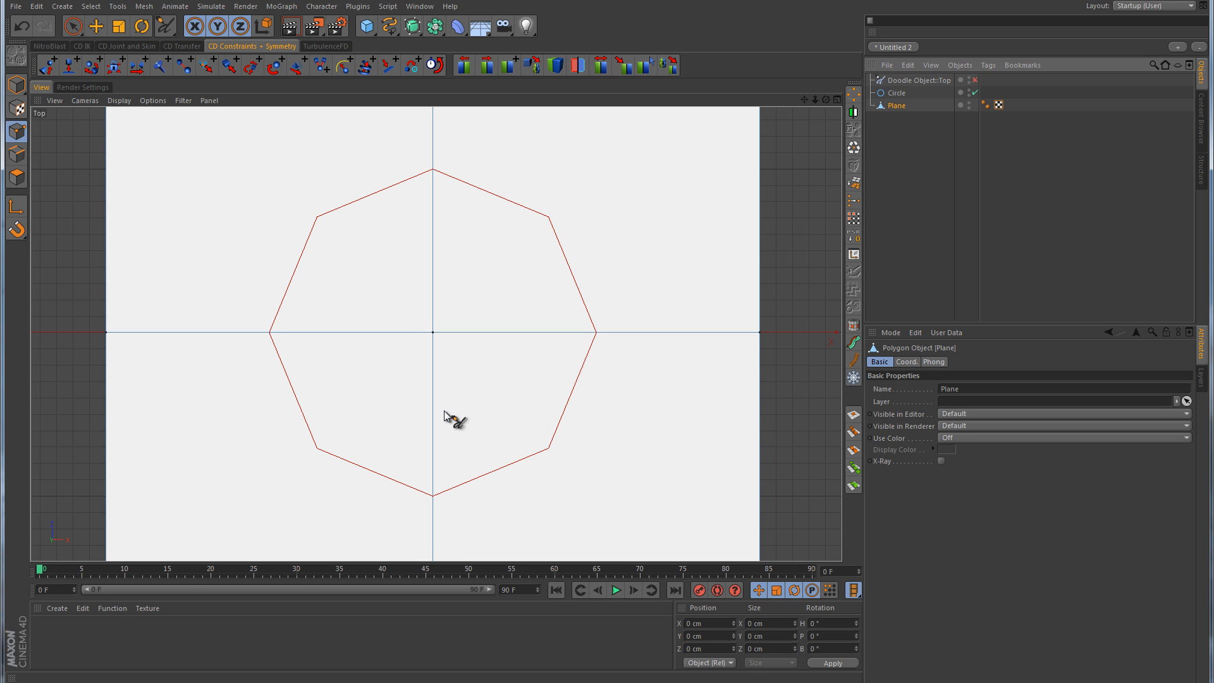
pyautogui.moveTo(504, 269)
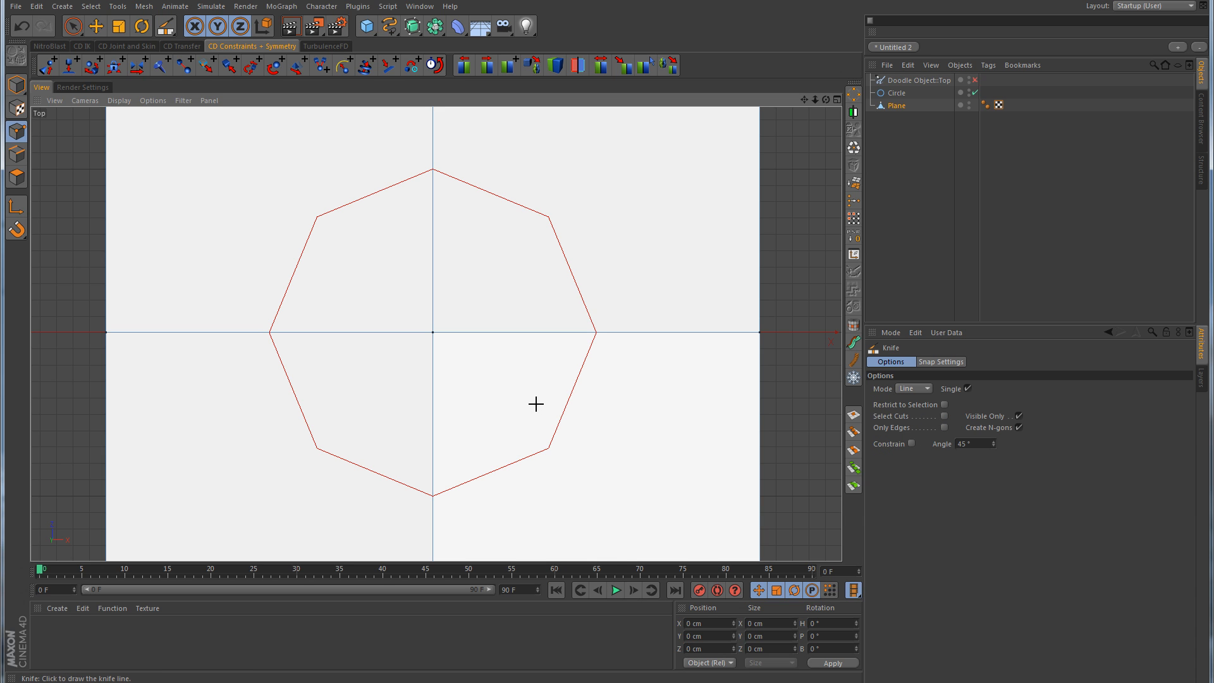
pyautogui.moveTo(928, 411)
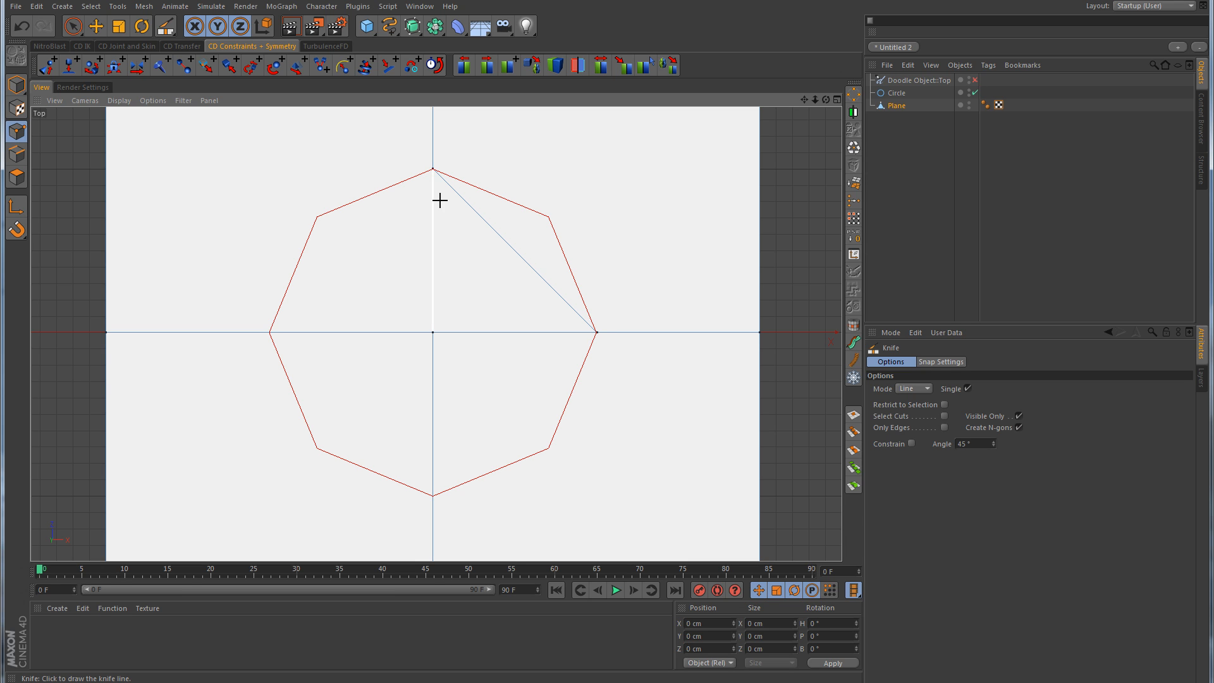
pyautogui.moveTo(331, 294)
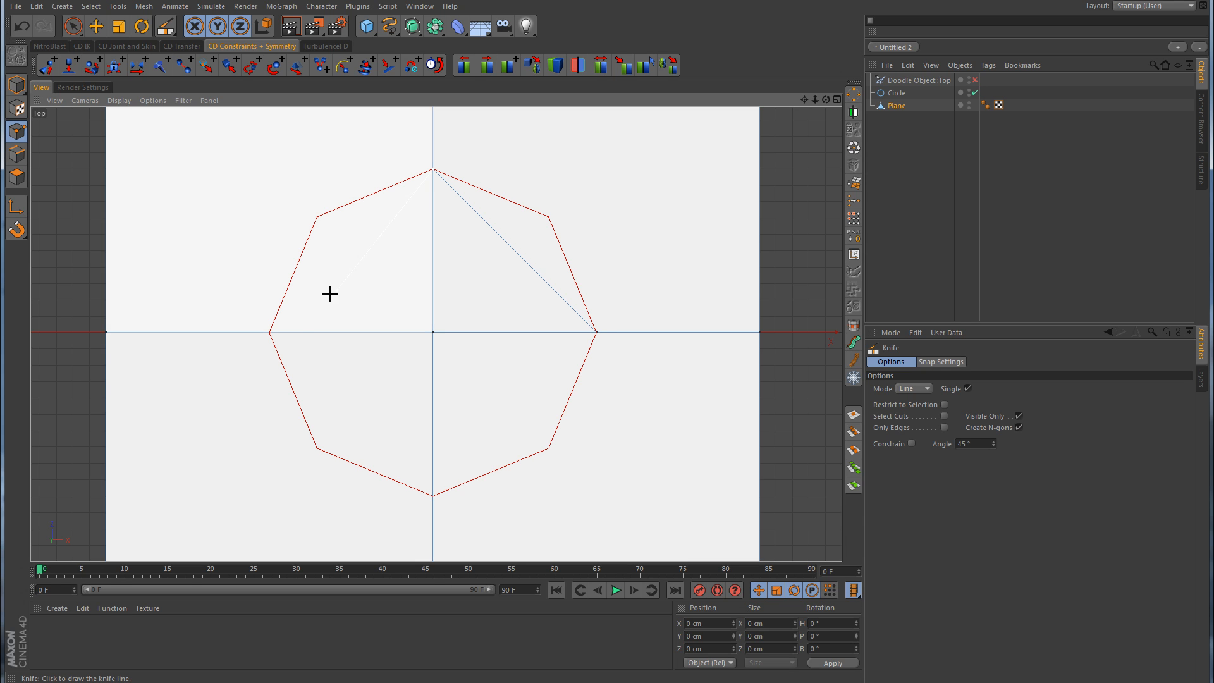
pyautogui.moveTo(269, 334)
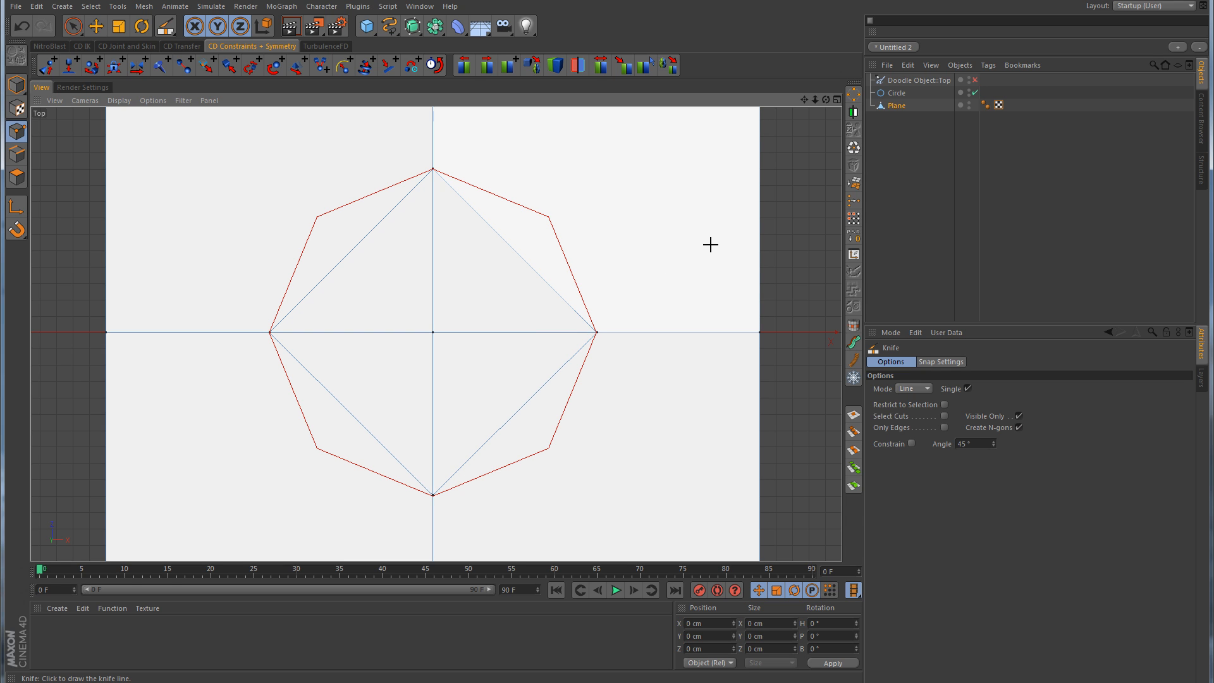
# Switch to Live Selection and polygon editing, selecting the lower-left triangle
pyautogui.click(74, 25)
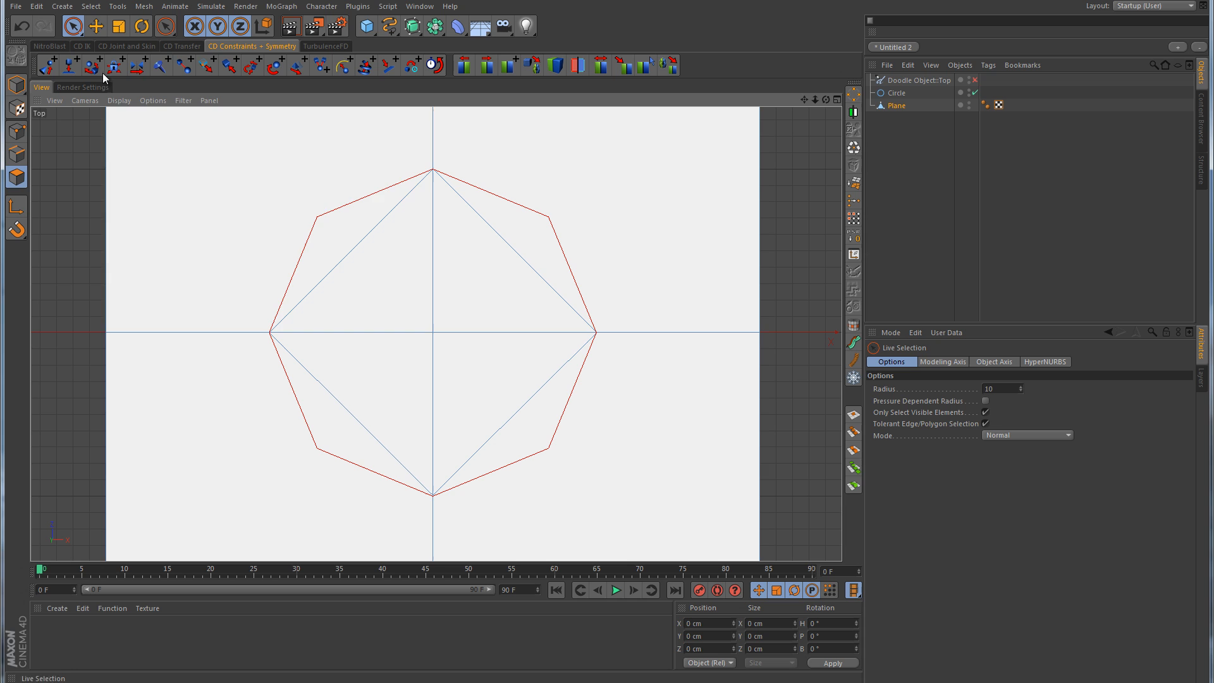
pyautogui.click(480, 372)
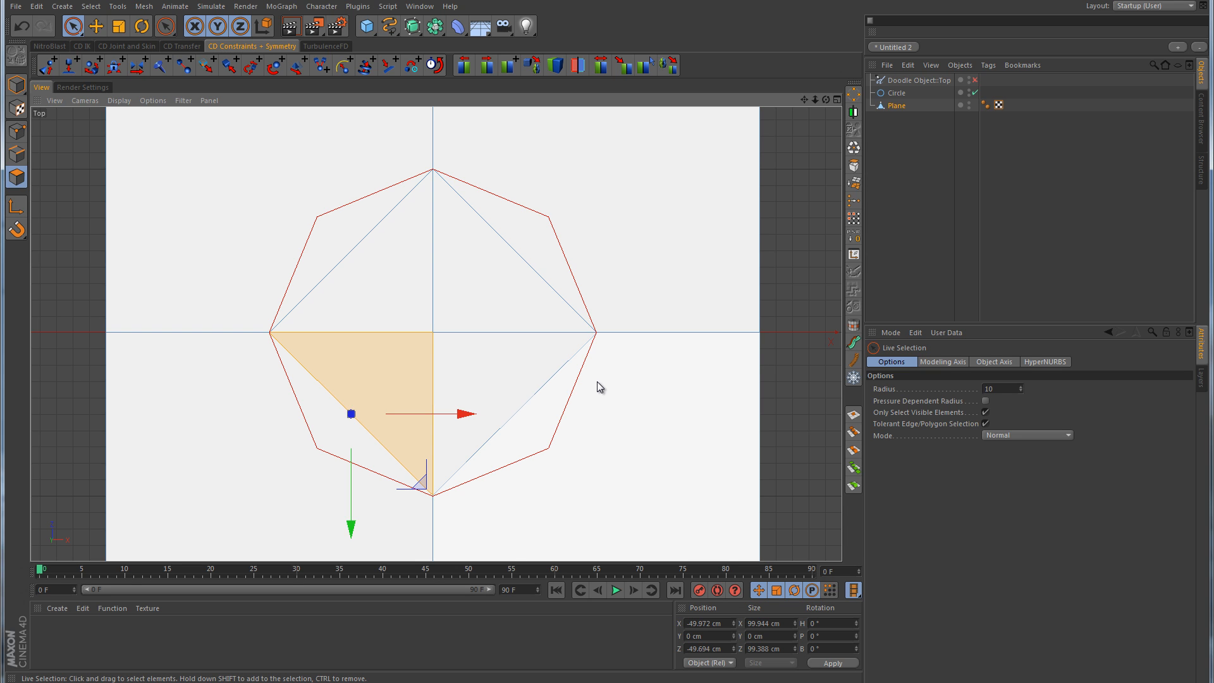
pyautogui.moveTo(546, 222)
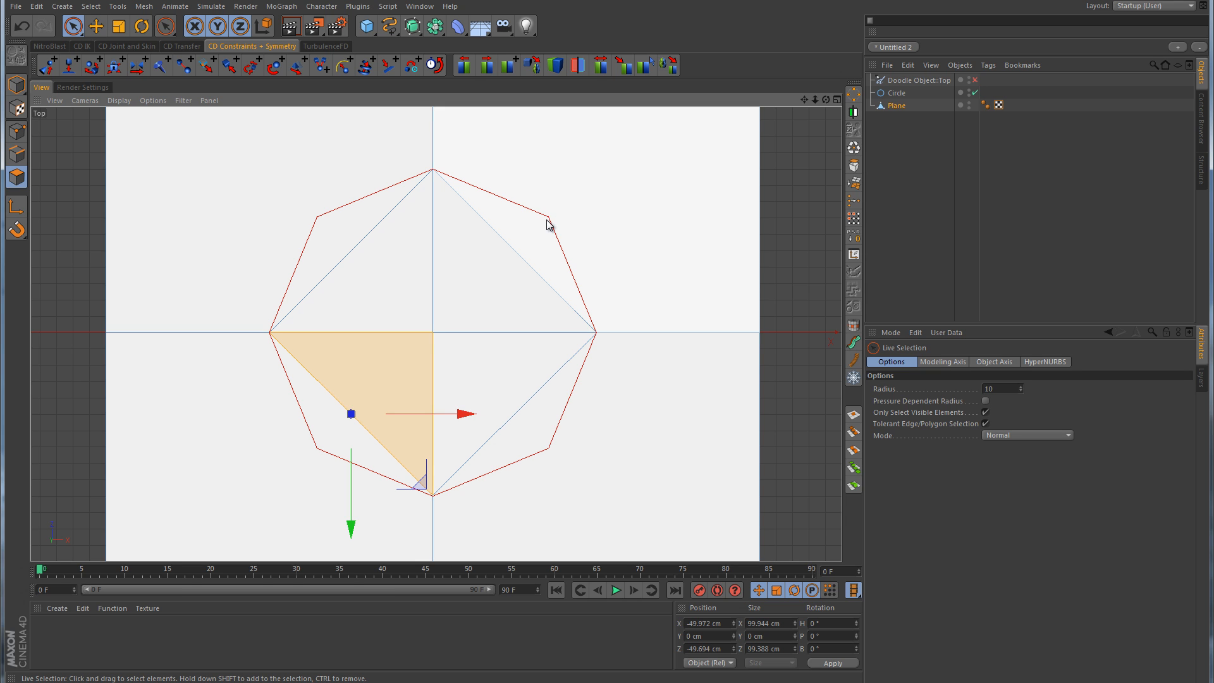
pyautogui.moveTo(559, 197)
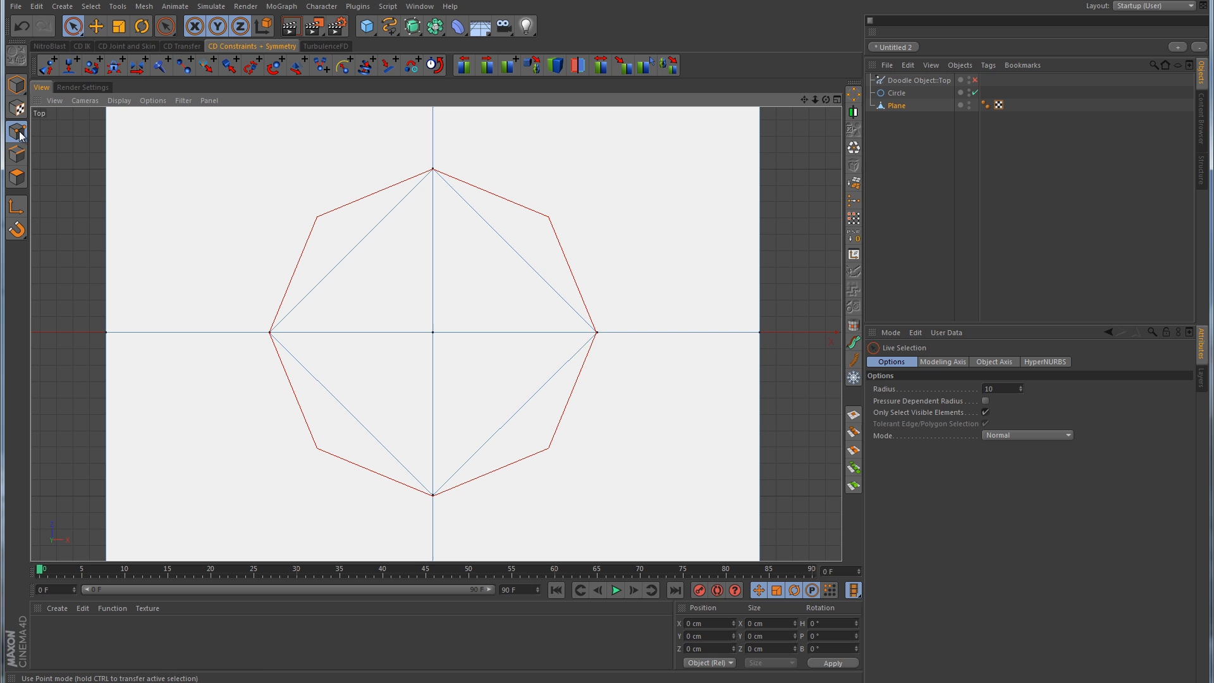
# Bring up the modelling commands menu to get the Knife for corner cuts
pyautogui.rightClick(503, 437)
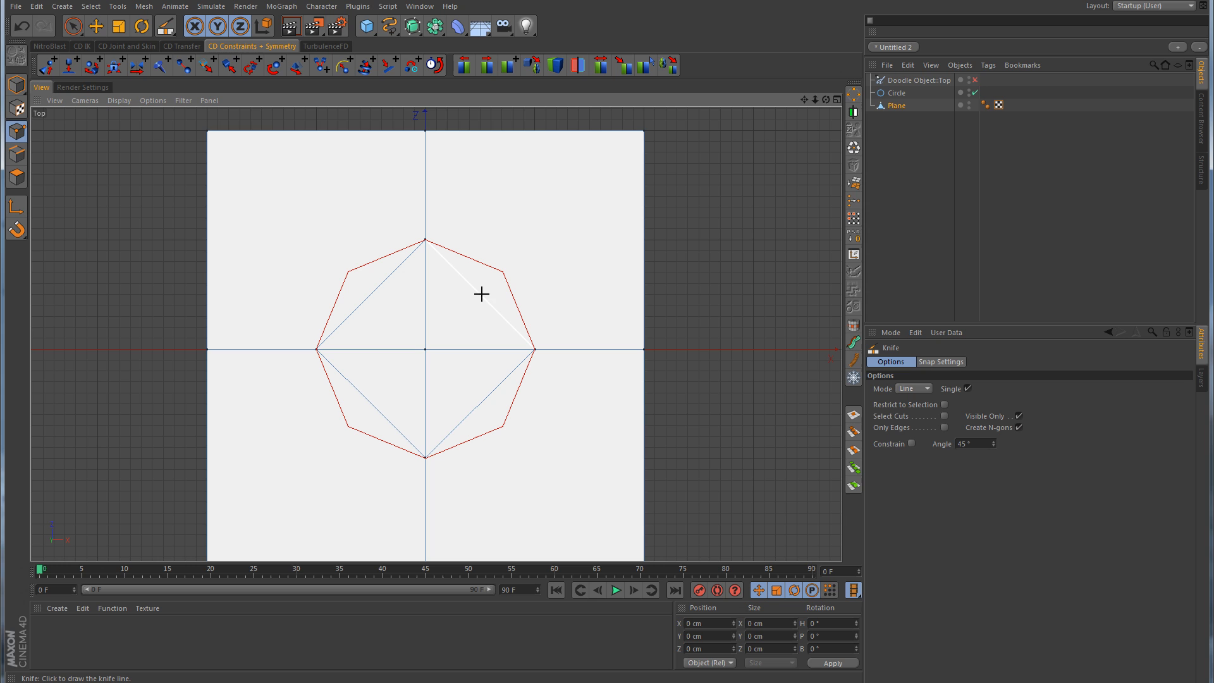
pyautogui.moveTo(482, 299)
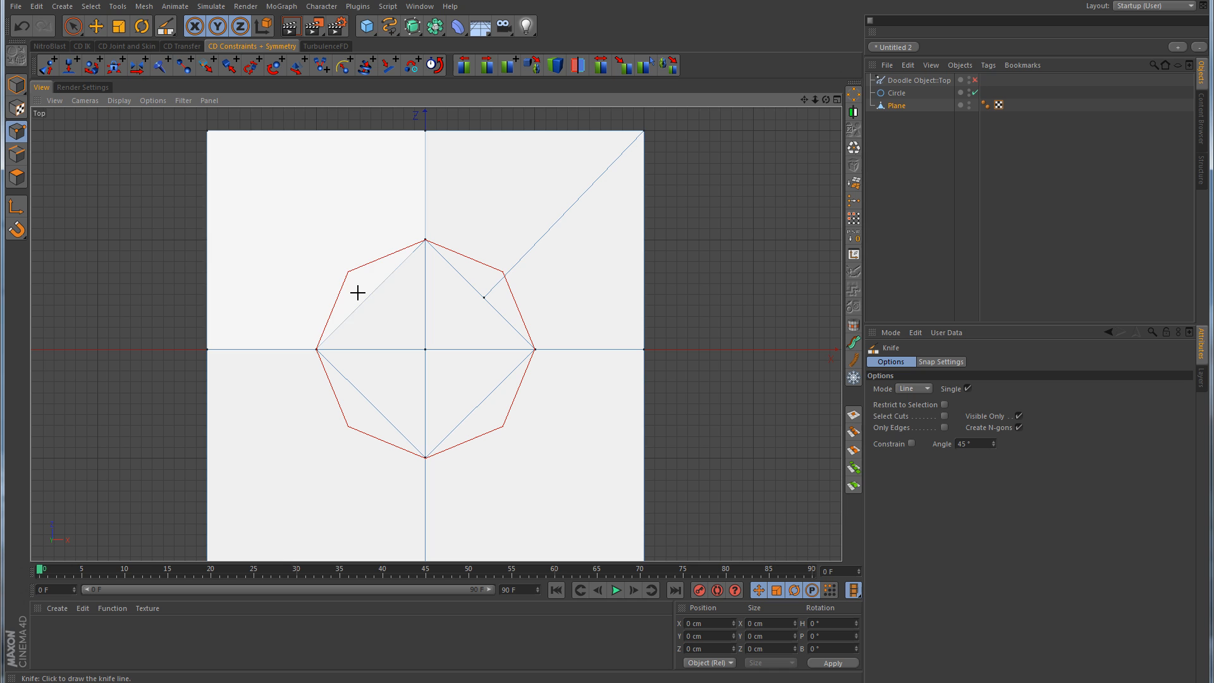
pyautogui.moveTo(211, 133)
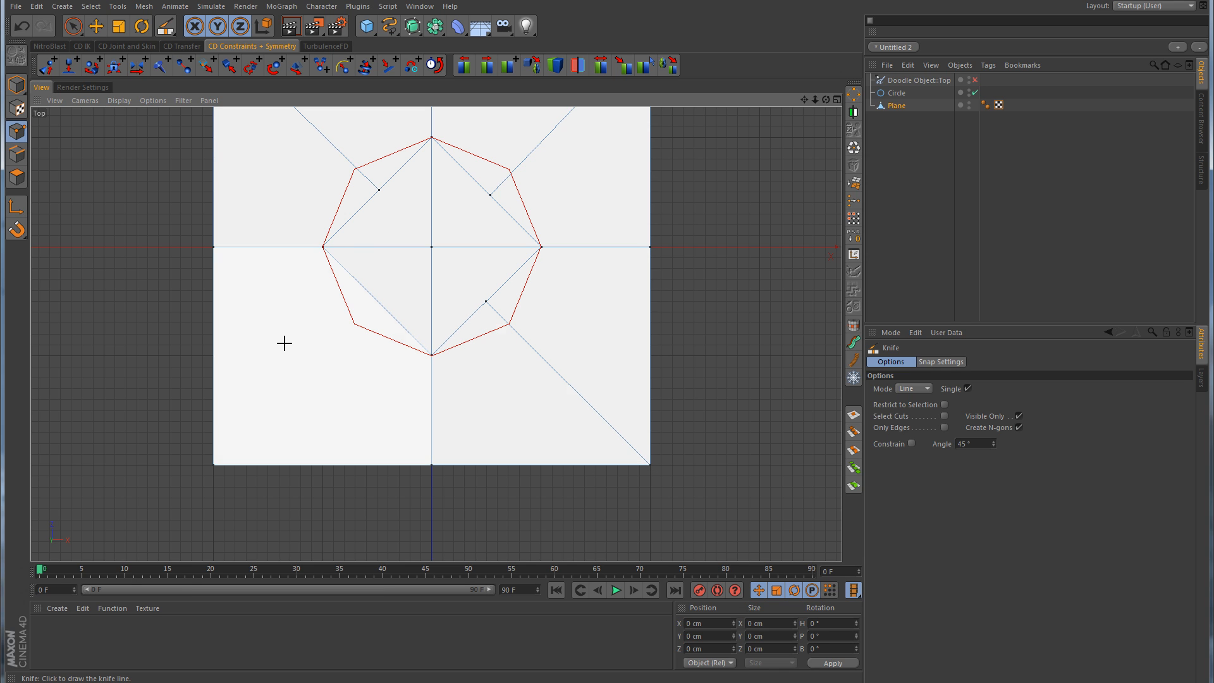
pyautogui.moveTo(219, 451)
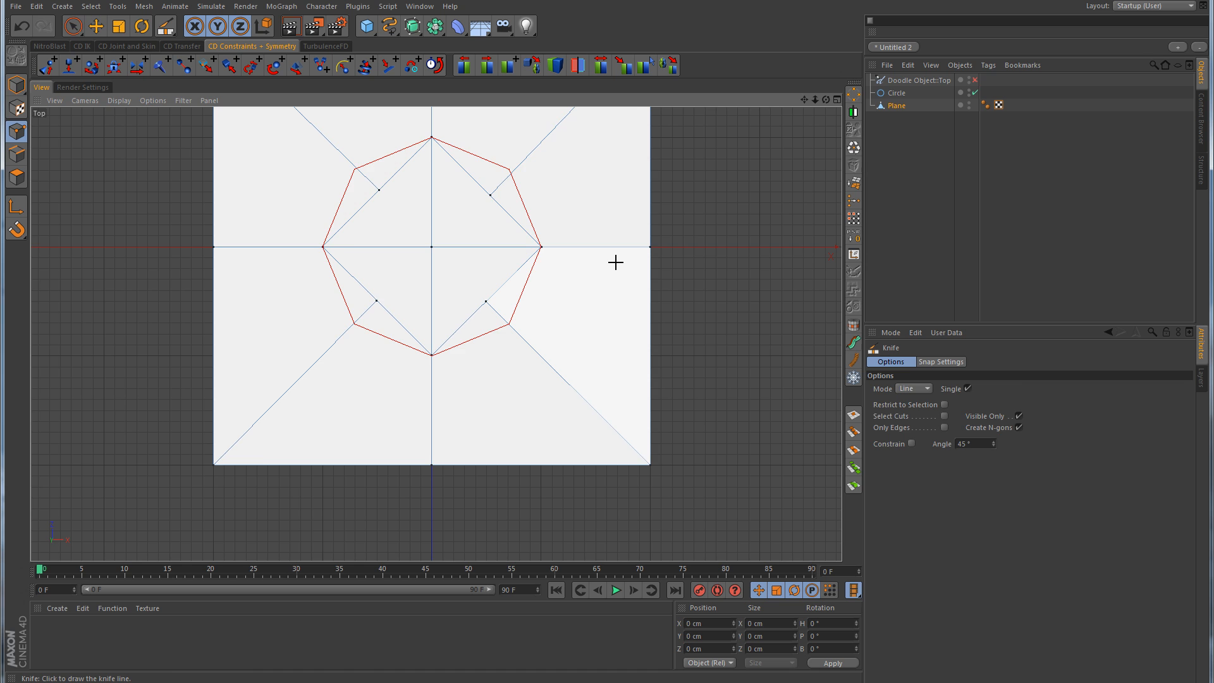
# Drag the upper-right, lower-left and upper-left cut points onto the octagon's diagonal corners
pyautogui.click(72, 25)
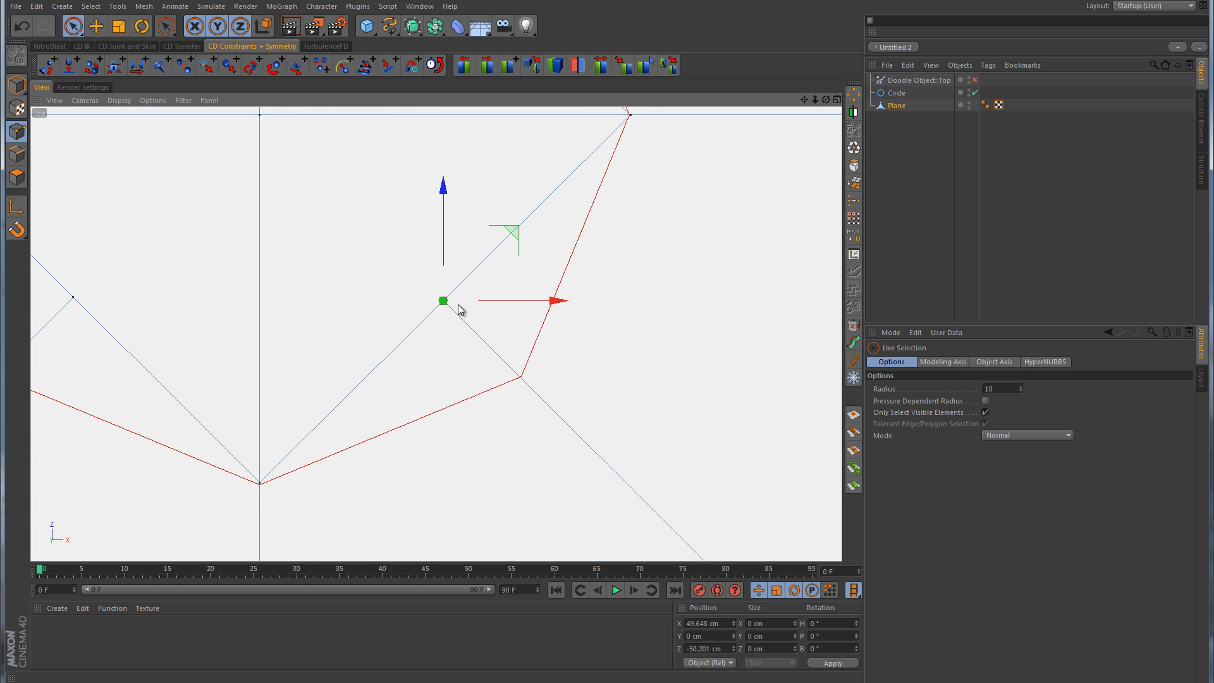
pyautogui.moveTo(442, 301); pyautogui.dragTo(519, 378)
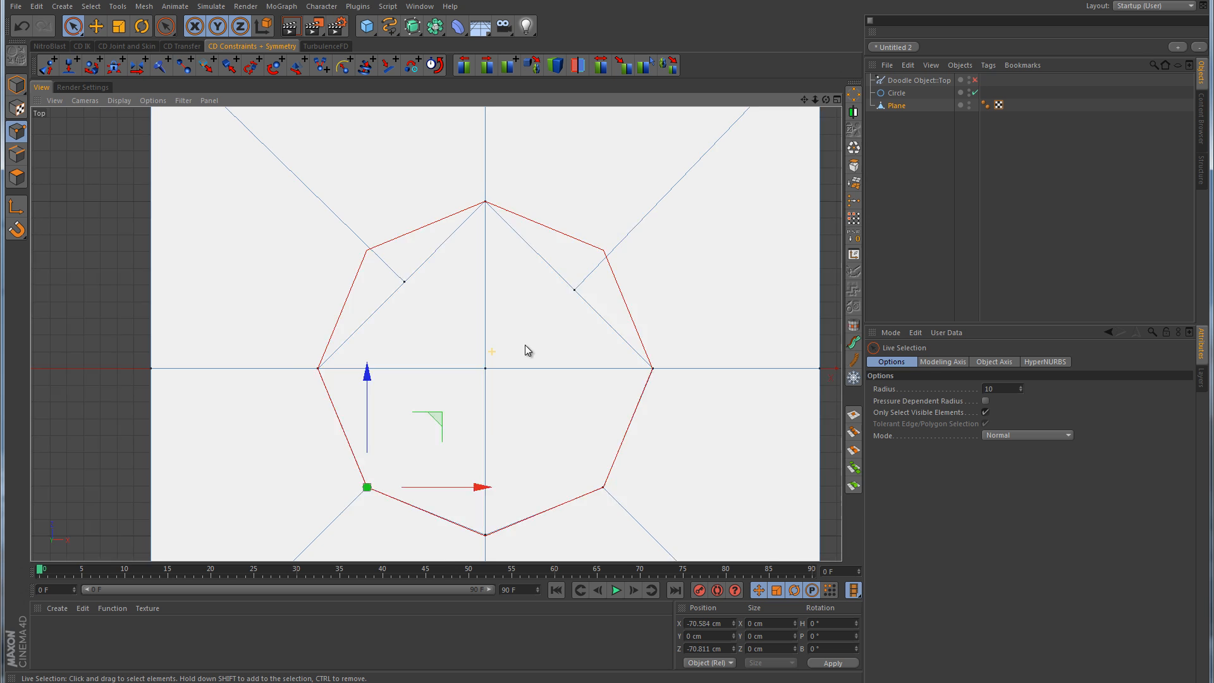
pyautogui.moveTo(366, 487); pyautogui.dragTo(623, 246)
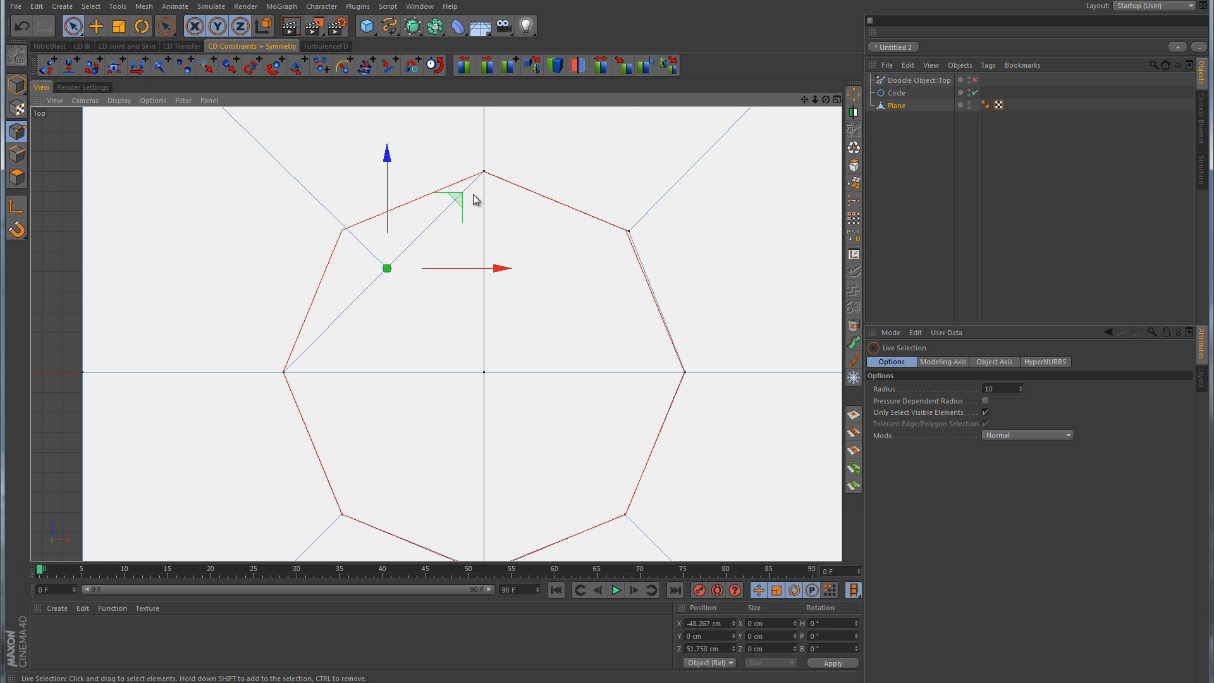
pyautogui.moveTo(386, 268); pyautogui.dragTo(342, 230)
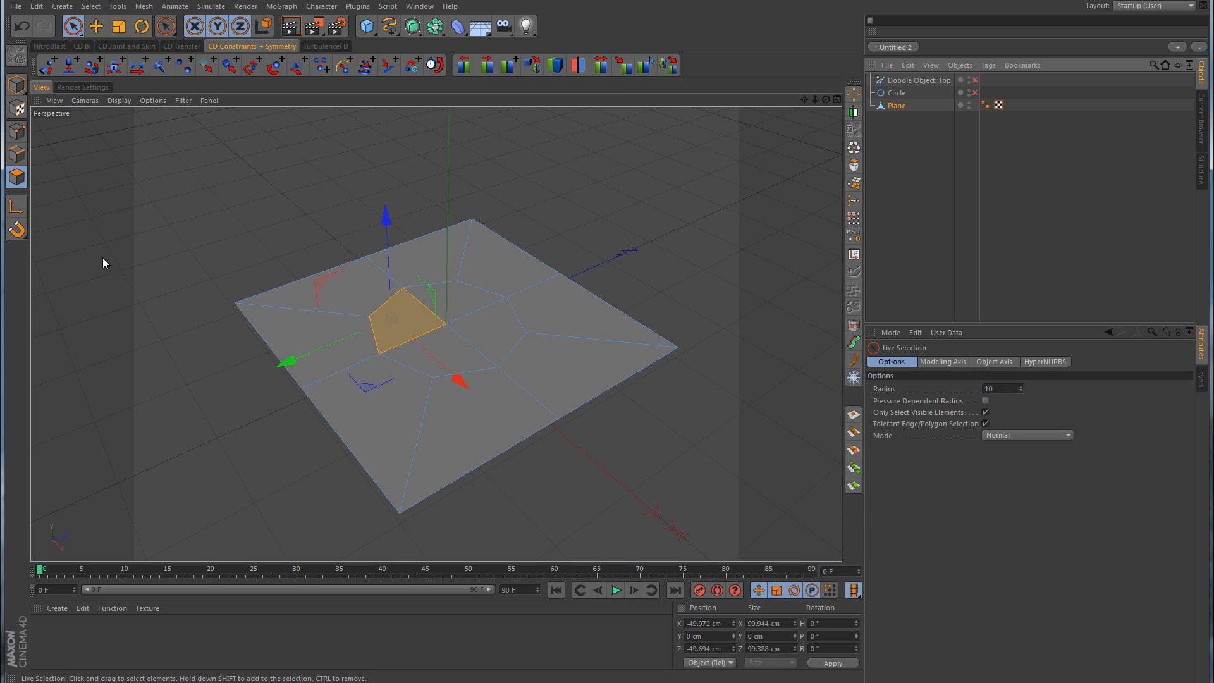
# Select the central octagon polygons and extrude them downward into a deep column
pyautogui.click(427, 320)
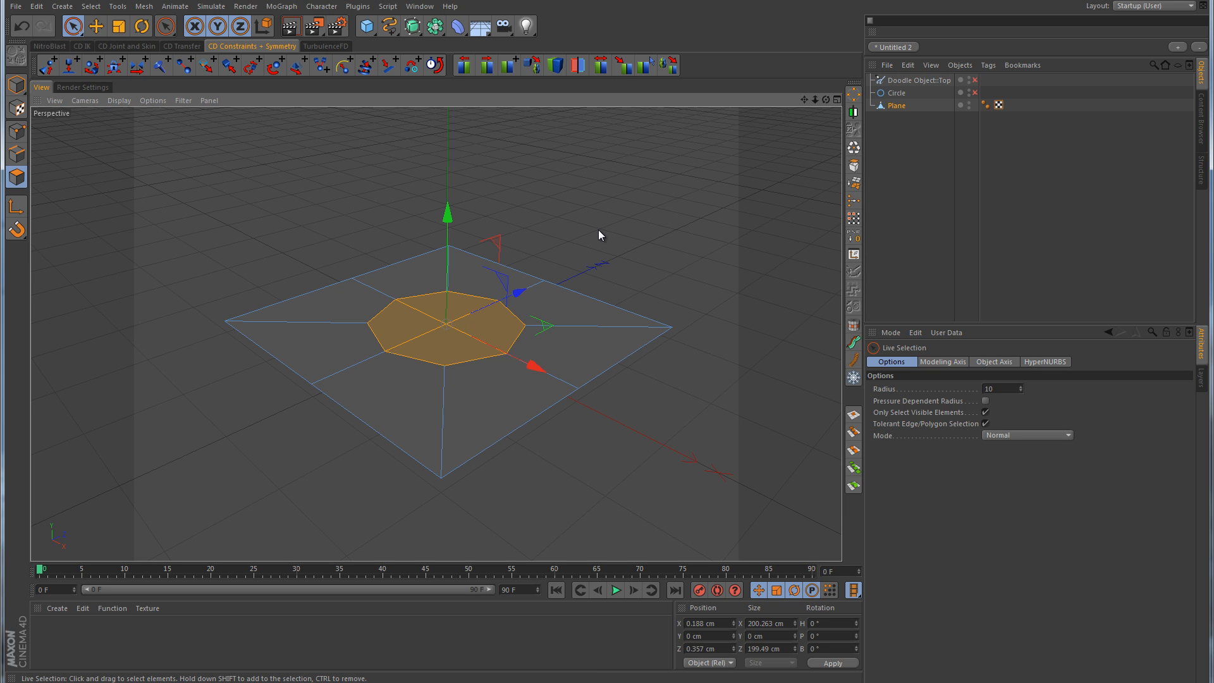
pyautogui.rightClick(599, 234)
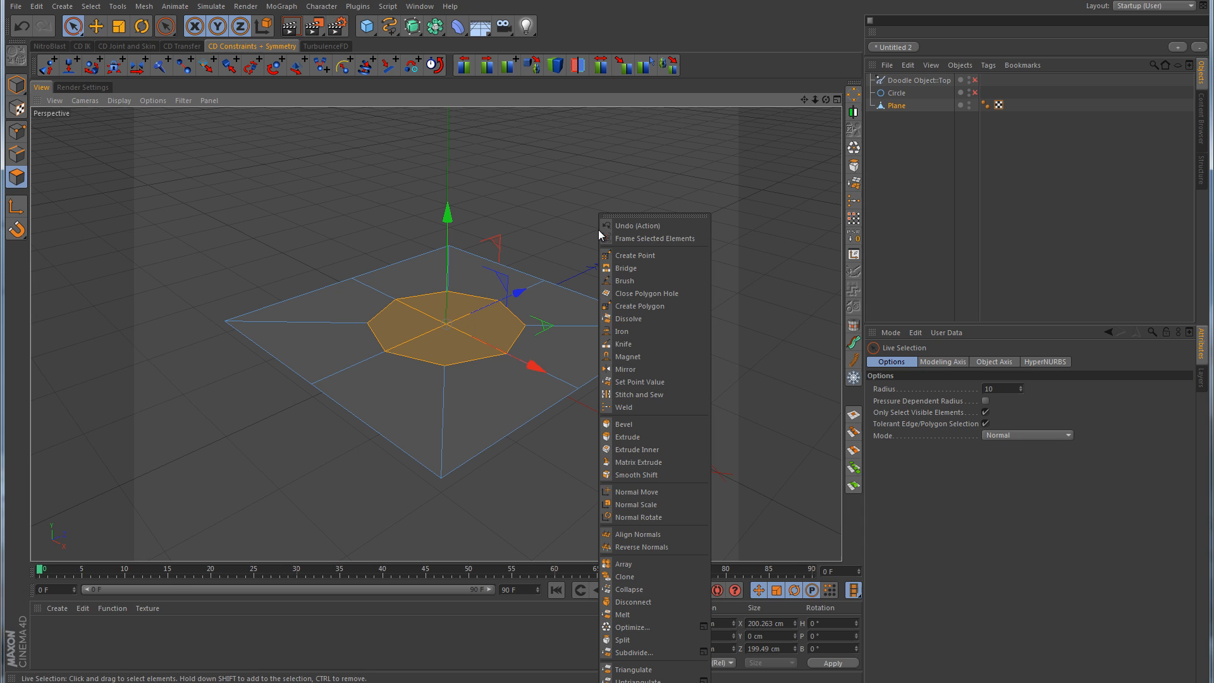
pyautogui.moveTo(628, 436)
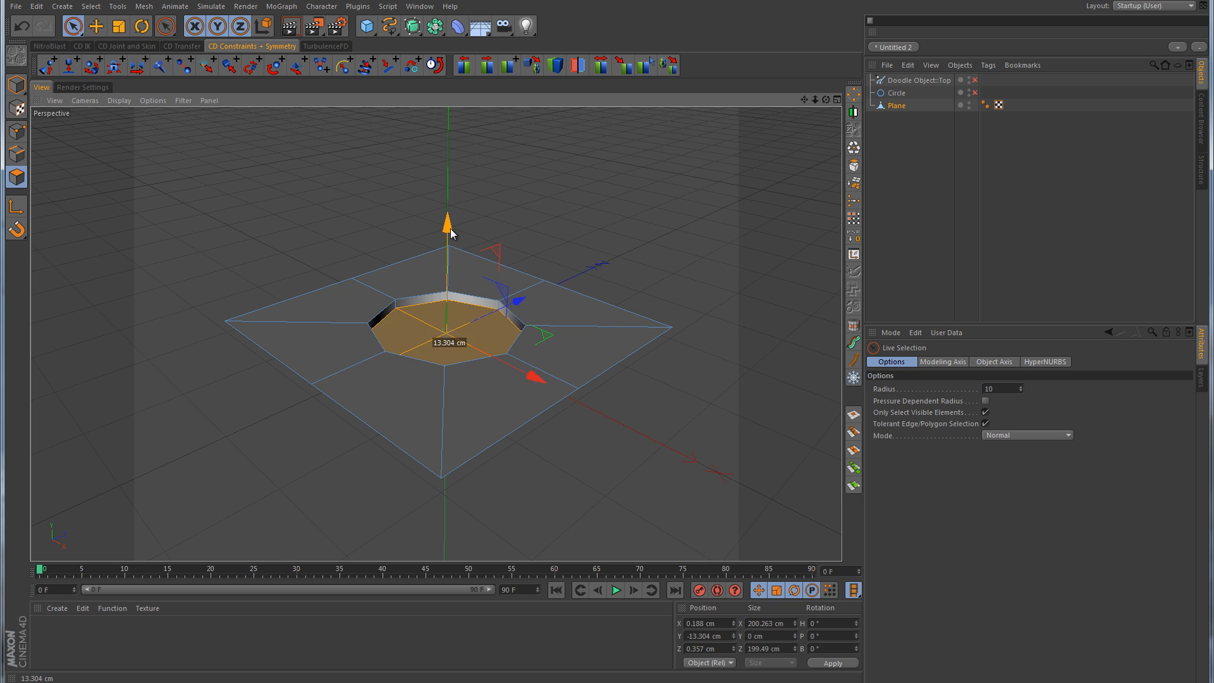
pyautogui.moveTo(448, 224); pyautogui.dragTo(448, 403)
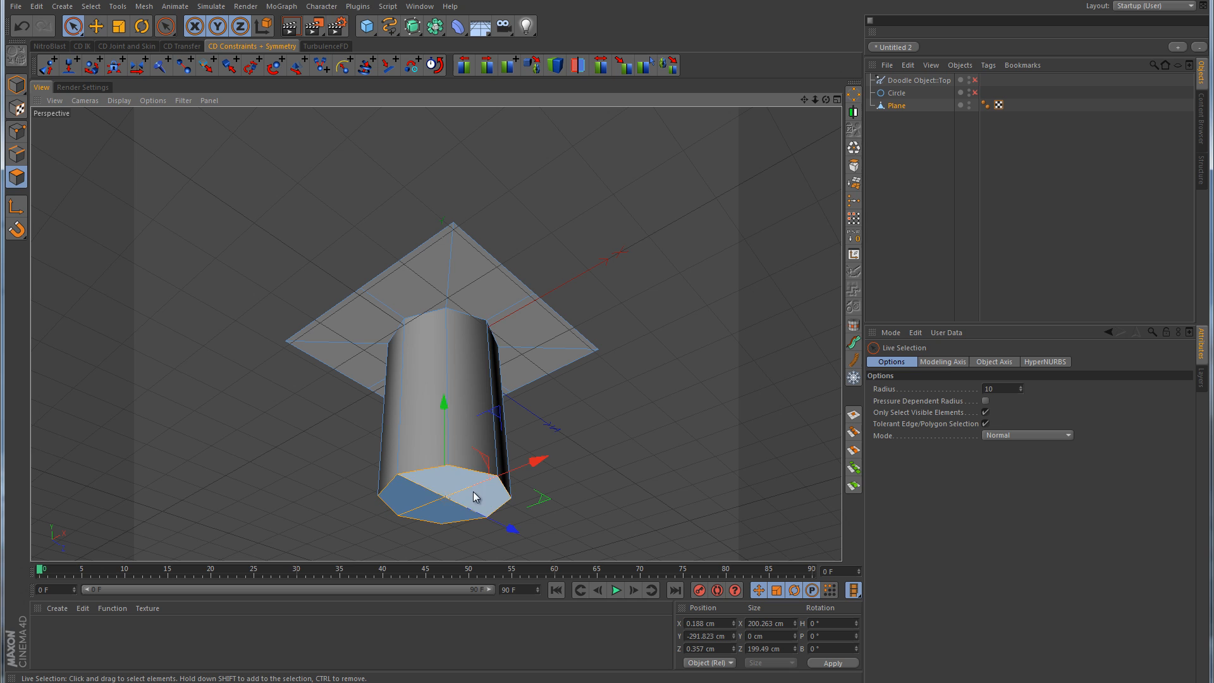
# Toggle the HyperNURBS smoothing to see the cage, then check the round hole from the Top view
pyautogui.click(447, 496)
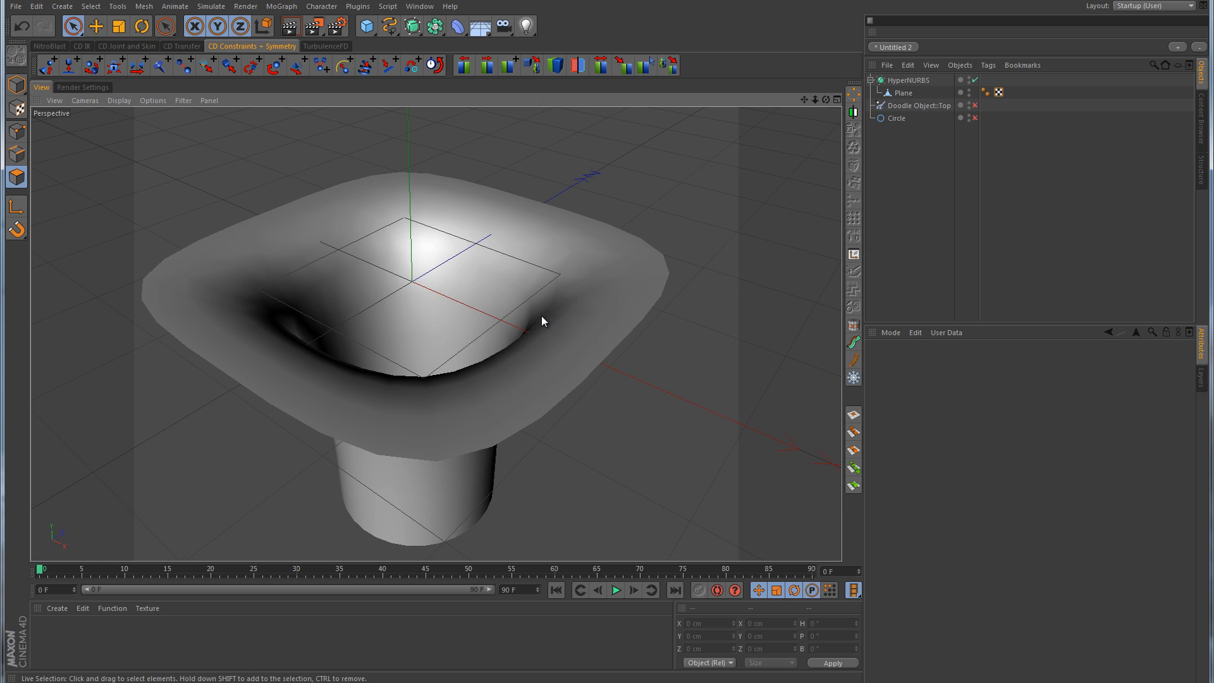
pyautogui.click(900, 93)
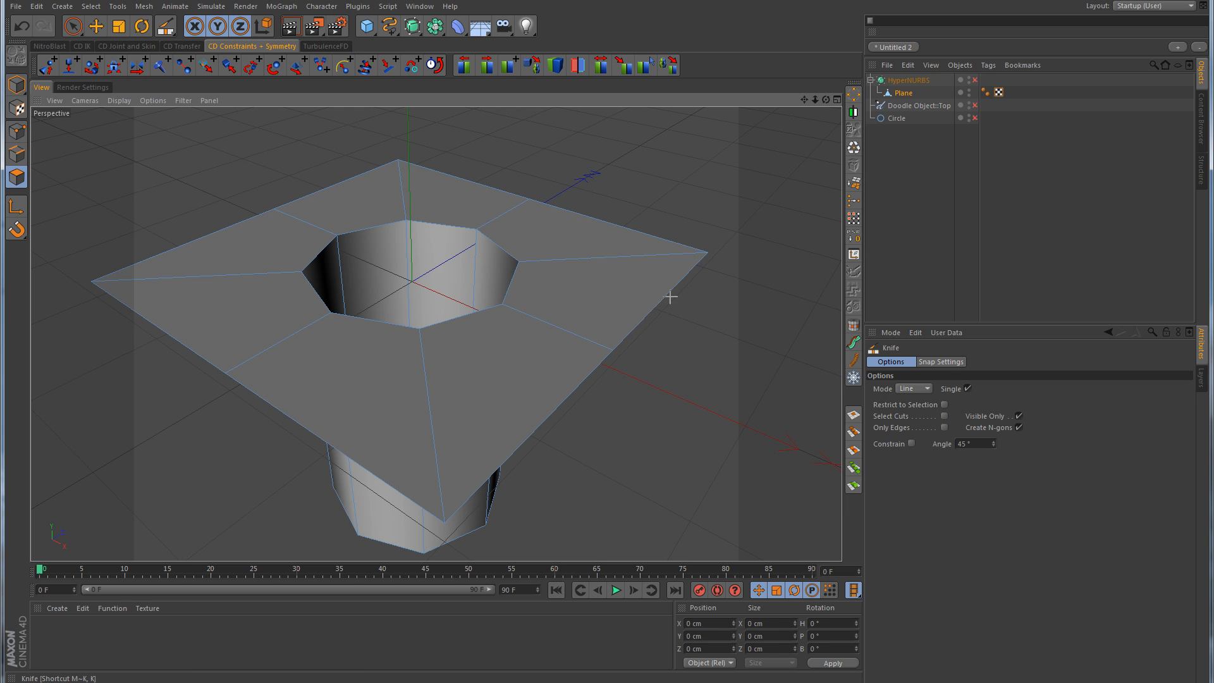
pyautogui.click(911, 388)
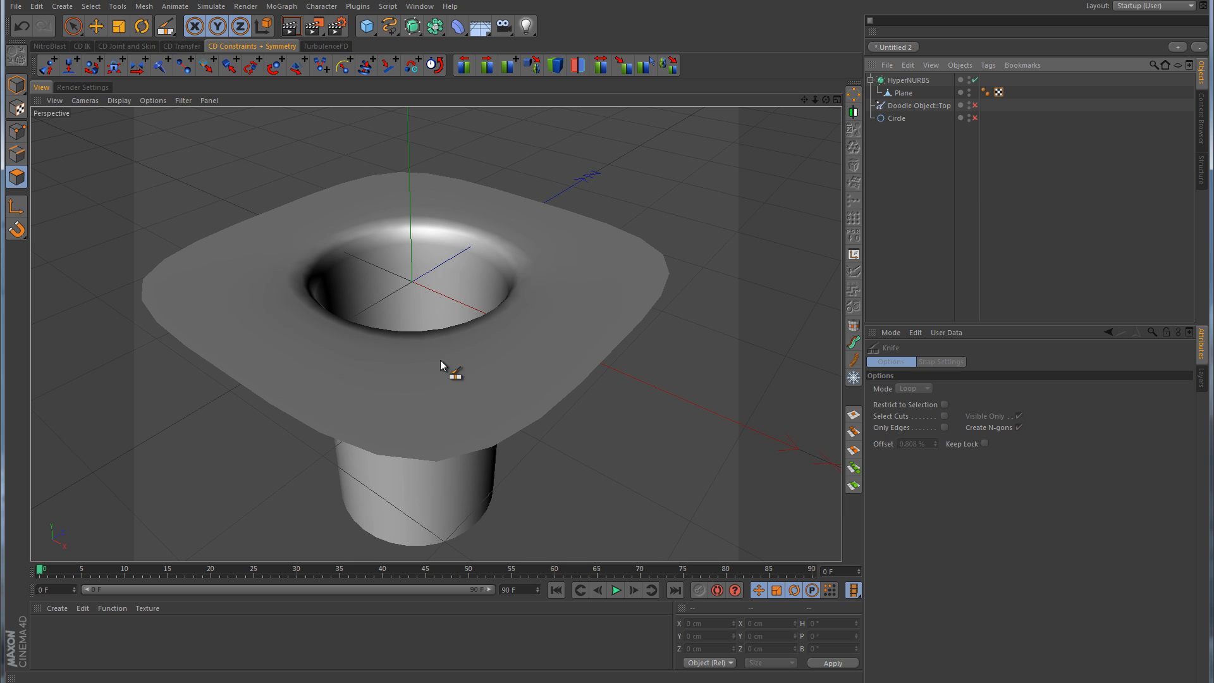
pyautogui.moveTo(622, 276)
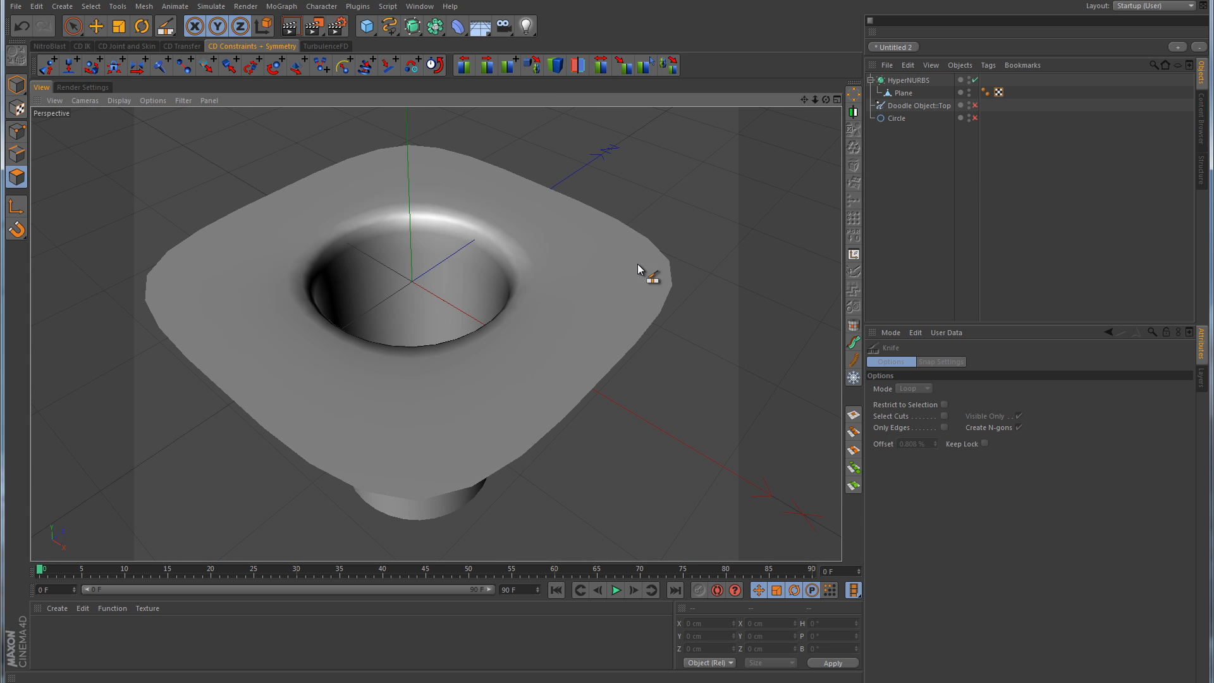
pyautogui.click(975, 80)
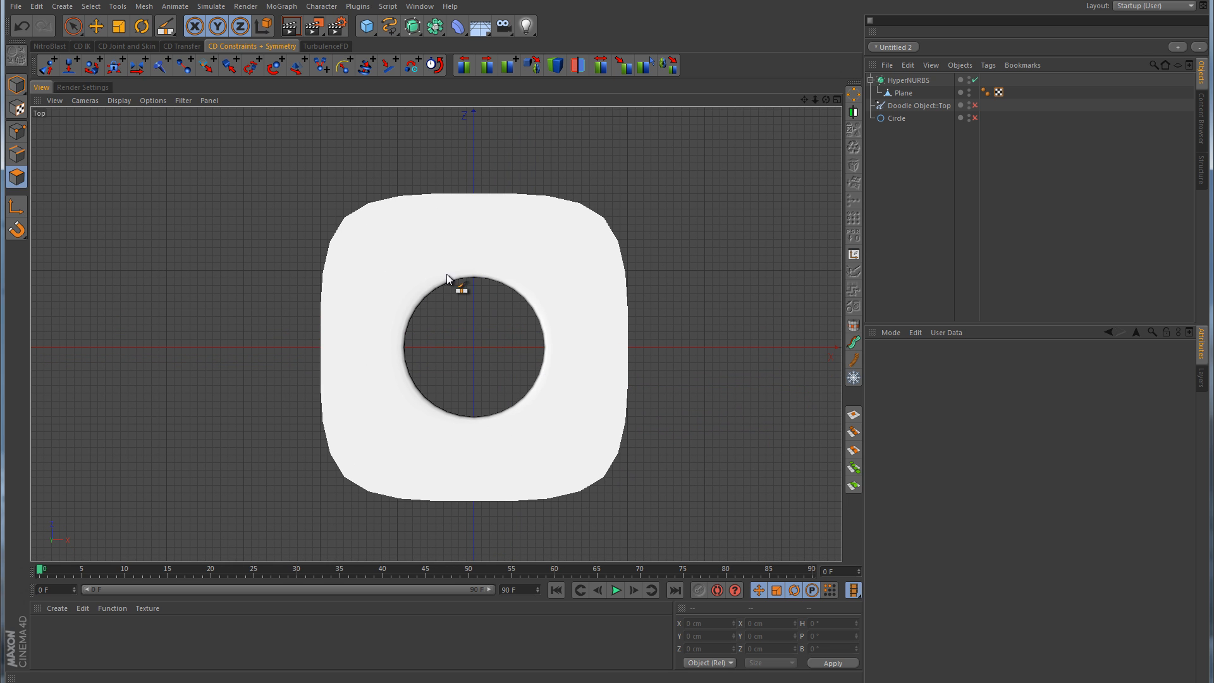
pyautogui.moveTo(479, 386)
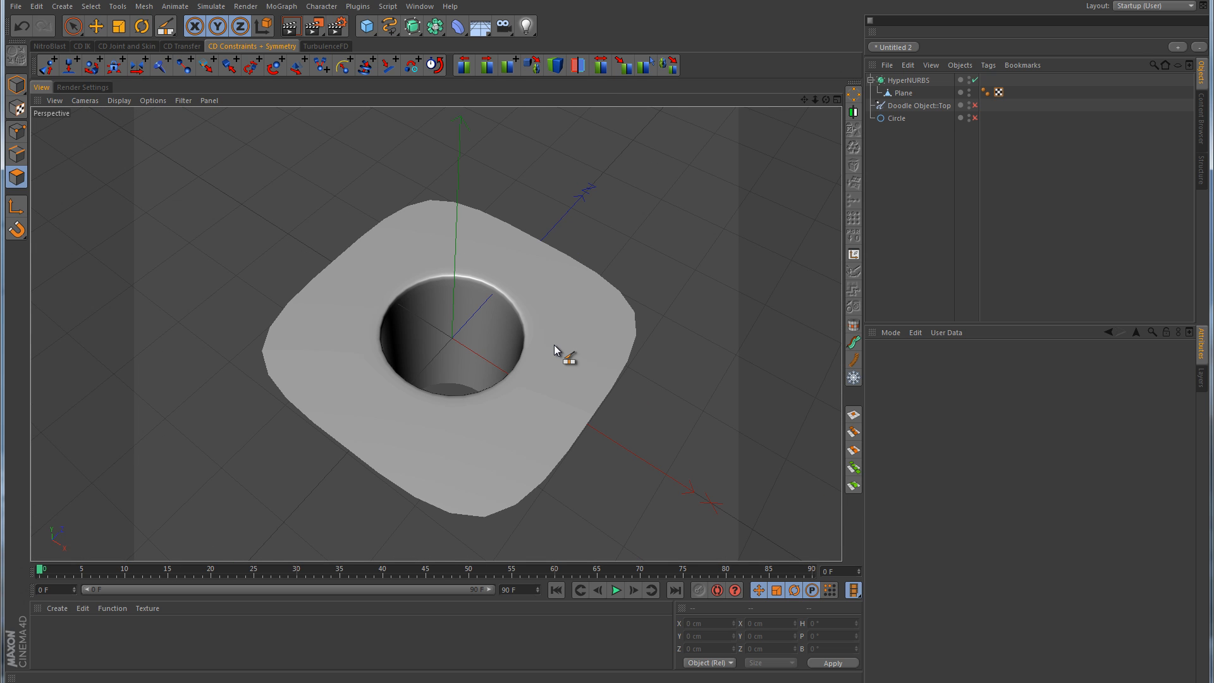
pyautogui.moveTo(988, 369)
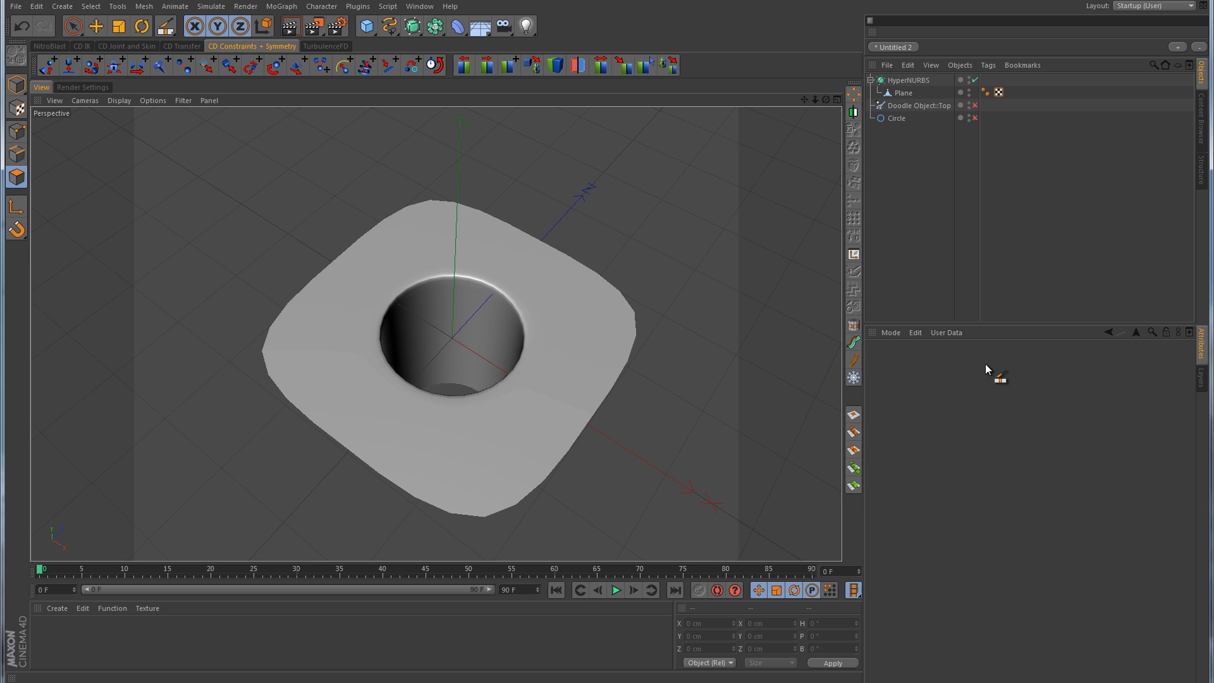
pyautogui.moveTo(983, 496)
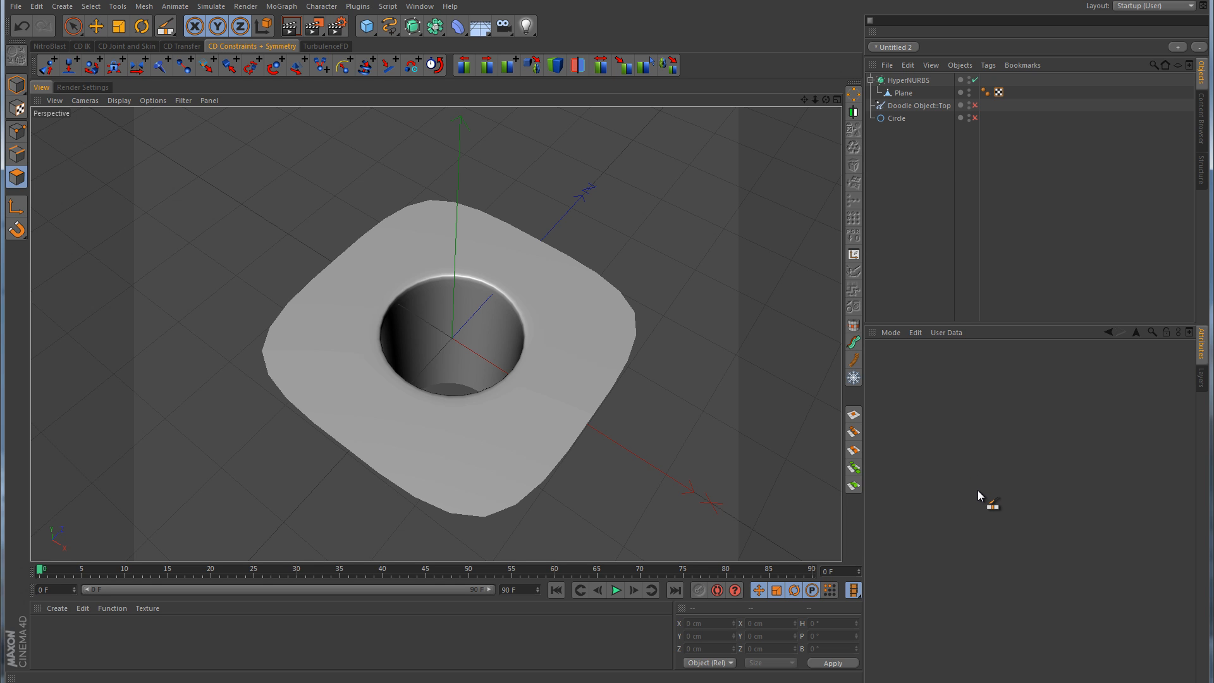
pyautogui.moveTo(896, 105)
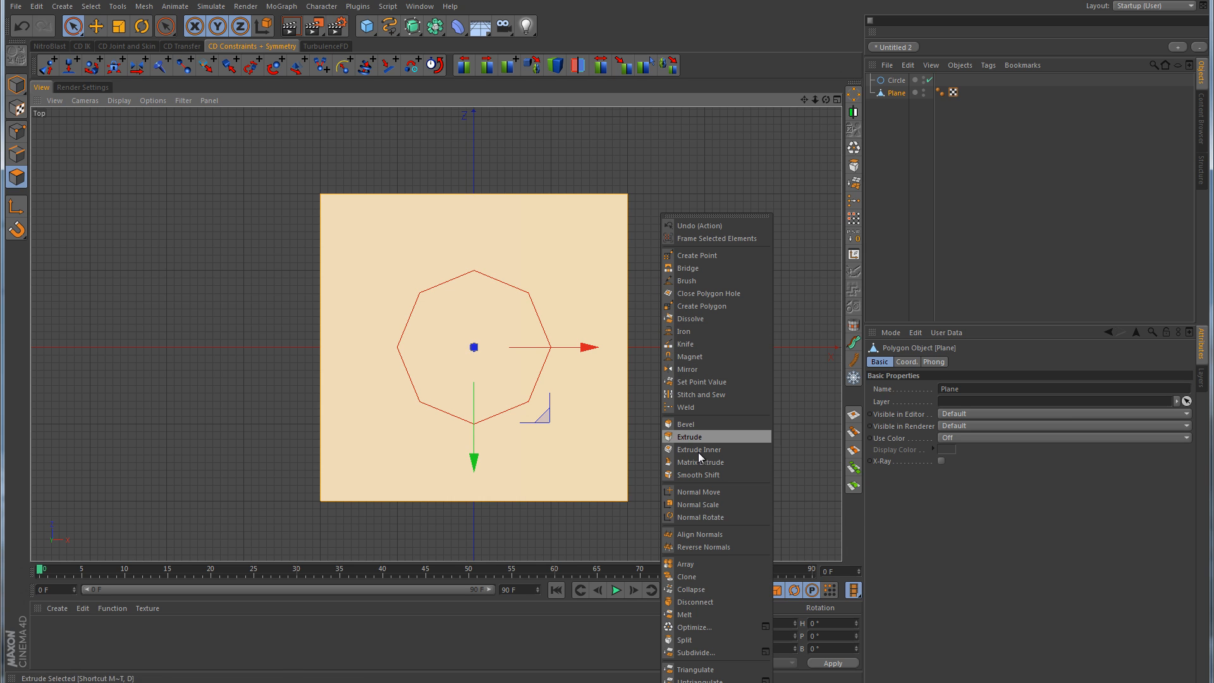
# Subdivide the plane once with Subdivision 1, giving four quarters
pyautogui.click(696, 652)
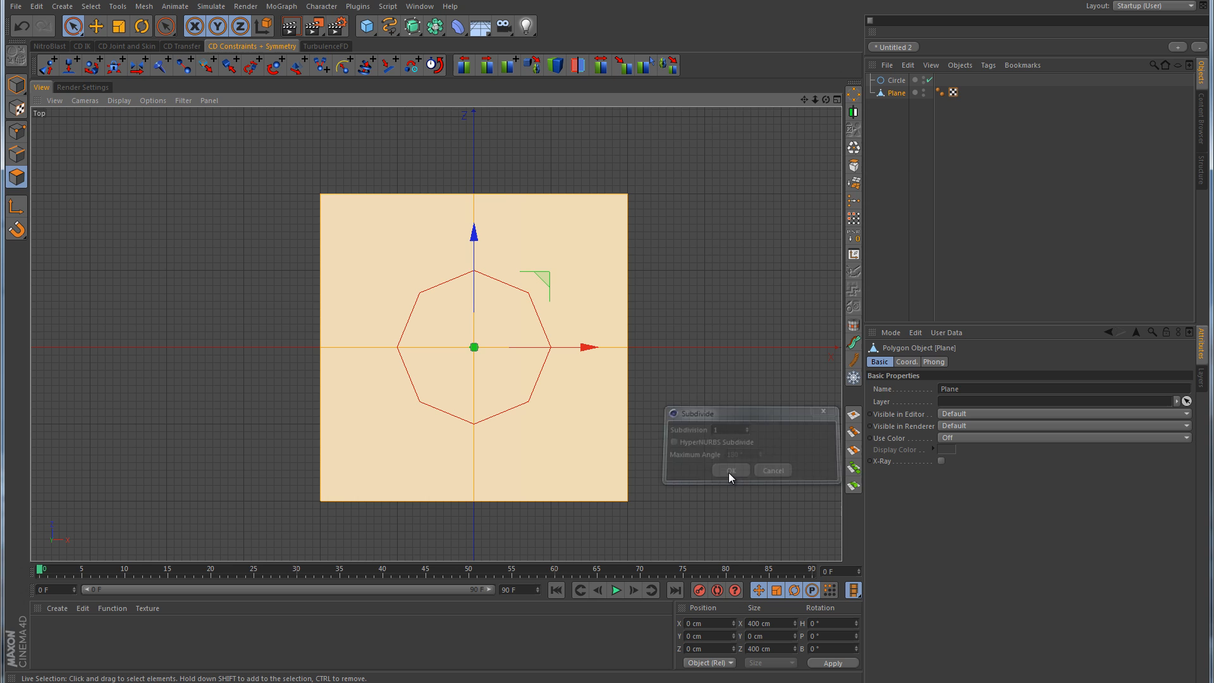
pyautogui.click(727, 470)
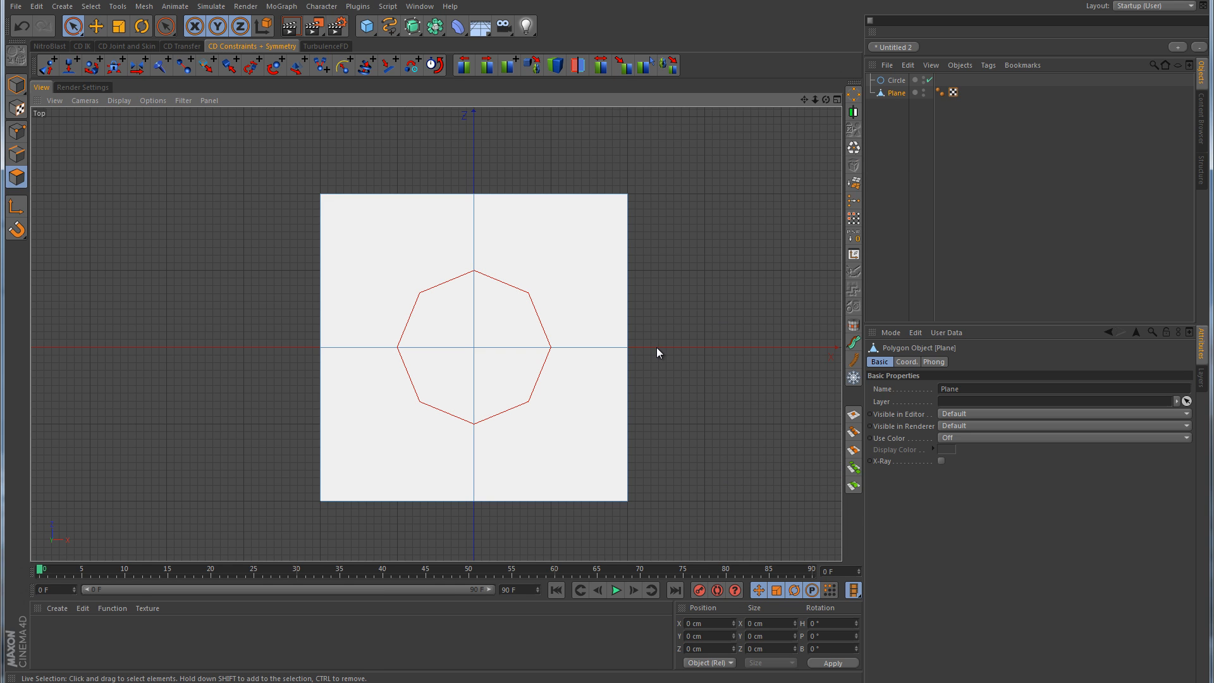
pyautogui.moveTo(677, 337)
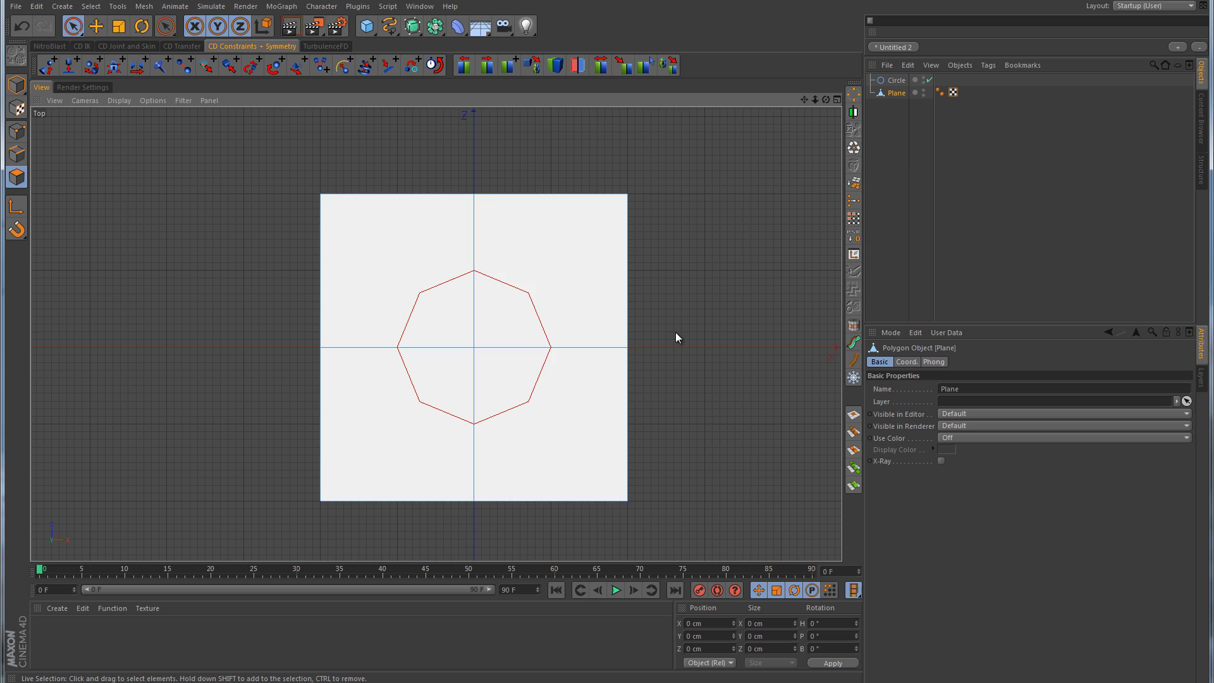
pyautogui.moveTo(425, 406)
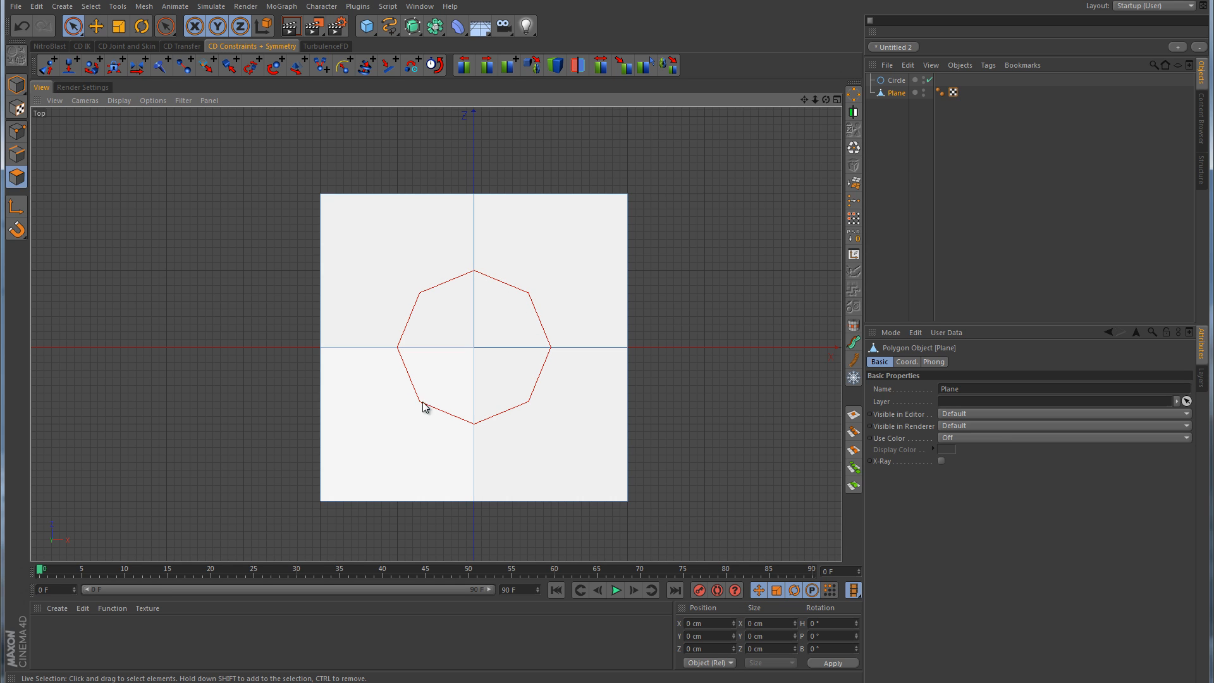
pyautogui.moveTo(475, 411)
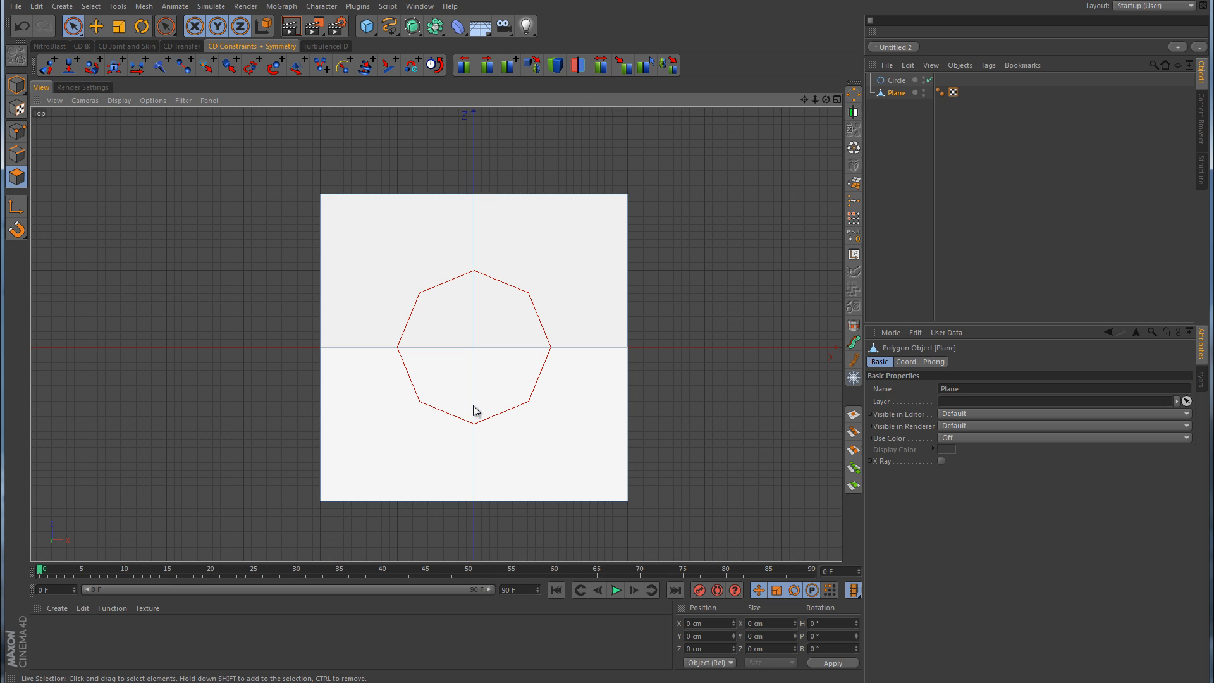
pyautogui.rightClick(475, 411)
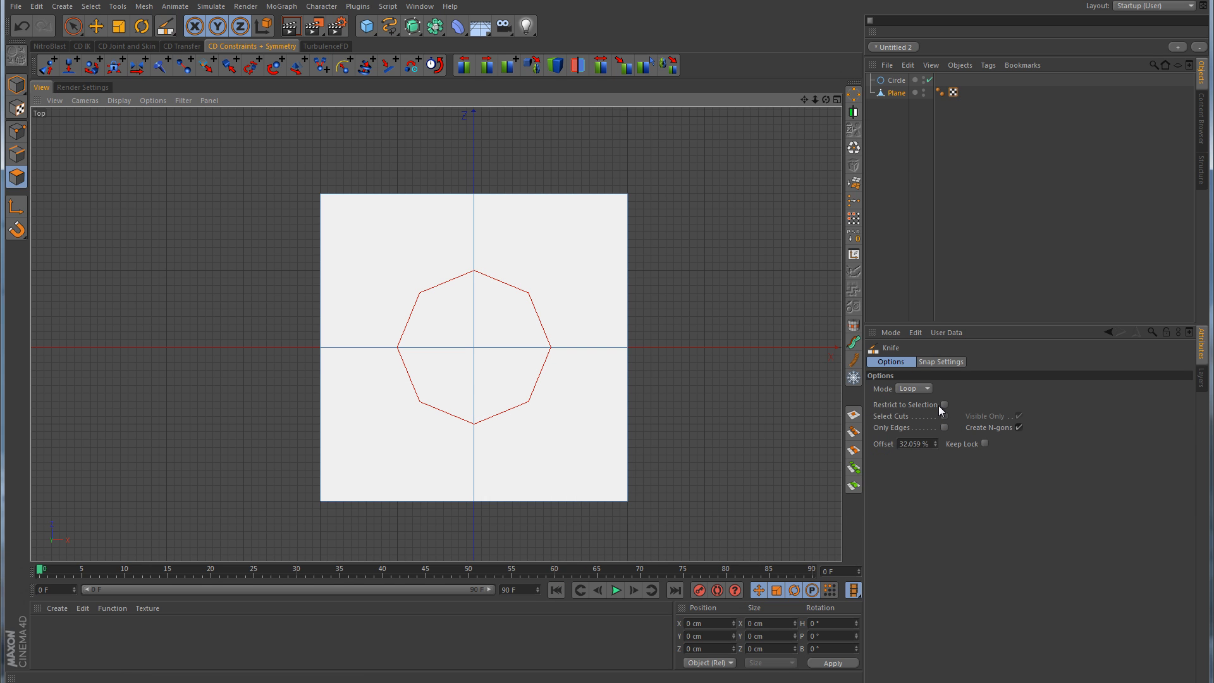
# Set the Knife tool to Line mode for straight diagonal cuts
pyautogui.click(911, 387)
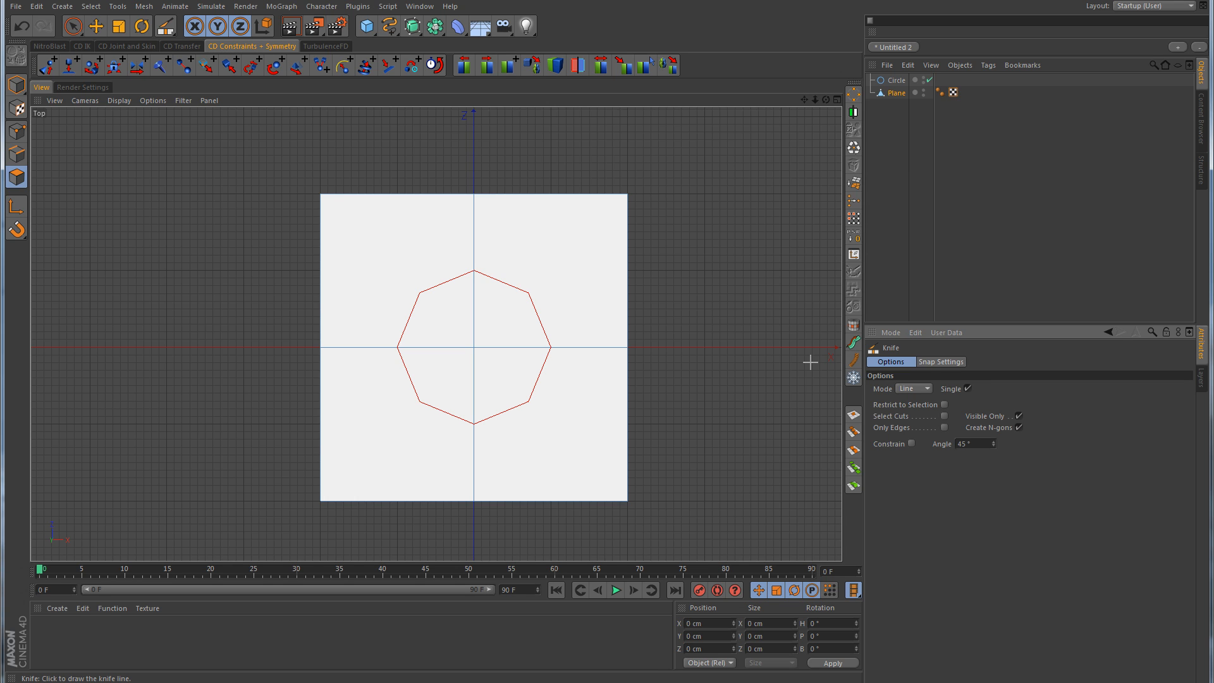
pyautogui.moveTo(632, 194)
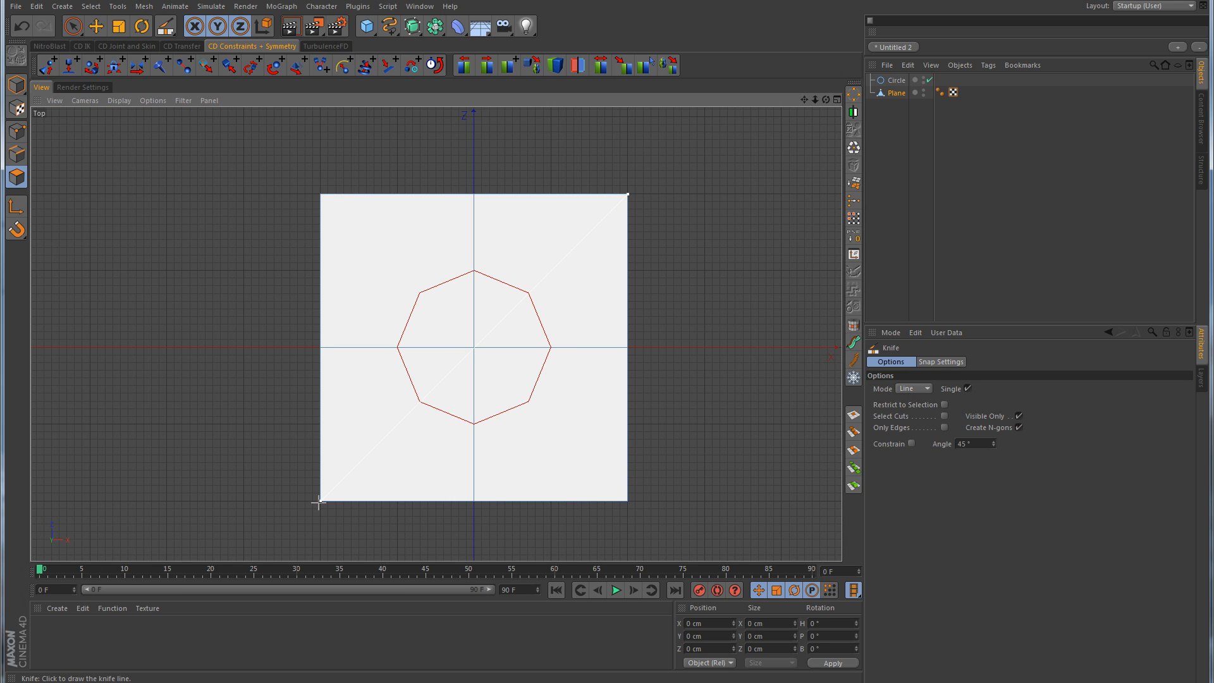
pyautogui.moveTo(327, 203)
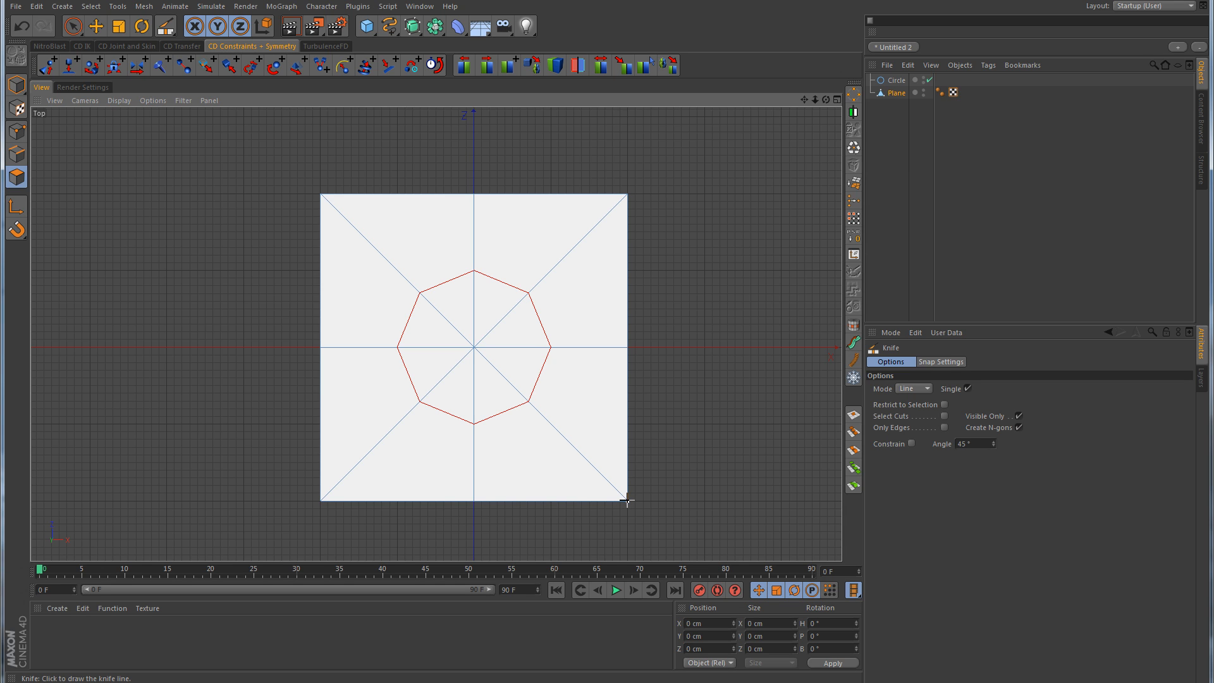
pyautogui.moveTo(686, 349)
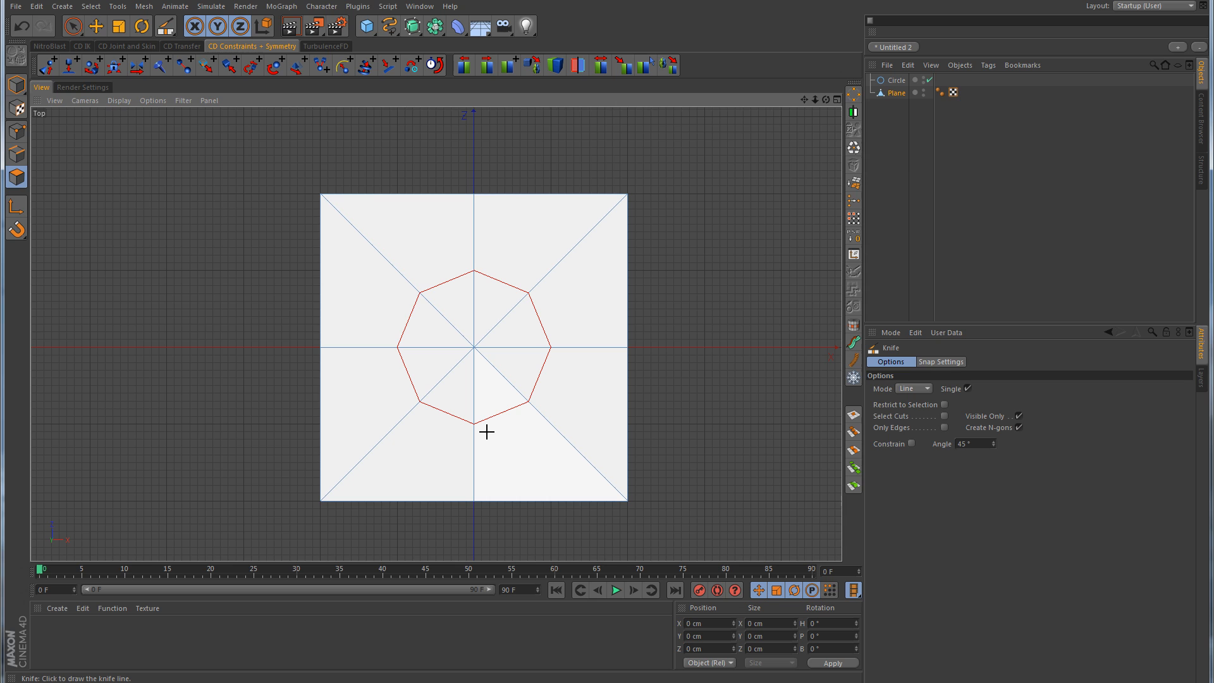
pyautogui.moveTo(354, 297)
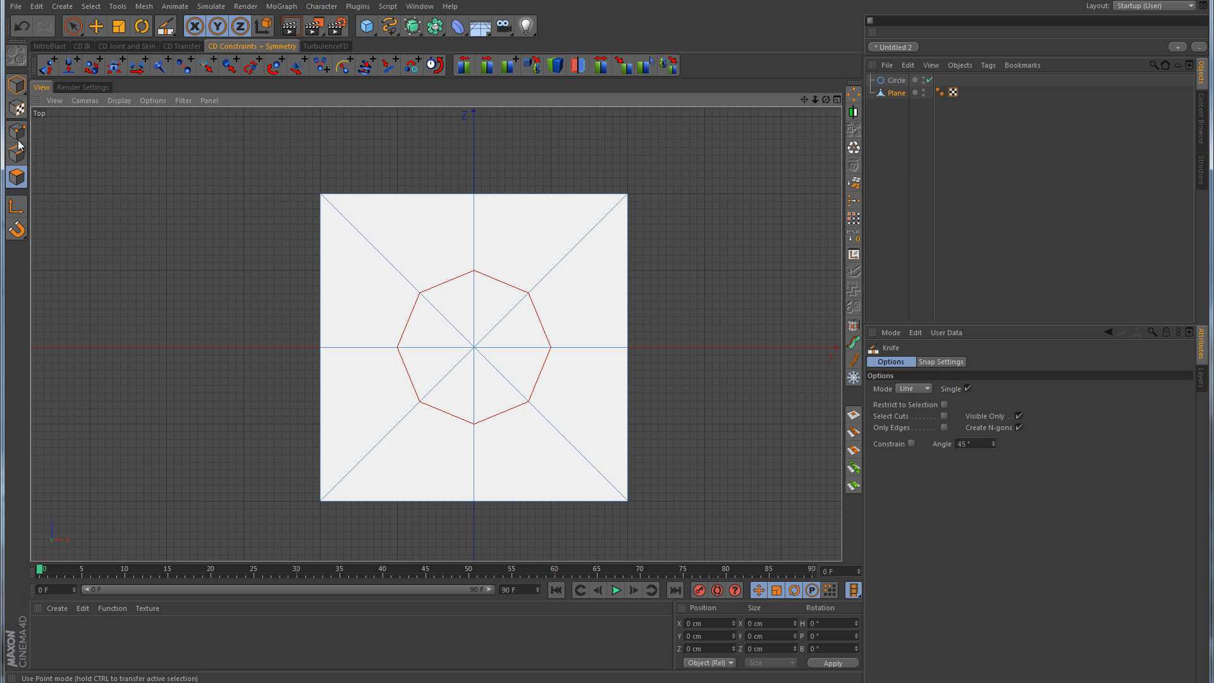
# Bevel the plane's centre point into an octagon sized to the circle outline
pyautogui.click(73, 25)
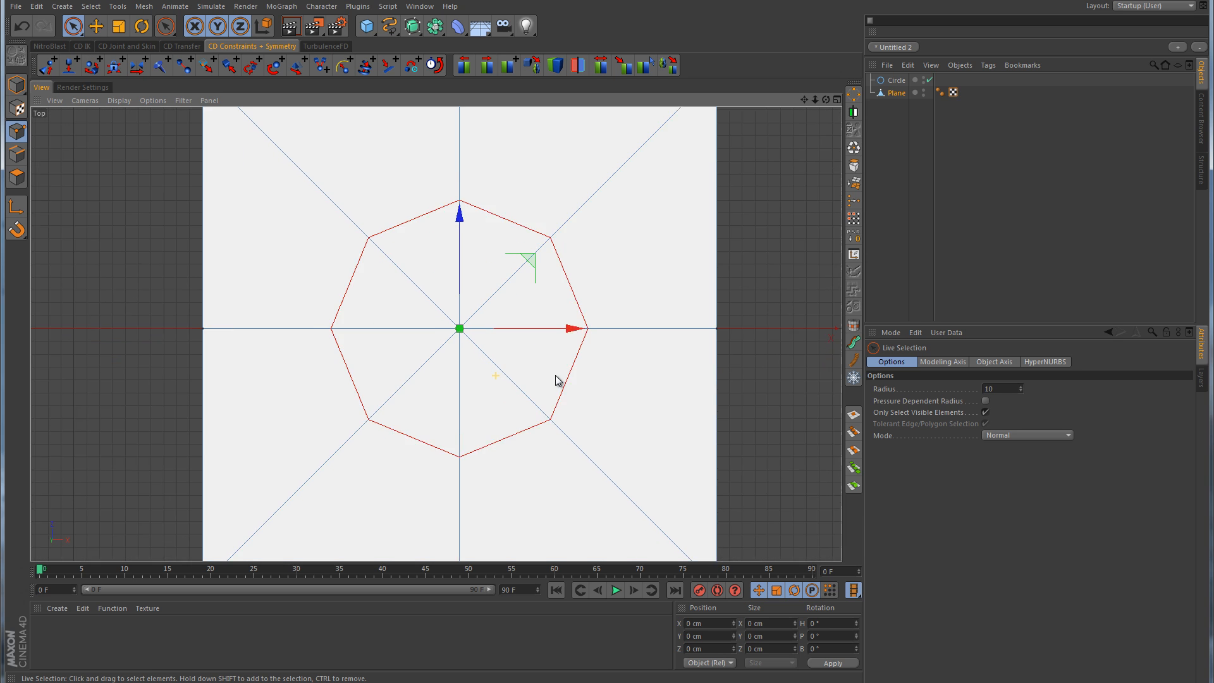
pyautogui.rightClick(555, 379)
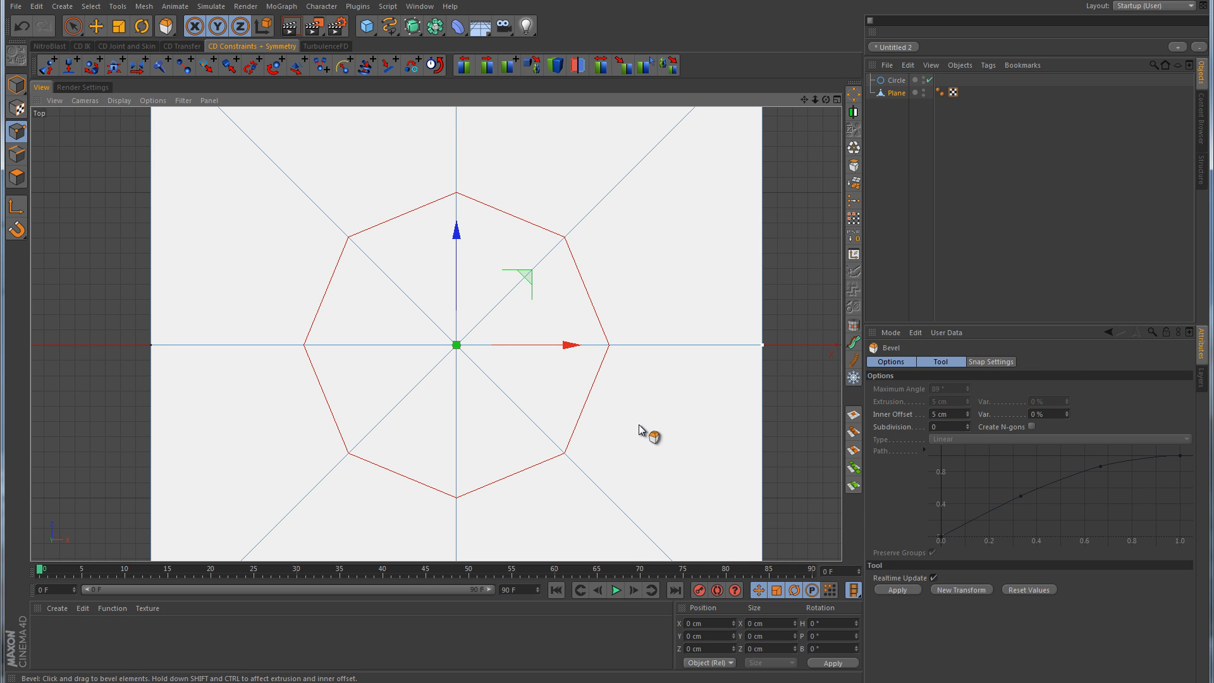
pyautogui.moveTo(653, 433); pyautogui.dragTo(620, 360)
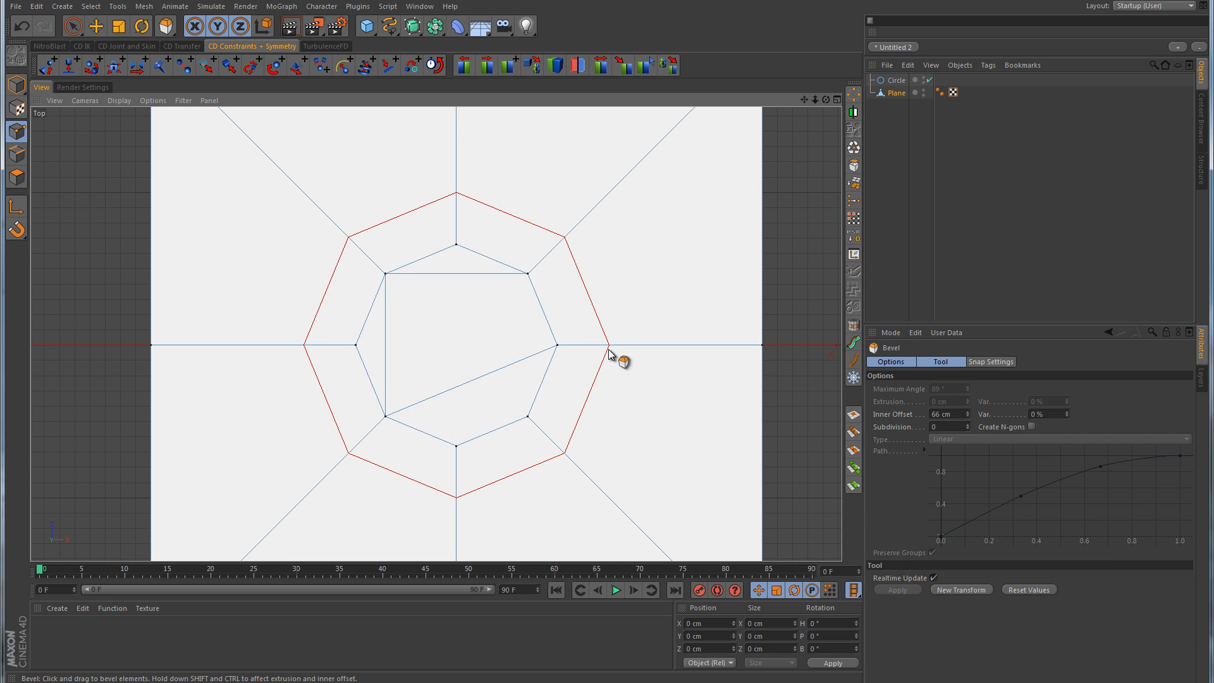
pyautogui.moveTo(623, 360); pyautogui.dragTo(628, 356)
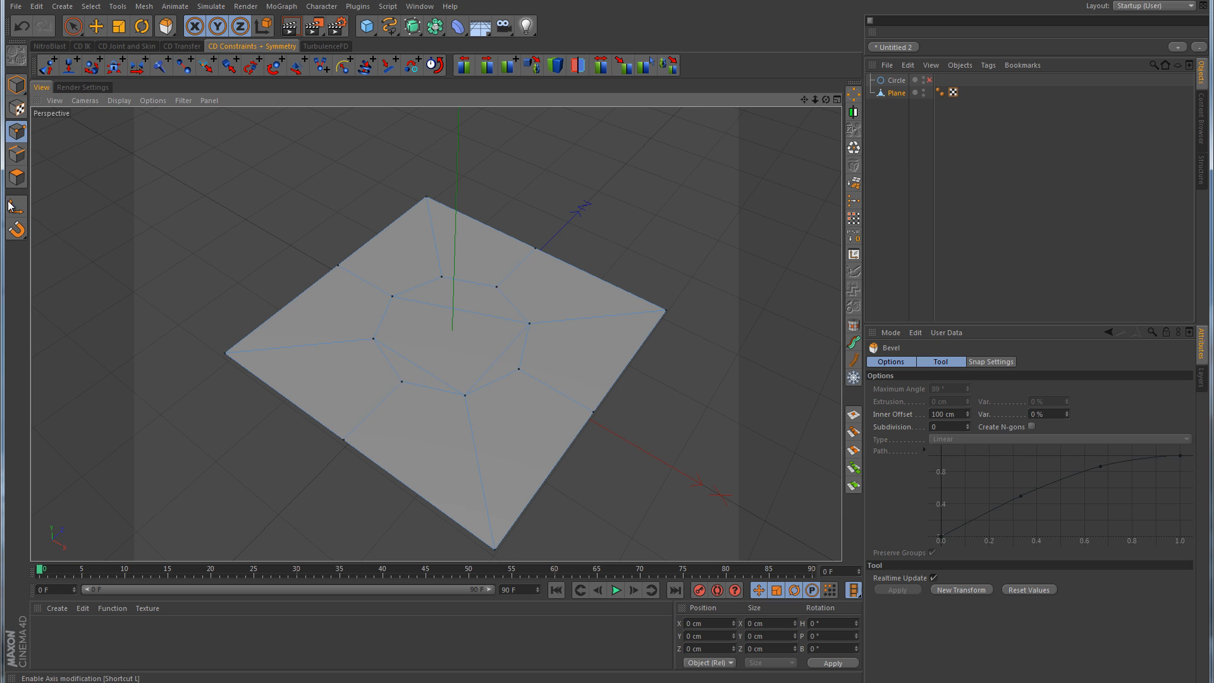
pyautogui.click(15, 177)
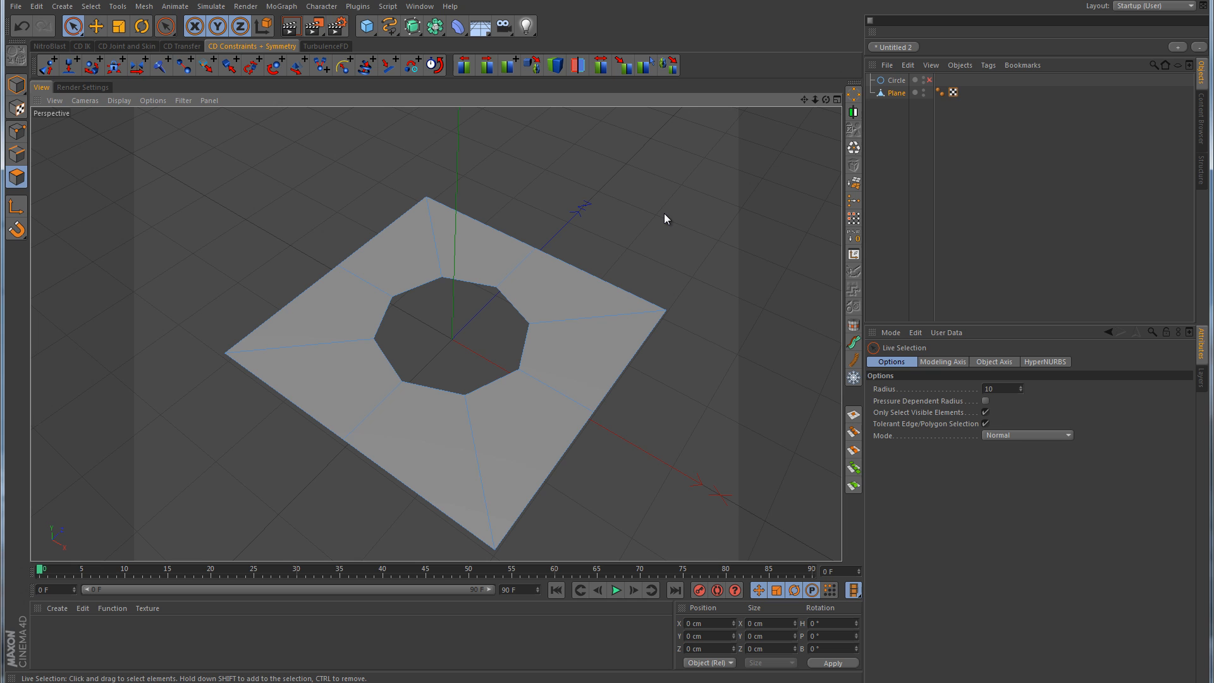
# Add a HyperNURBS smoothing object and switch to Move for the hole's rim
pyautogui.click(412, 25)
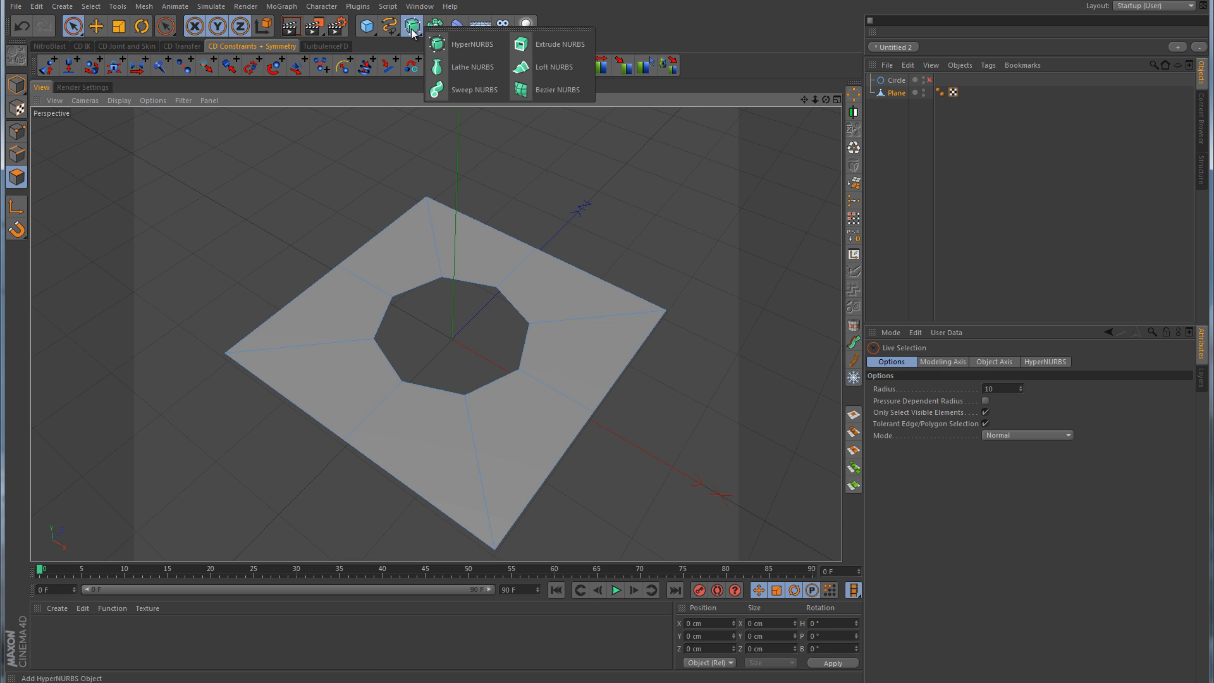
pyautogui.click(472, 44)
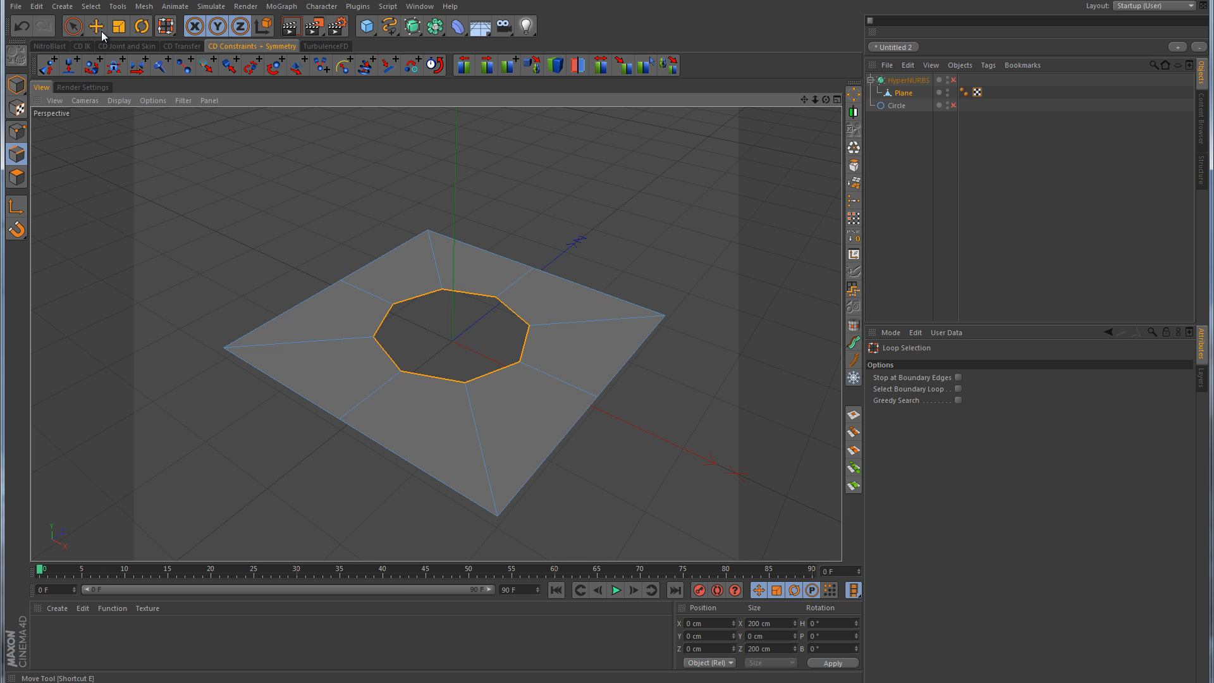
pyautogui.click(96, 26)
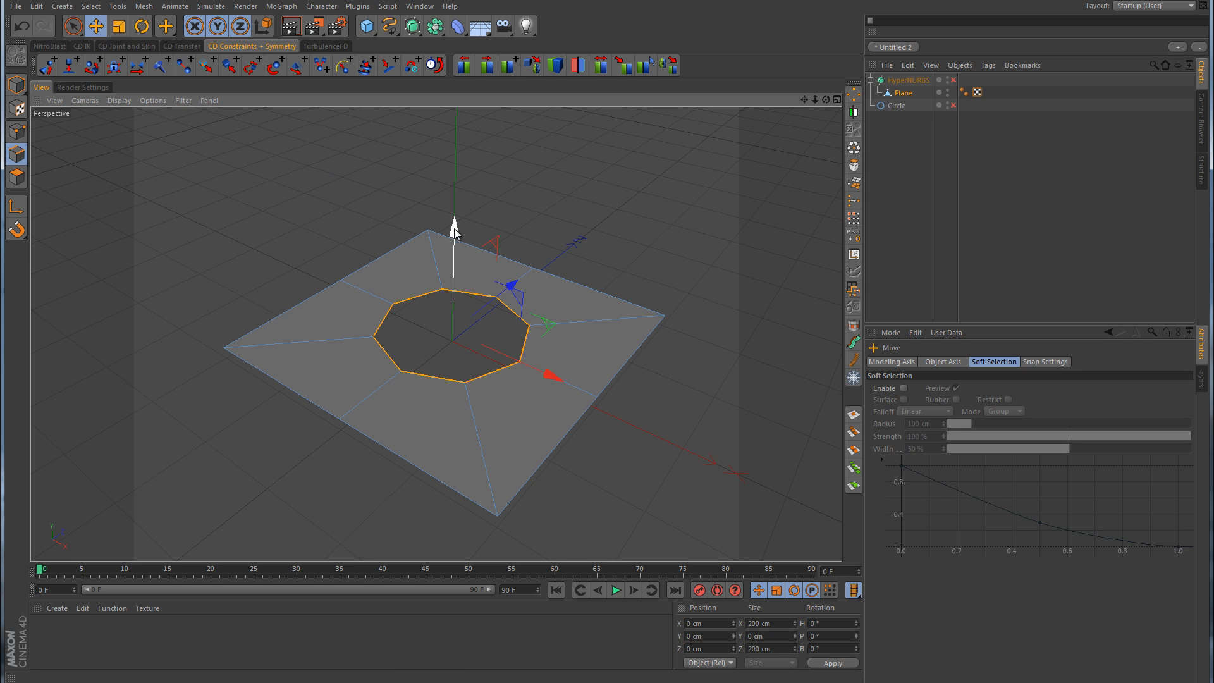